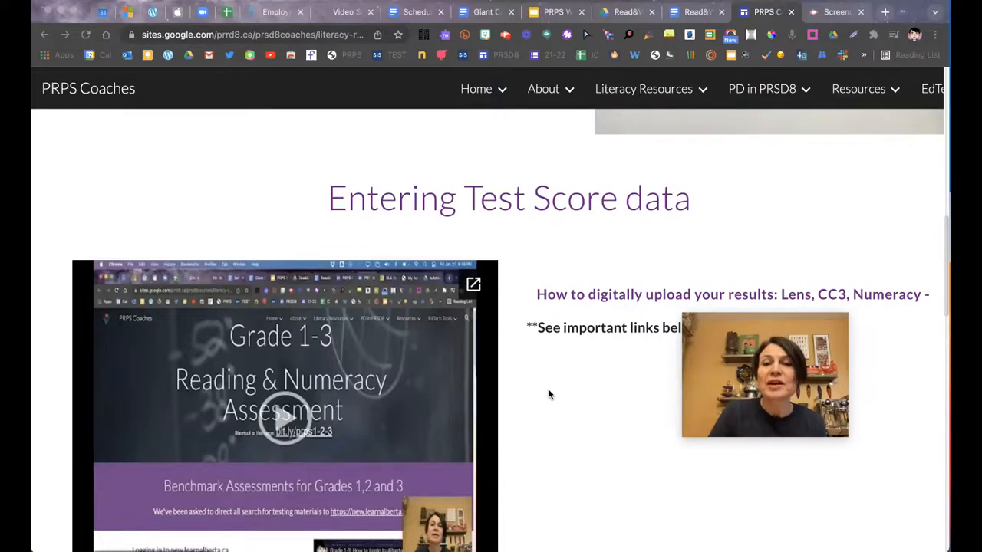
- Scroll the PRPS Coaches page to the 'Submitting Assessment Results: LENS, CC3, Numeracy' section
{"action": "scroll", "scroll_direction": "down", "scroll_amount": 3}
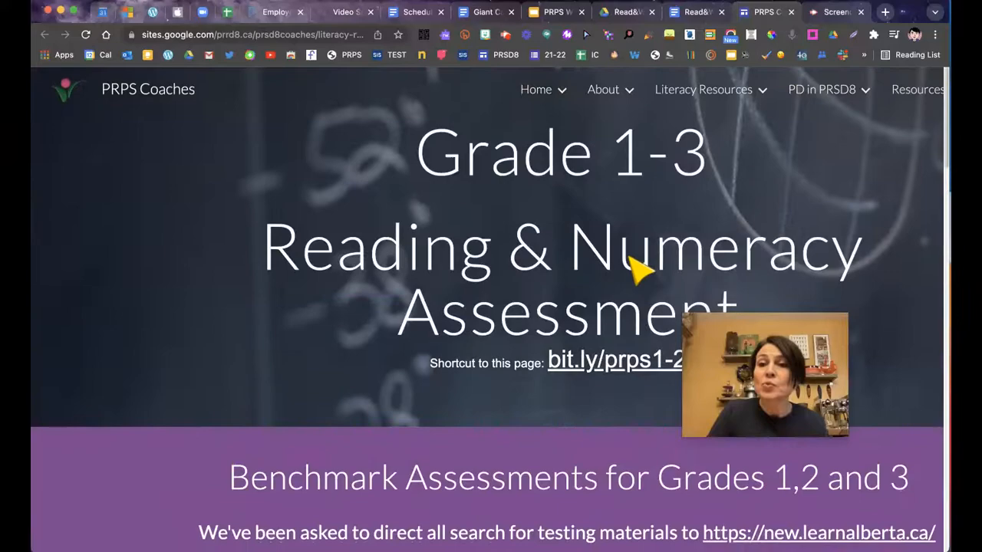
{"action": "scroll", "scroll_direction": "down", "scroll_amount": 3}
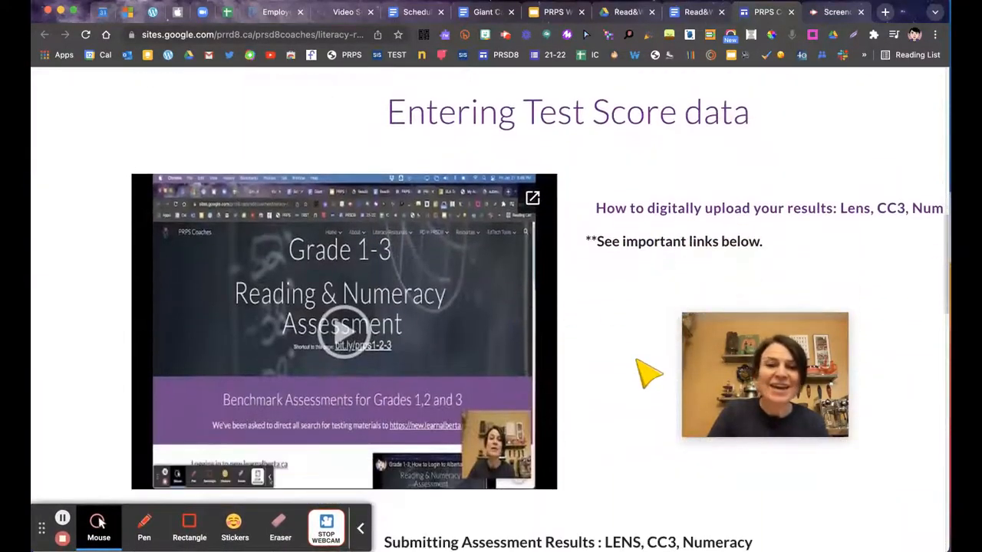
{"action": "scroll", "scroll_direction": "down", "scroll_amount": 3}
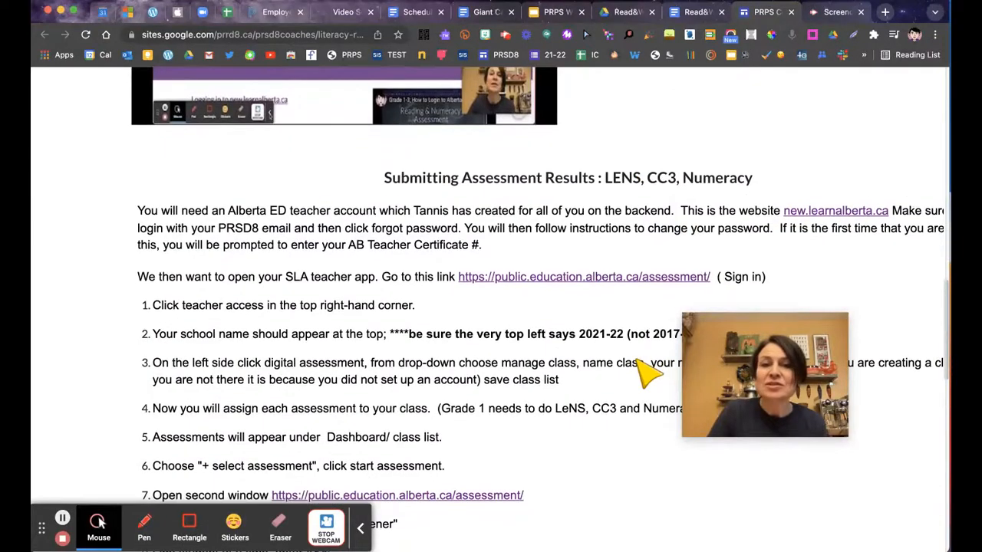
{"action": "scroll", "scroll_direction": "up", "scroll_amount": 3}
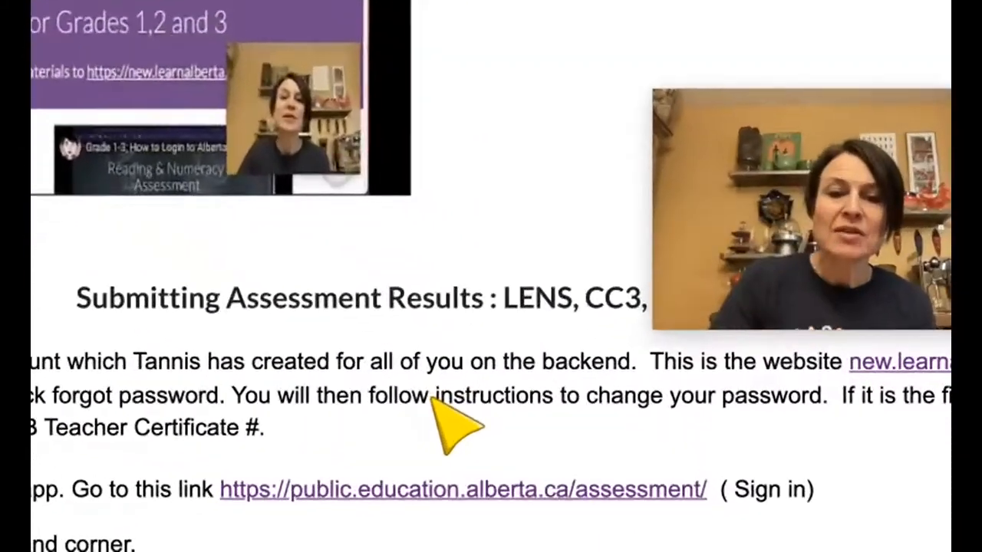
{"action": "scroll", "scroll_direction": "down", "scroll_amount": 3}
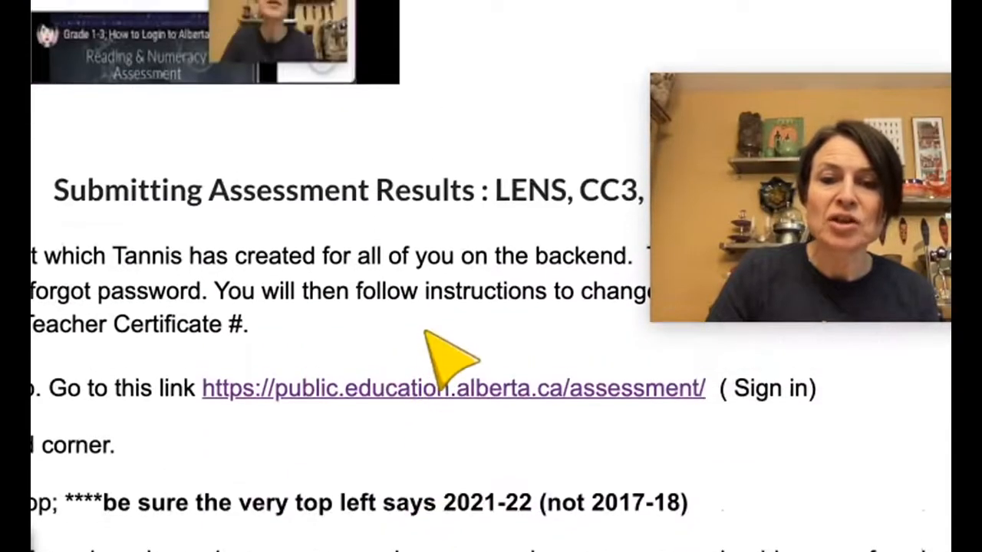
{"action": "mouse_move", "coordinate": [521, 417]}
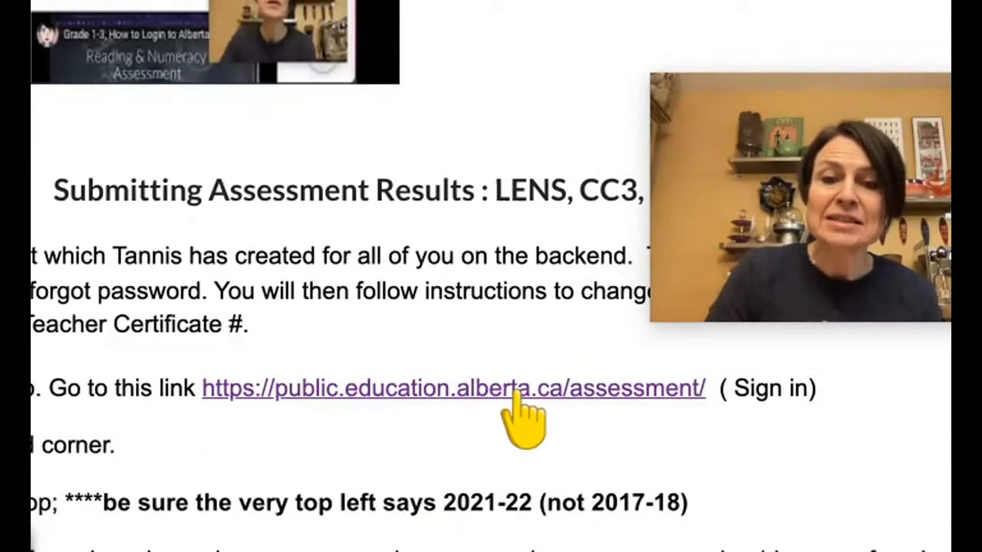
- Follow the public.education.alberta.ca/assessment link and enter Teacher Access to reach the 2021-22 Home page
{"action": "left_click", "coordinate": [452, 388]}
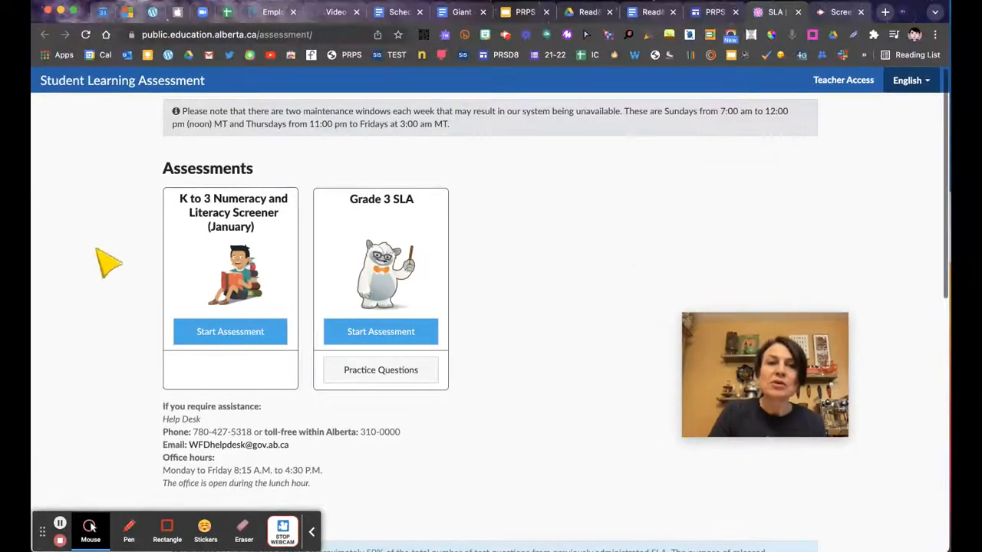
{"action": "mouse_move", "coordinate": [529, 411]}
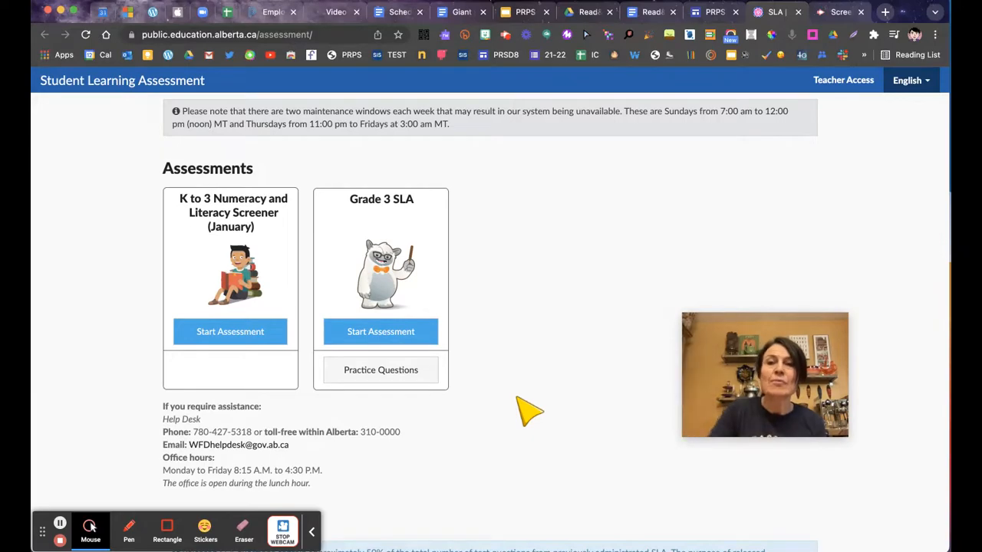
{"action": "mouse_move", "coordinate": [820, 149]}
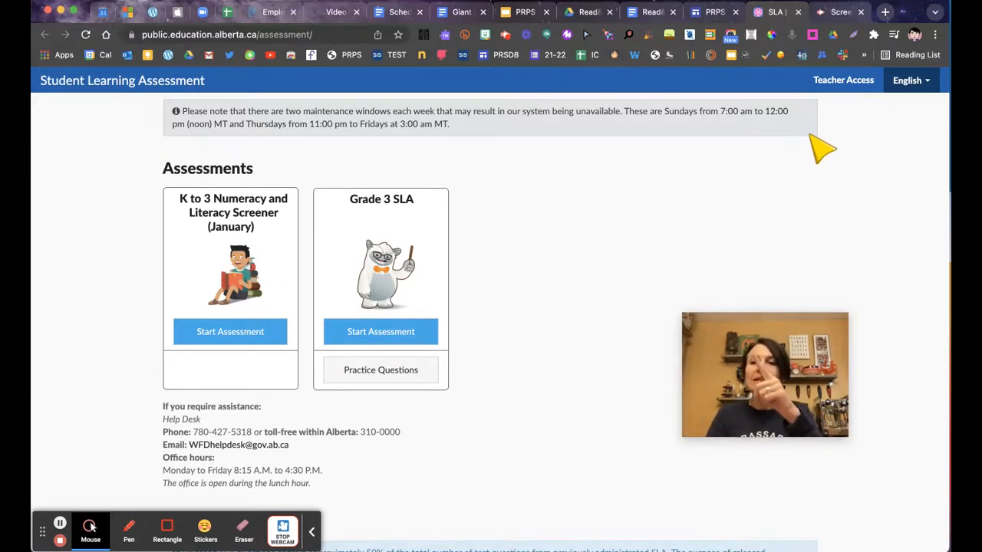
{"action": "left_click", "coordinate": [842, 80]}
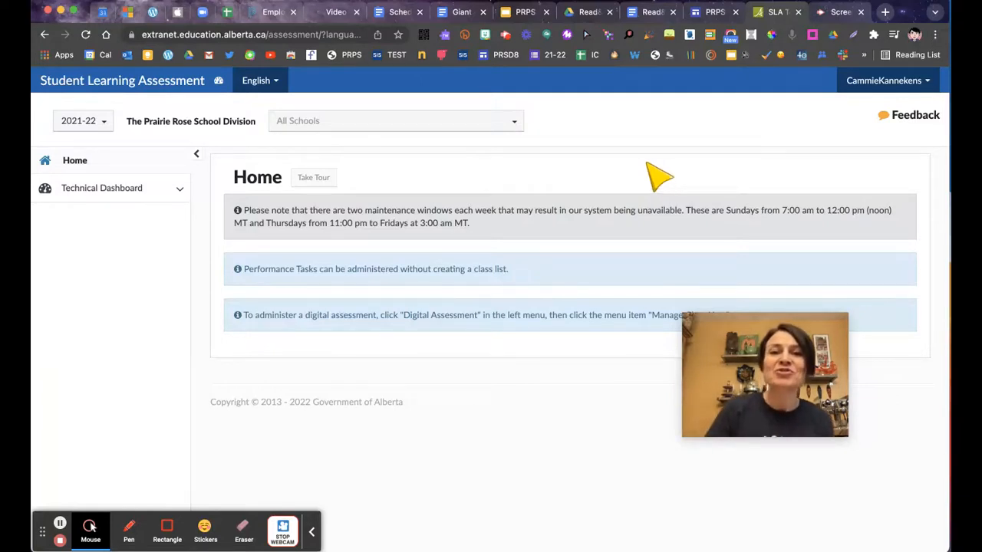
{"action": "mouse_move", "coordinate": [828, 127]}
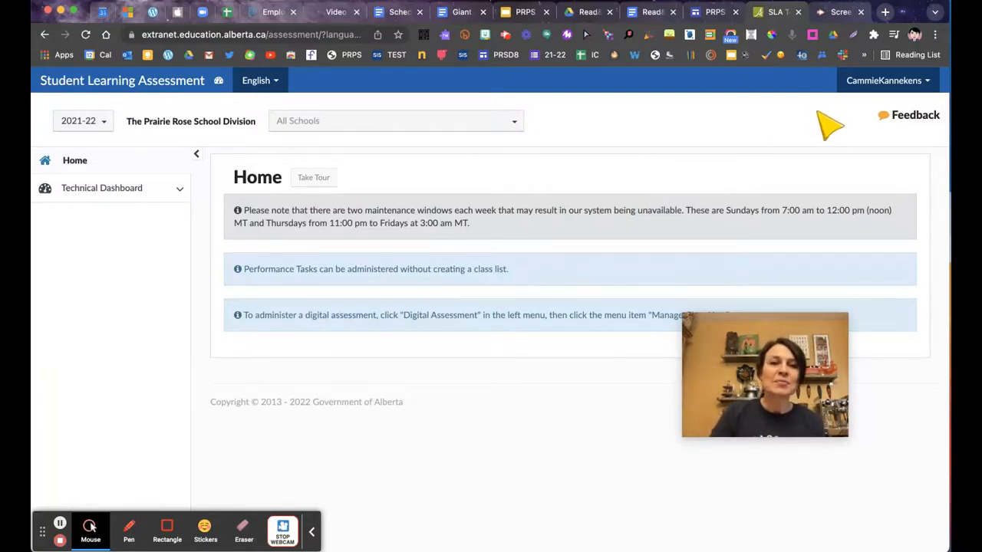
{"action": "mouse_move", "coordinate": [826, 139]}
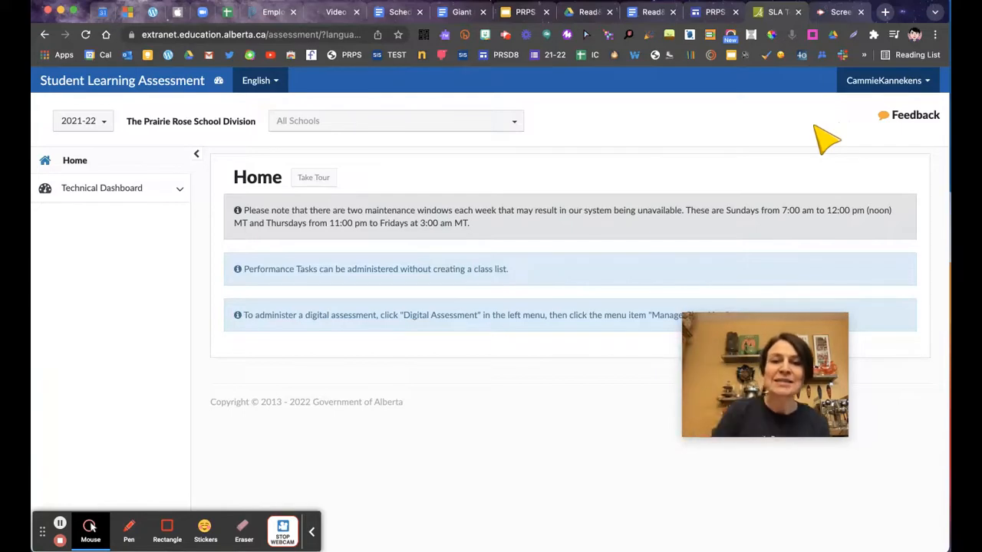
{"action": "mouse_move", "coordinate": [613, 149]}
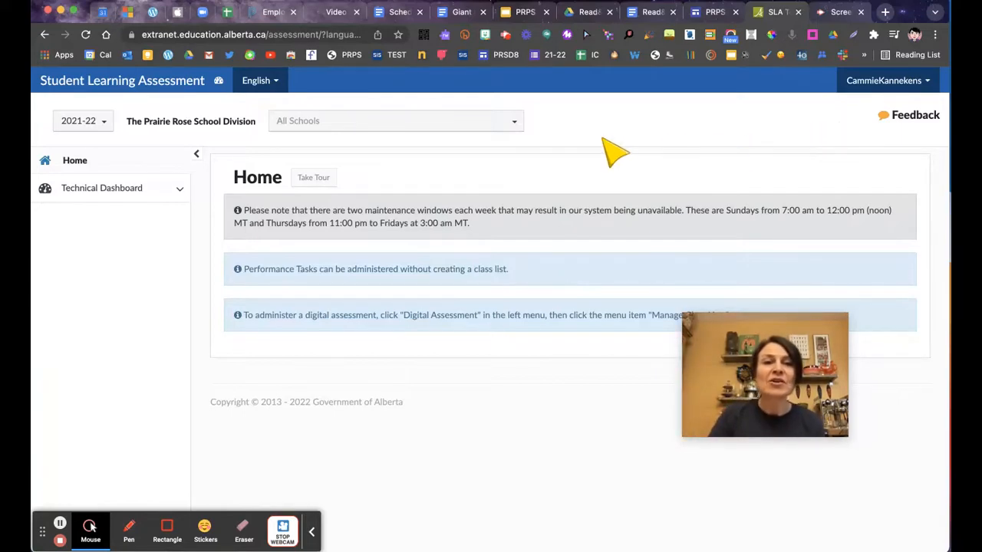
- Select Hutterian Brethren Church School of Murray Lake and name a new class list 'Grade 1'
{"action": "left_click", "coordinate": [395, 120]}
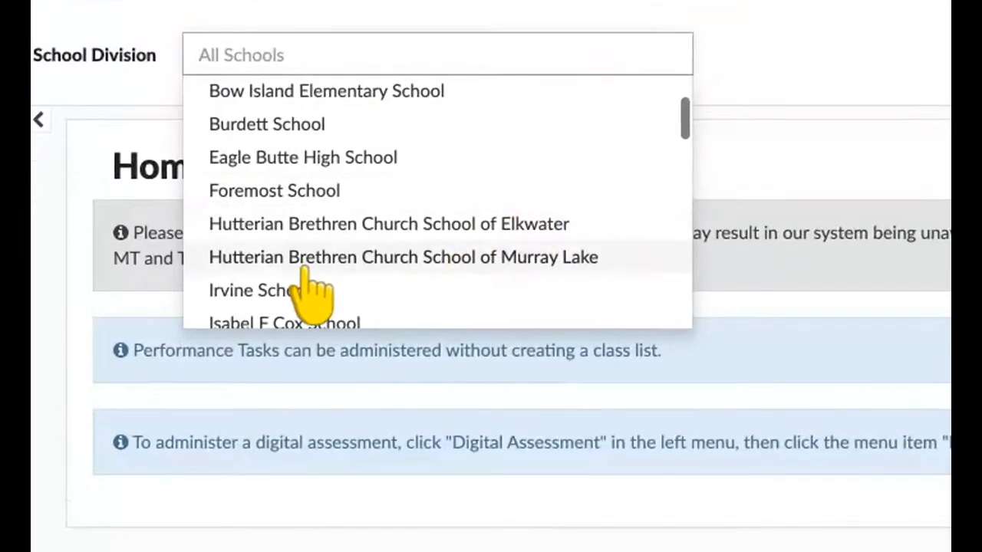
{"action": "left_click", "coordinate": [403, 257]}
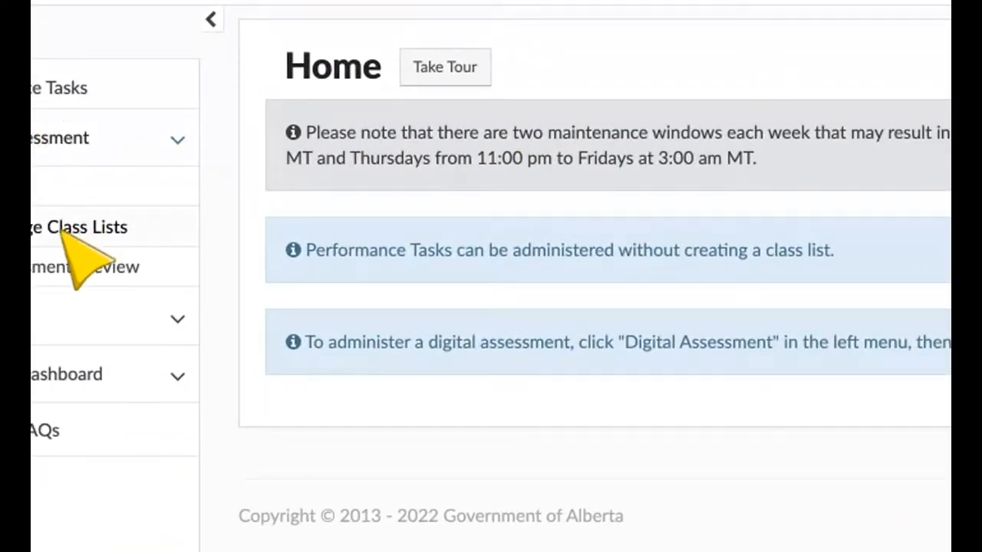
{"action": "left_click", "coordinate": [77, 226]}
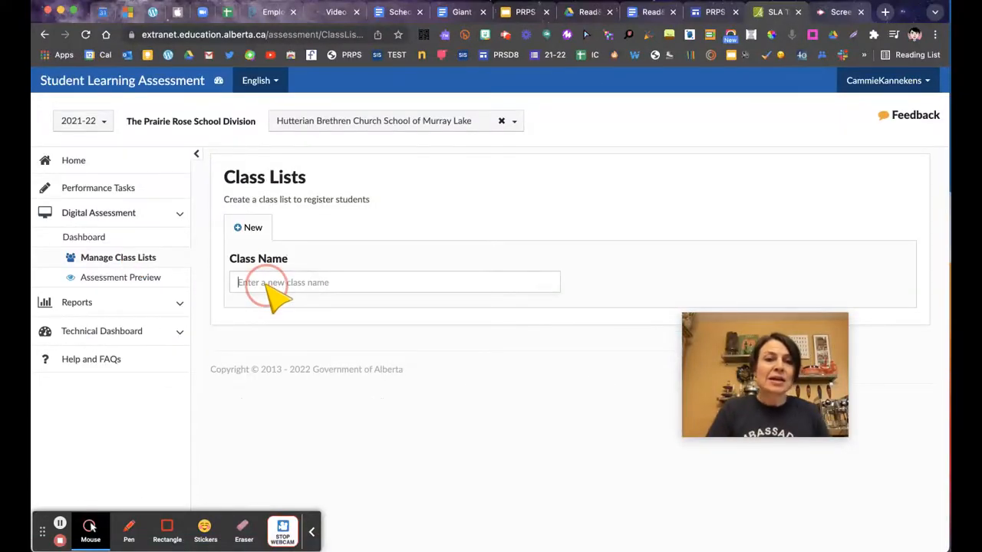
{"action": "type", "text": "Grad"}
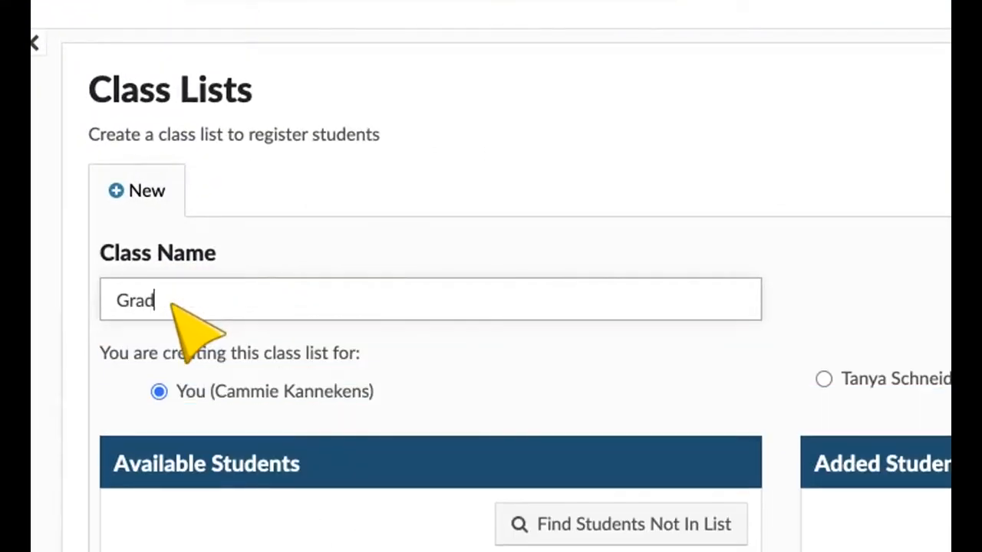
{"action": "type", "text": "e 1"}
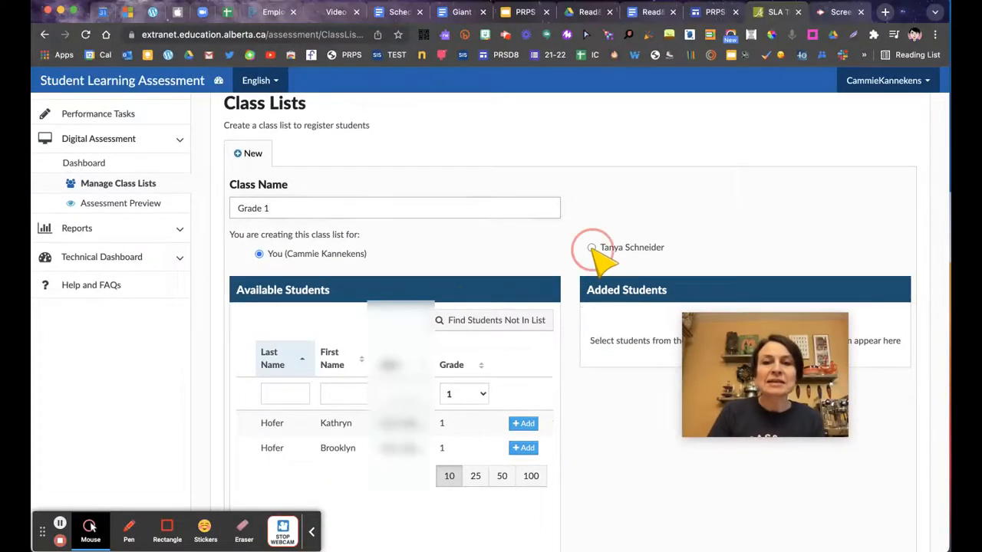
{"action": "left_click", "coordinate": [591, 247]}
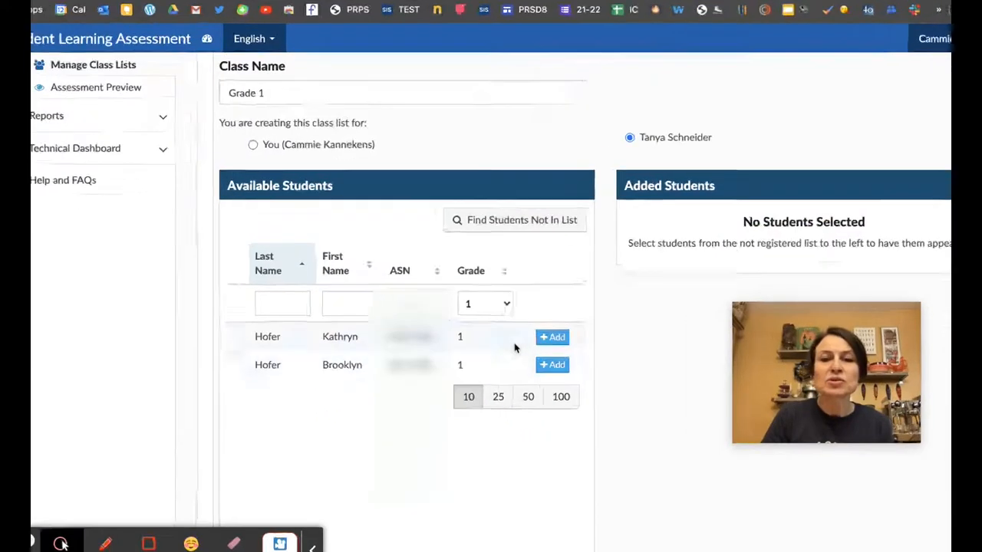
{"action": "left_click", "coordinate": [483, 303]}
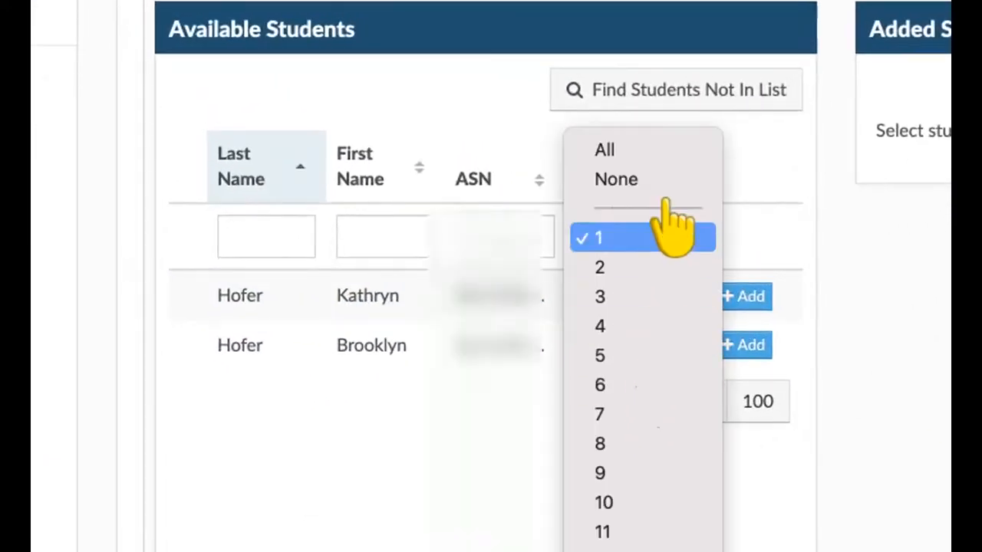
{"action": "left_click", "coordinate": [604, 149]}
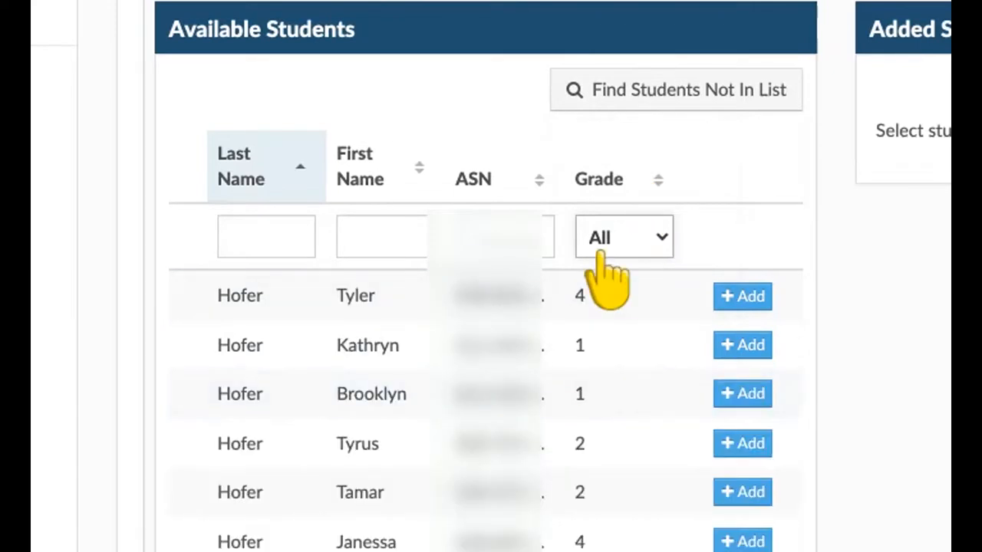
{"action": "mouse_move", "coordinate": [671, 269]}
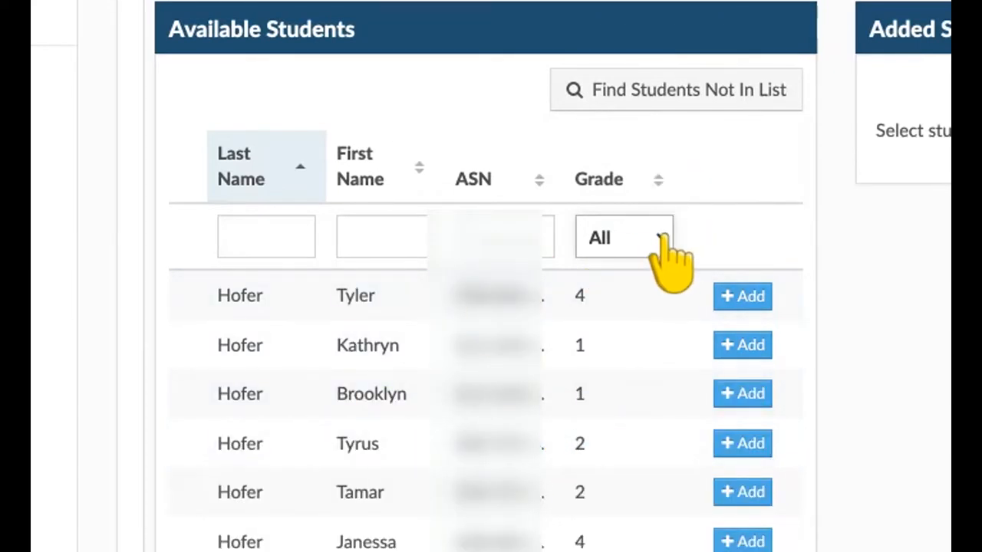
{"action": "left_click", "coordinate": [623, 237]}
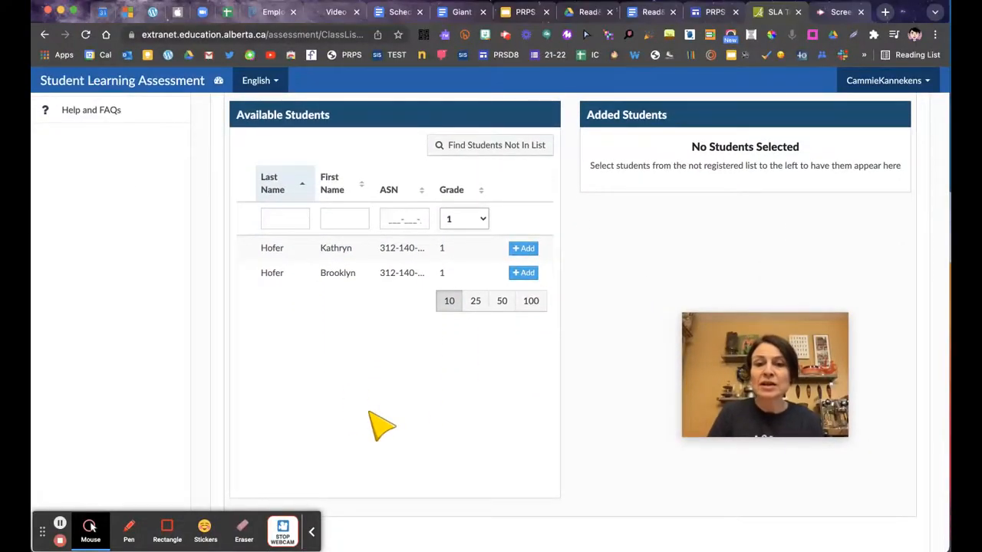
{"action": "mouse_move", "coordinate": [466, 391]}
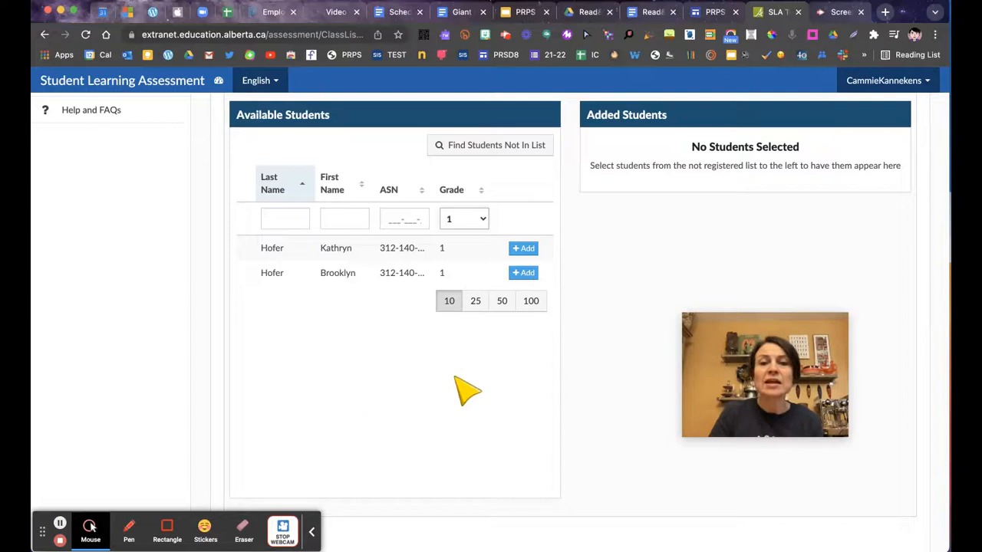
{"action": "left_click", "coordinate": [523, 248]}
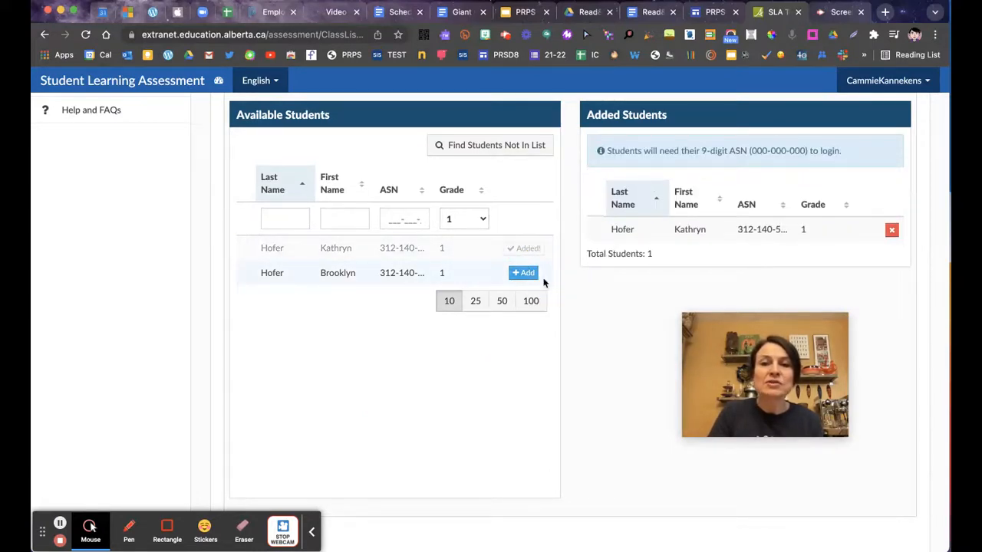
{"action": "left_click", "coordinate": [523, 272]}
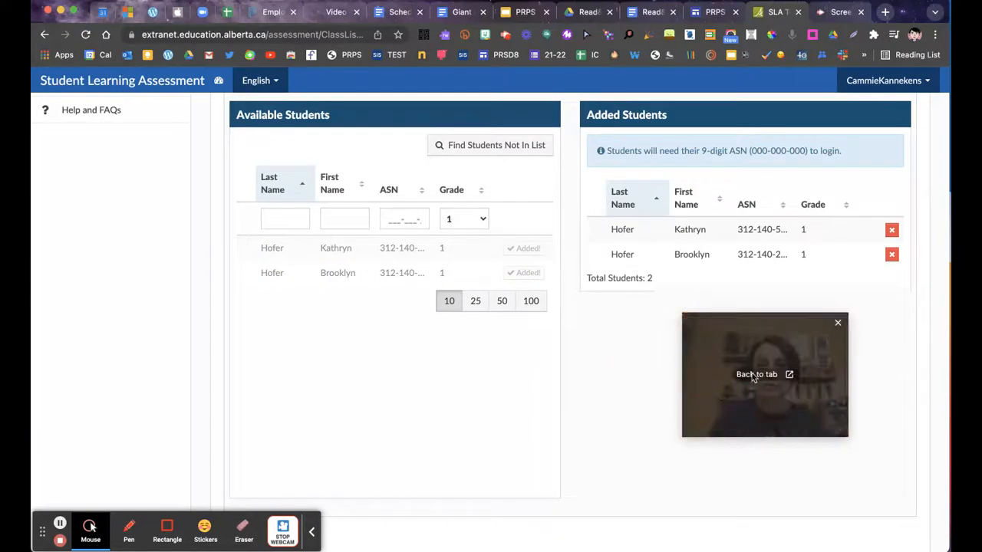
{"action": "scroll", "scroll_direction": "down", "scroll_amount": 3}
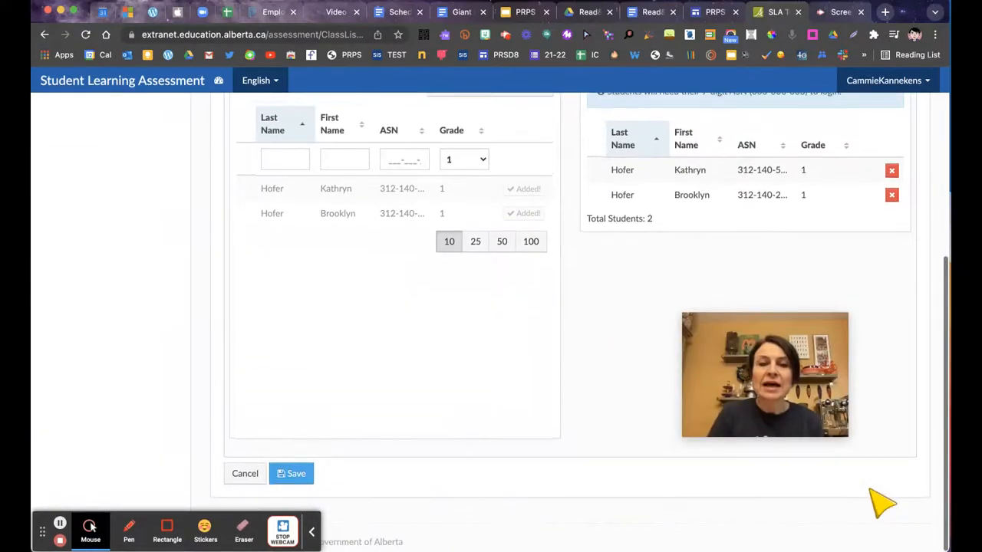
{"action": "mouse_move", "coordinate": [399, 504]}
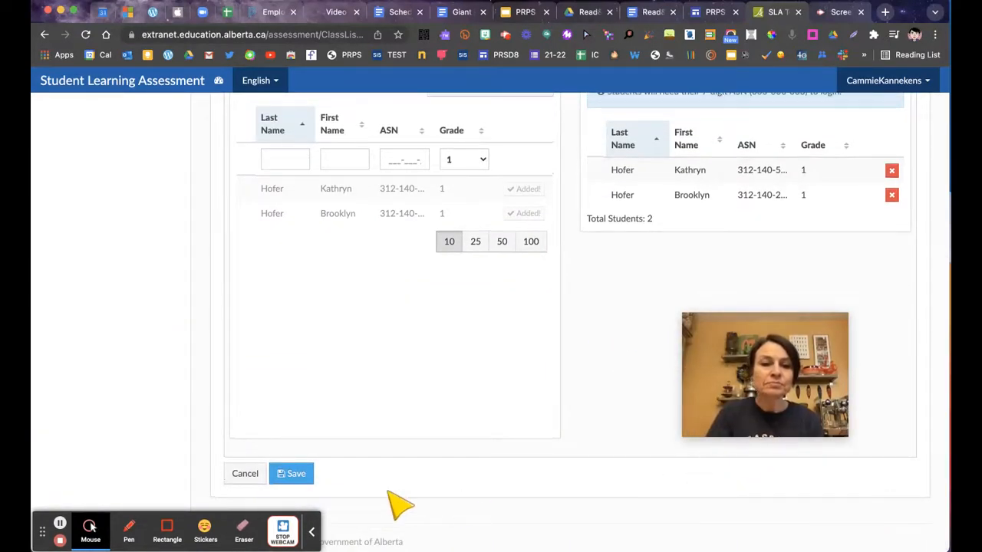
{"action": "left_click", "coordinate": [291, 473]}
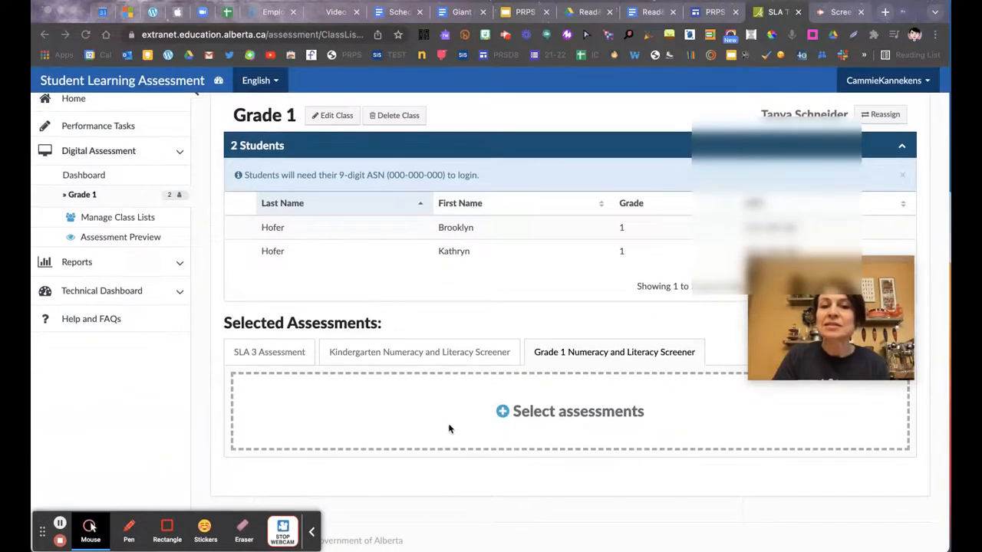
{"action": "mouse_move", "coordinate": [590, 427]}
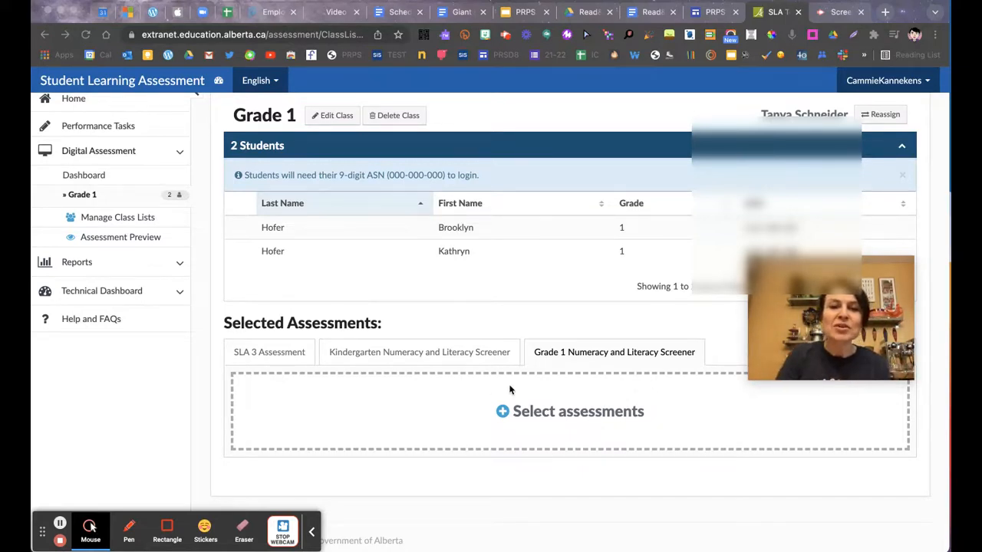
{"action": "mouse_move", "coordinate": [504, 391]}
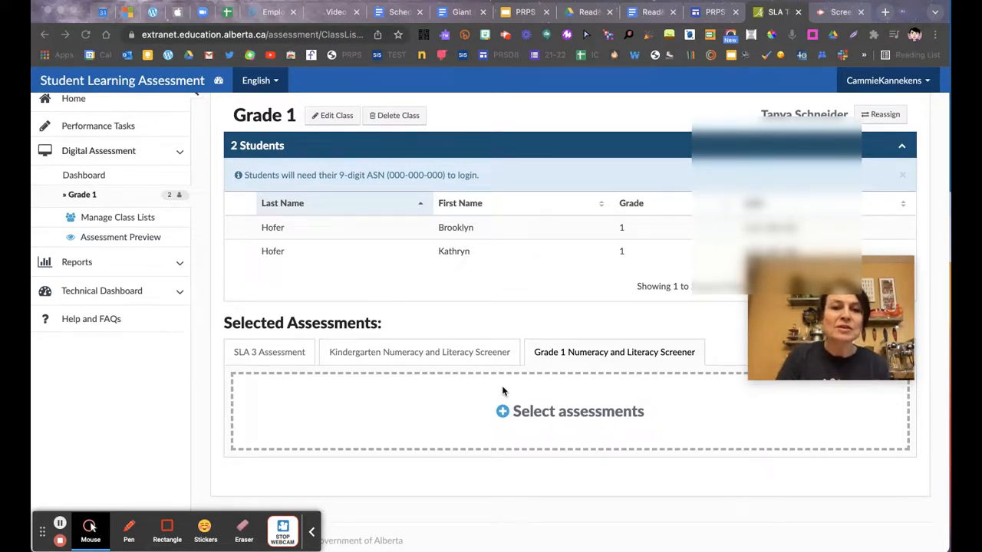
{"action": "mouse_move", "coordinate": [685, 360]}
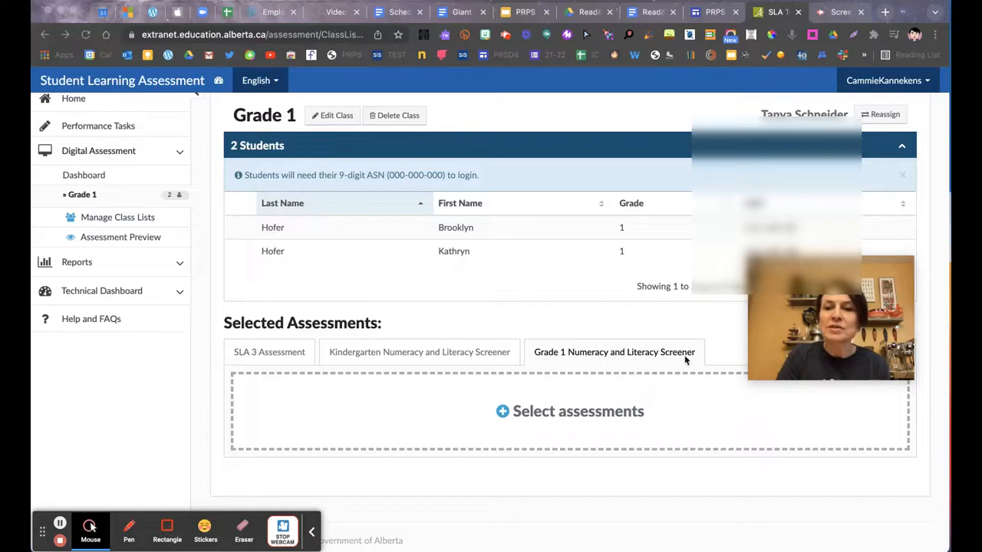
- Add LeNS, CC3 and Numeracy Screening assessments to Grade 1, dated 12 January 2022
{"action": "left_click", "coordinate": [568, 411]}
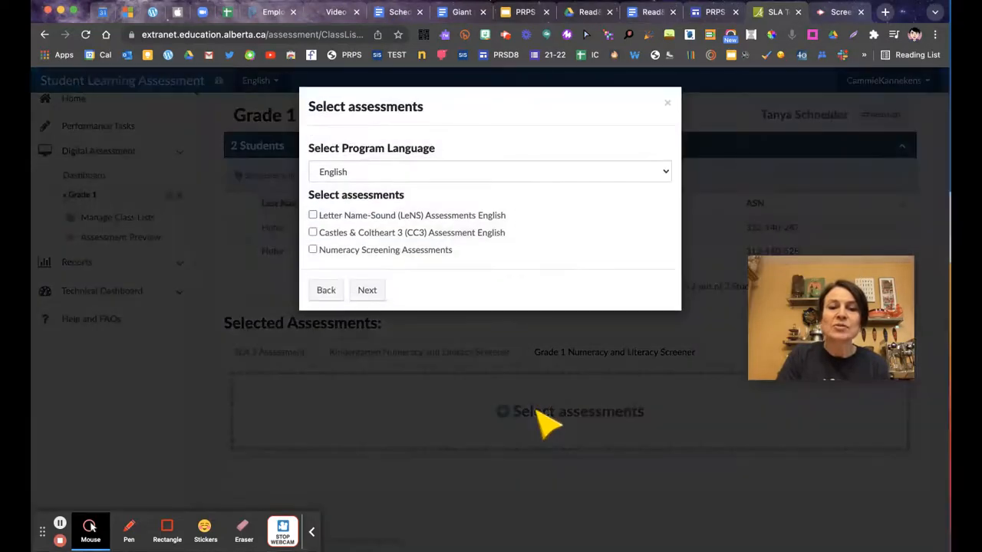
{"action": "mouse_move", "coordinate": [329, 237]}
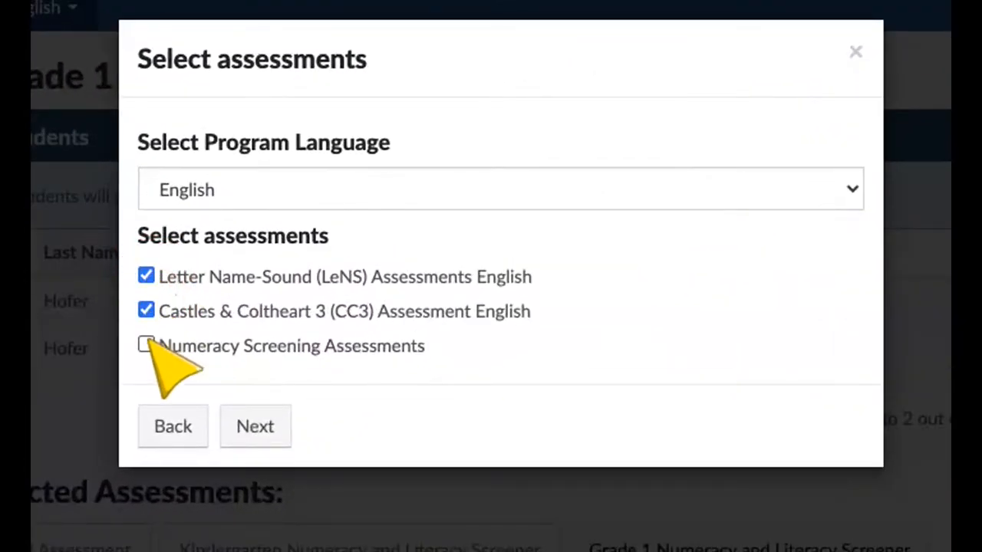
{"action": "left_click", "coordinate": [146, 345]}
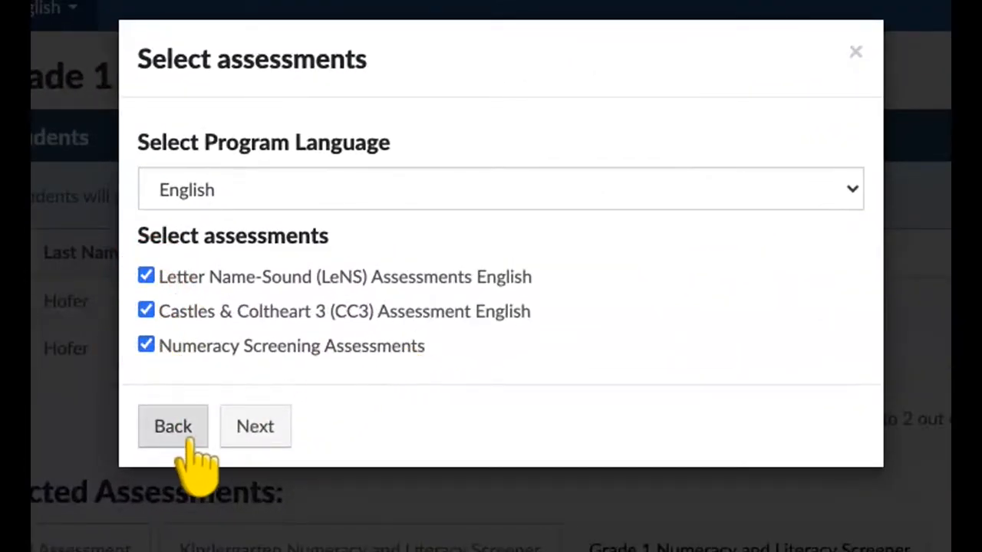
{"action": "left_click", "coordinate": [254, 426]}
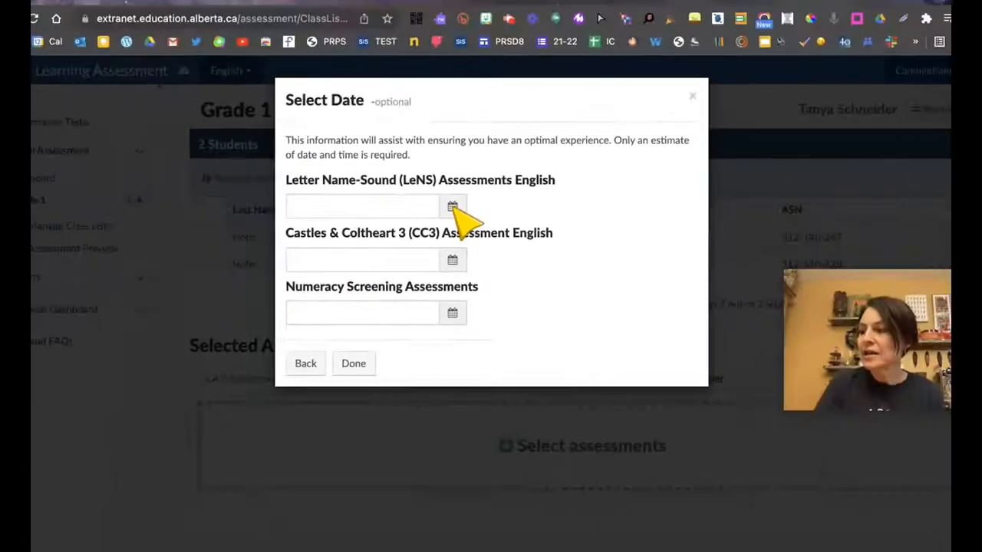
{"action": "left_click", "coordinate": [452, 206]}
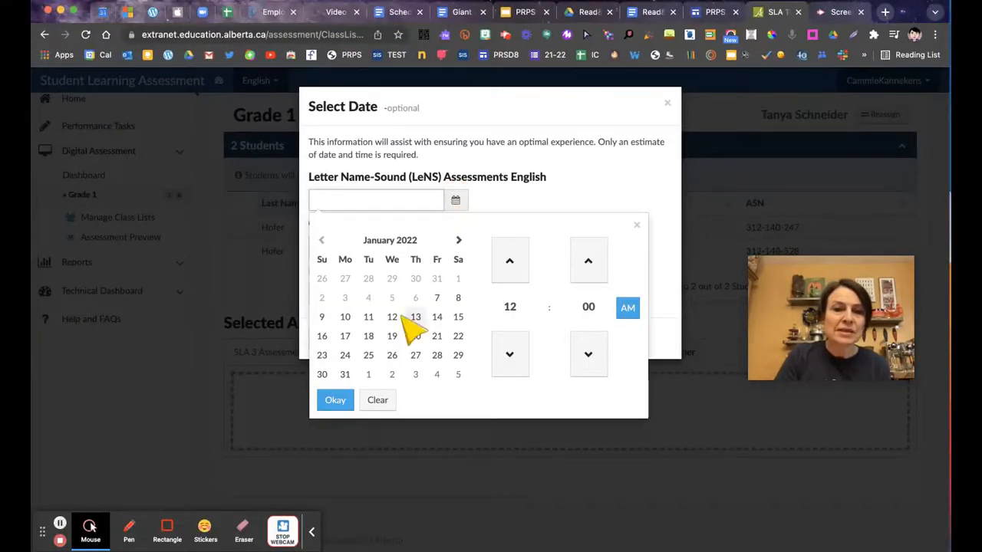
{"action": "left_click", "coordinate": [334, 400]}
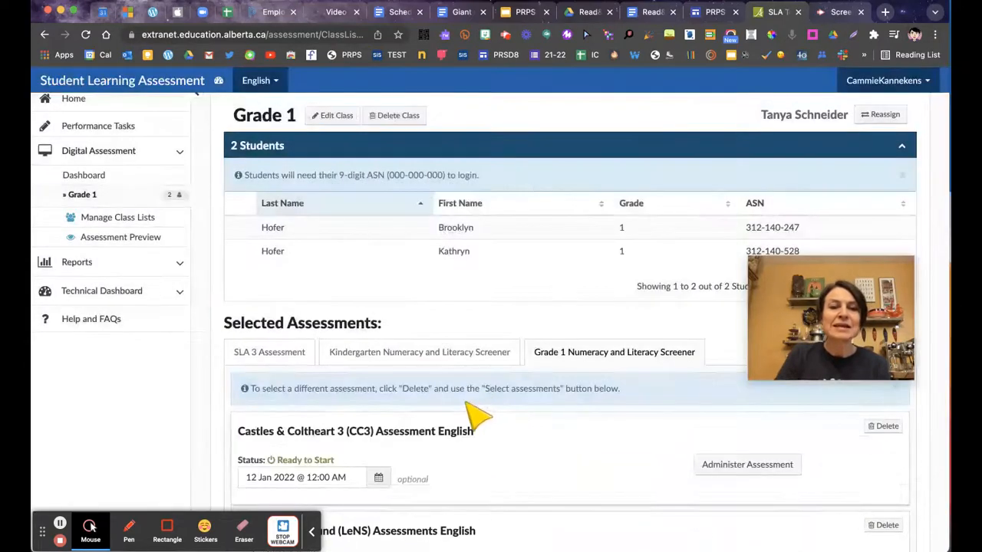
{"action": "scroll", "scroll_direction": "down", "scroll_amount": 3}
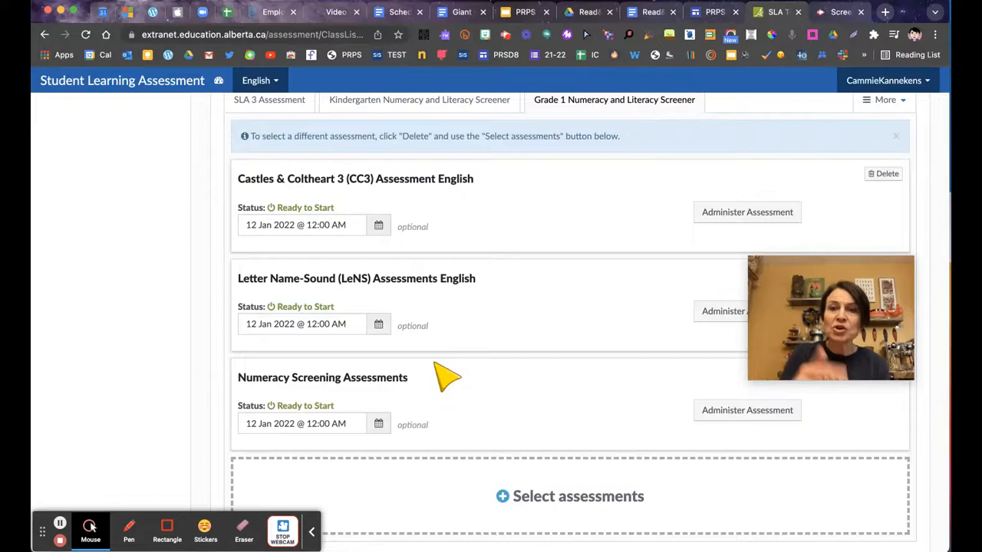
{"action": "mouse_move", "coordinate": [303, 226]}
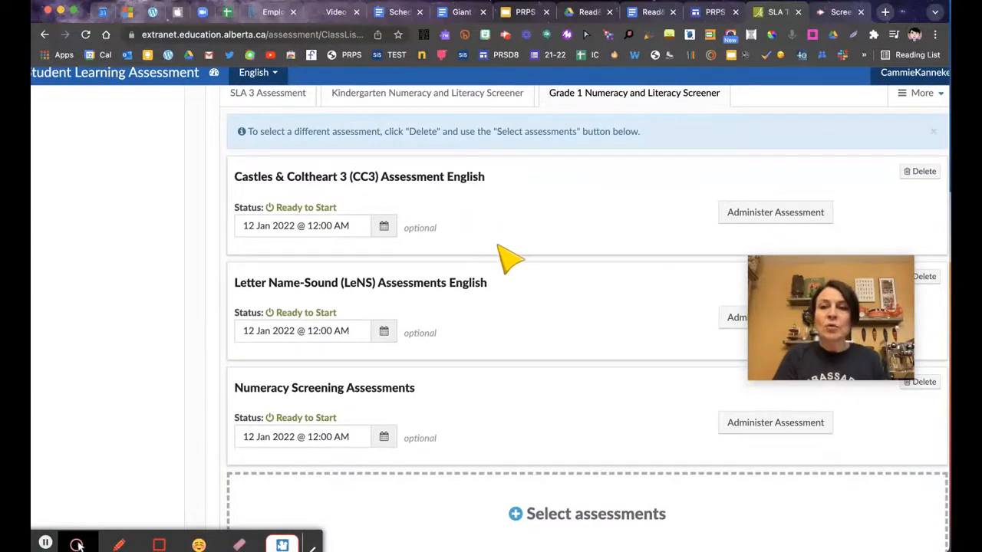
{"action": "mouse_move", "coordinate": [521, 260]}
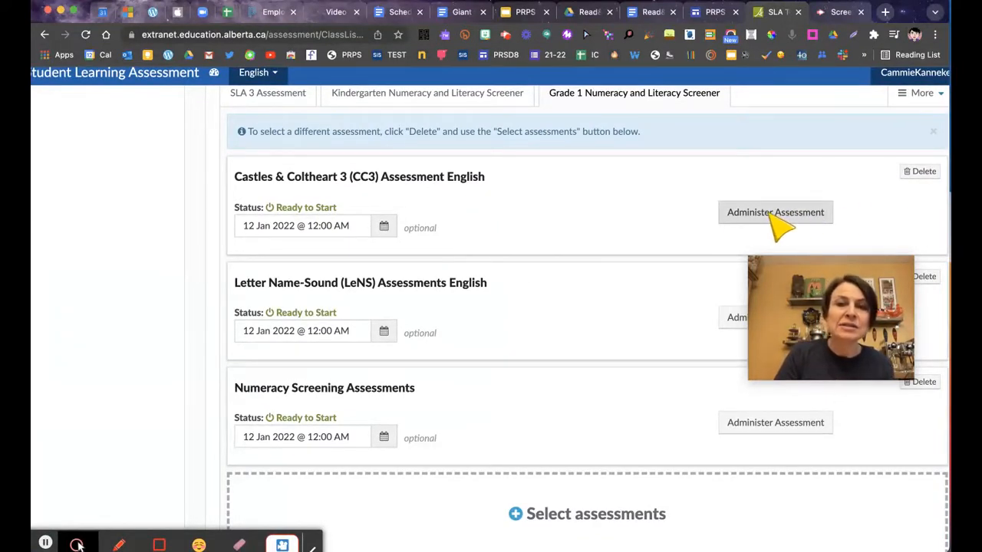
- Administer CC3 with a 12 Jan 2022 date administered and start it
{"action": "left_click", "coordinate": [775, 213]}
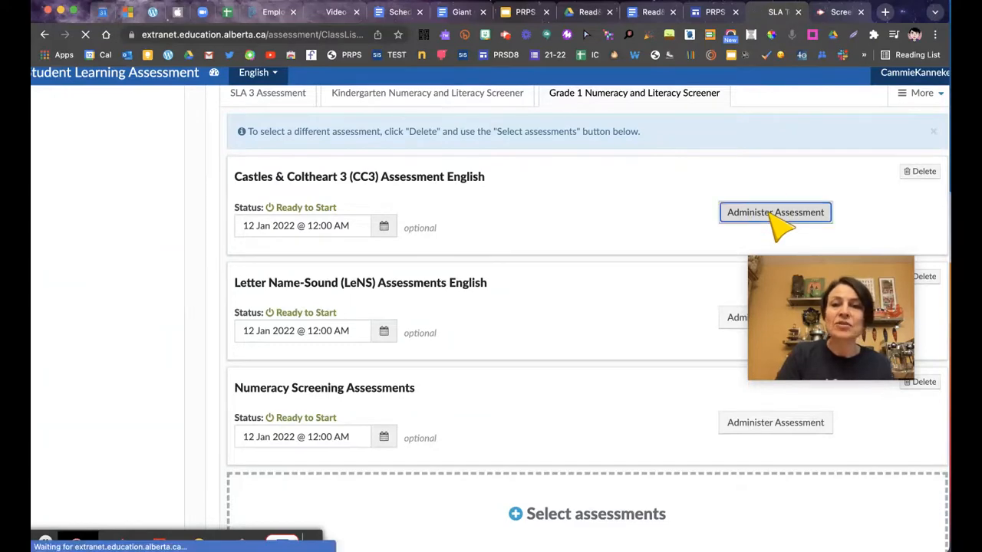
{"action": "left_click", "coordinate": [774, 213]}
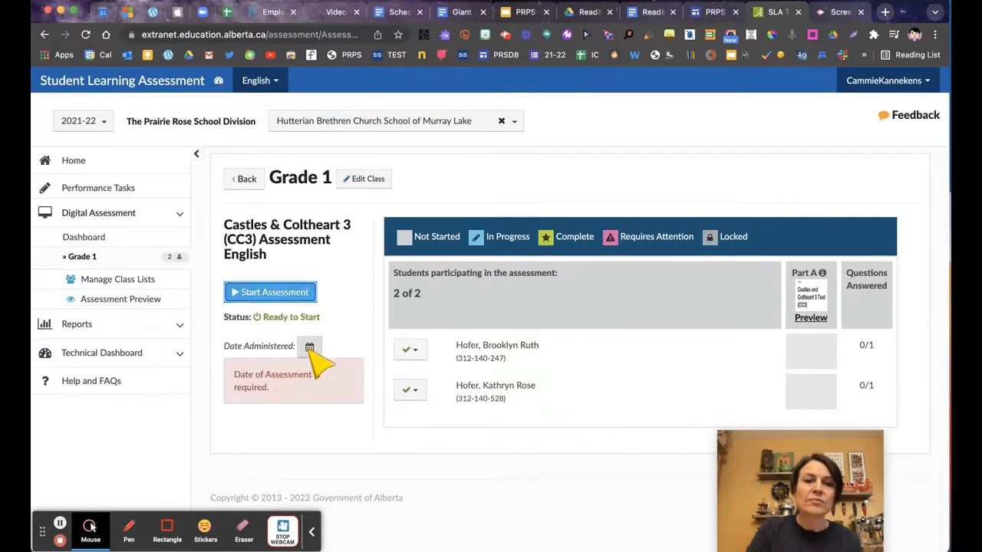
{"action": "left_click", "coordinate": [309, 346]}
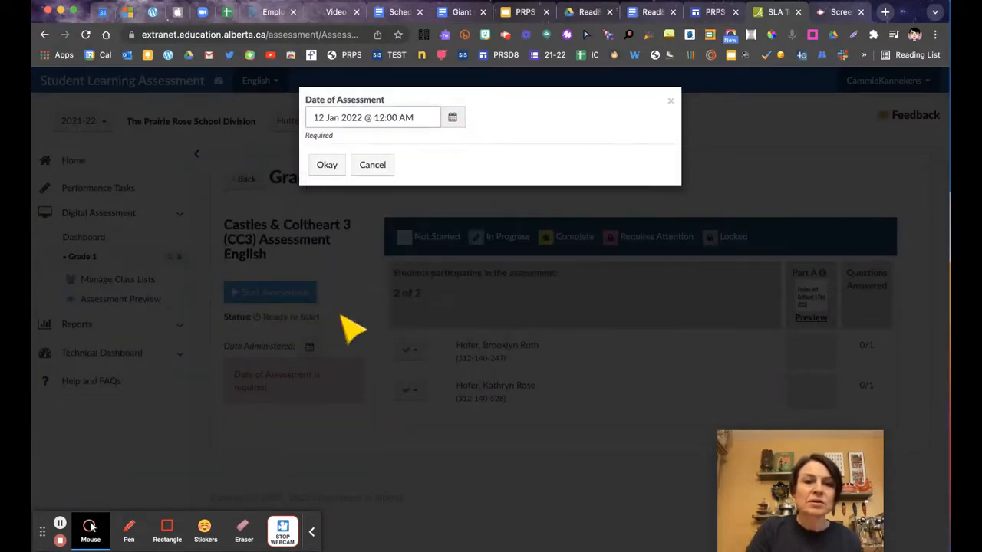
{"action": "left_click", "coordinate": [327, 164]}
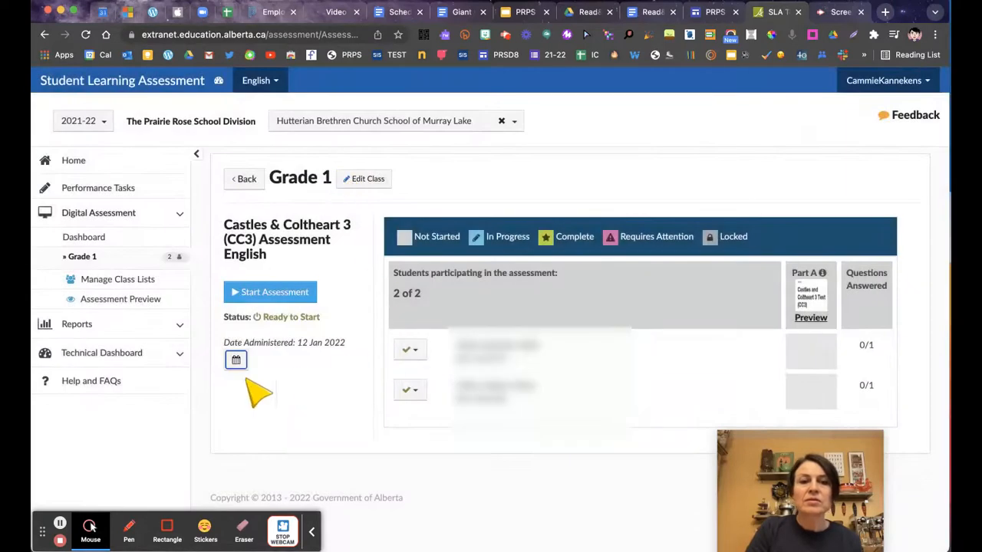
{"action": "mouse_move", "coordinate": [274, 291]}
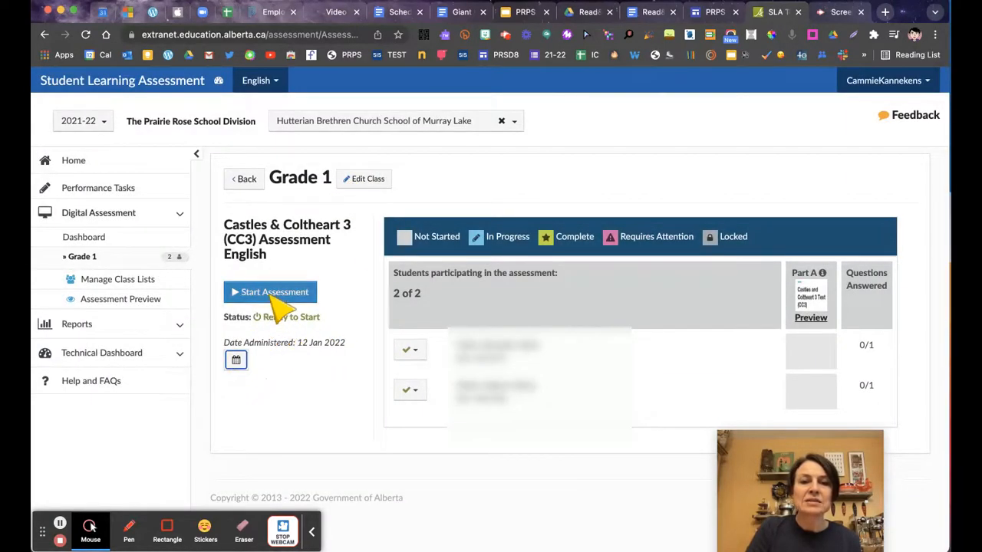
{"action": "left_click", "coordinate": [270, 291]}
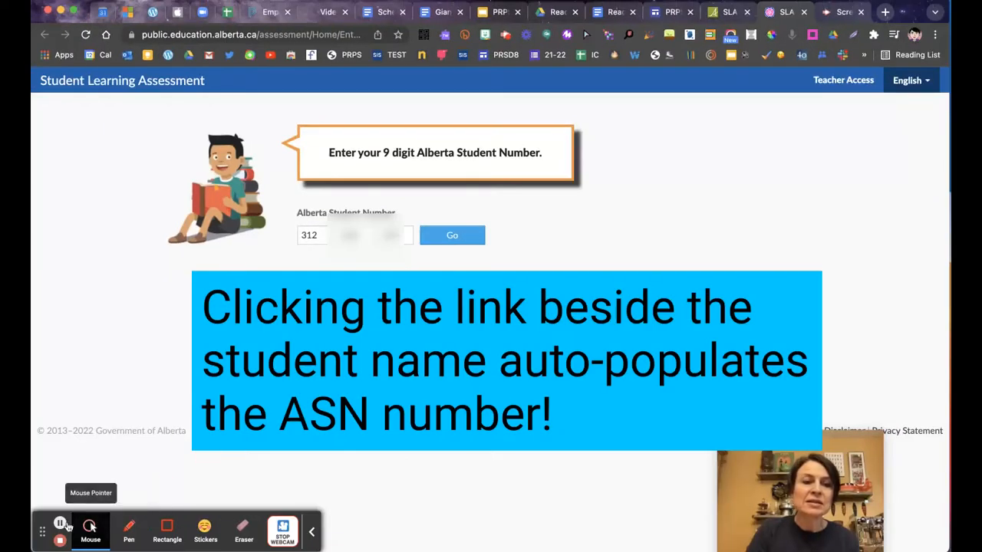
- Sign in as the student, dismiss the OS warning, and start the CC3 Part A test
{"action": "left_click", "coordinate": [451, 235]}
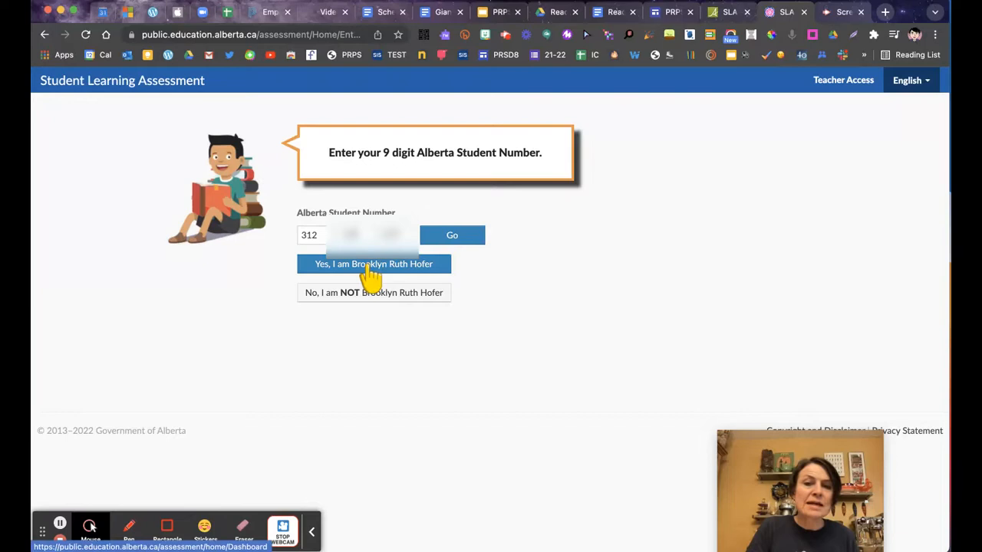
{"action": "left_click", "coordinate": [374, 263]}
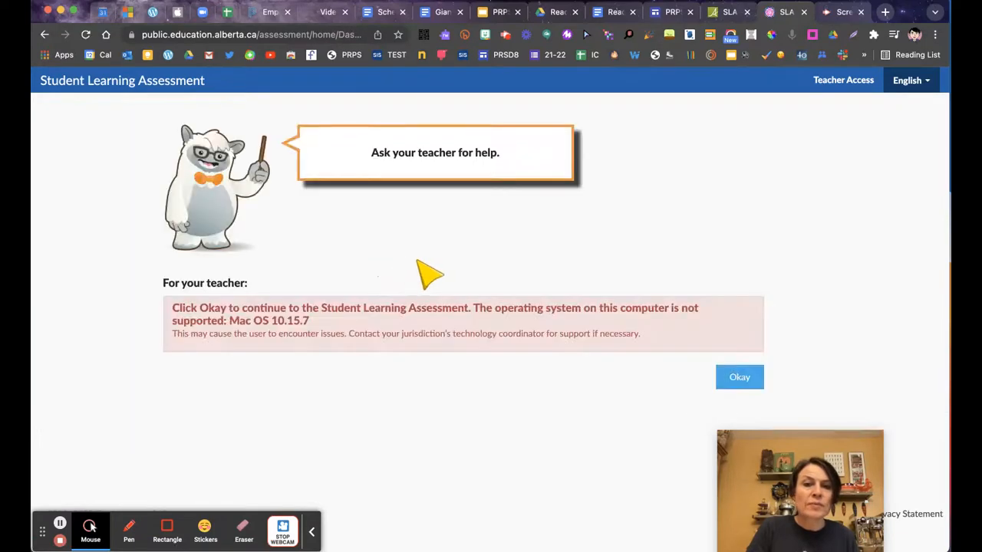
{"action": "mouse_move", "coordinate": [548, 338]}
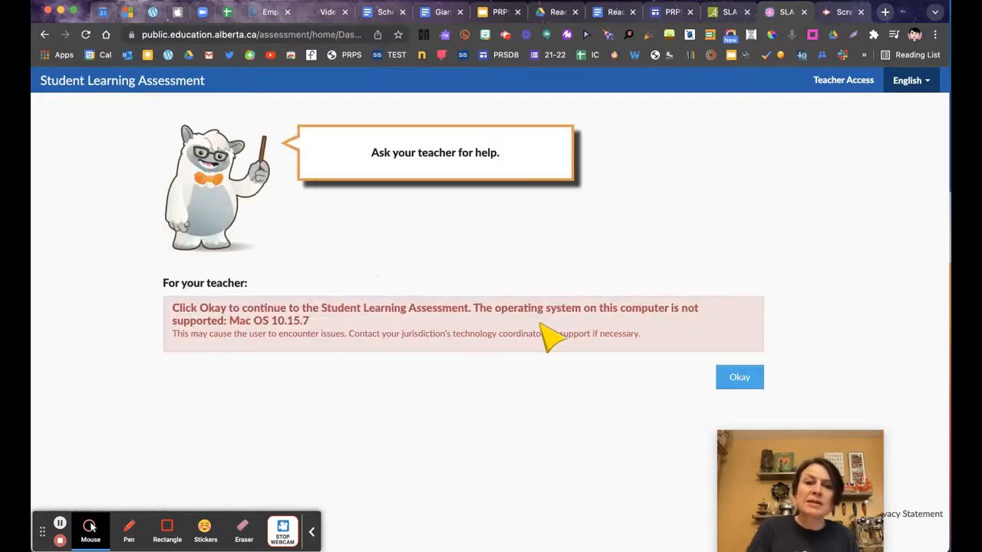
{"action": "left_click", "coordinate": [739, 377]}
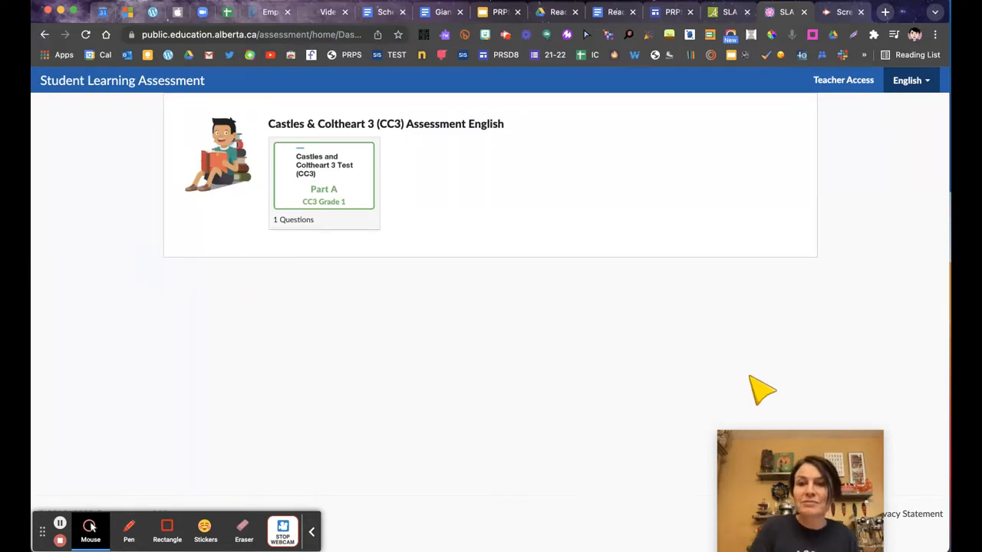
{"action": "left_click", "coordinate": [324, 184]}
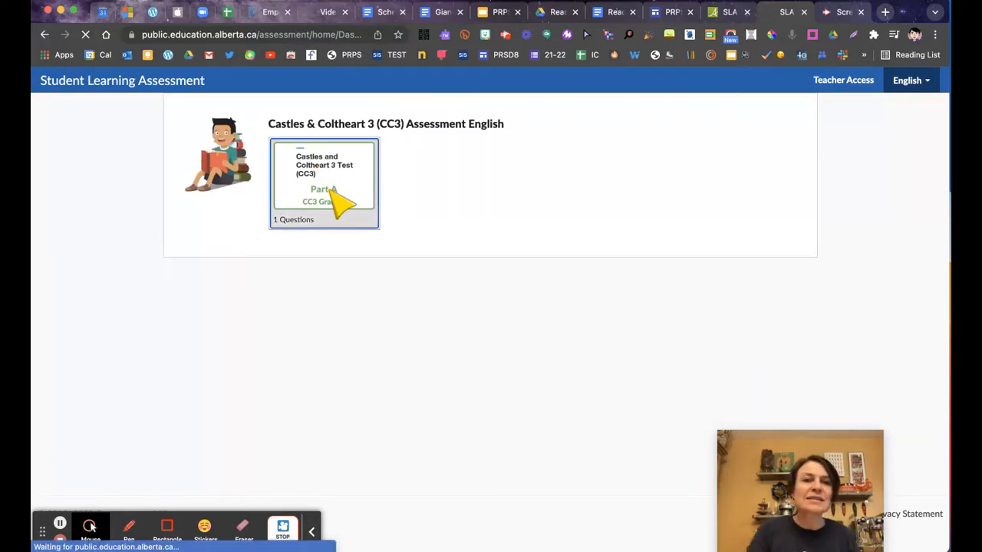
{"action": "left_click", "coordinate": [323, 182]}
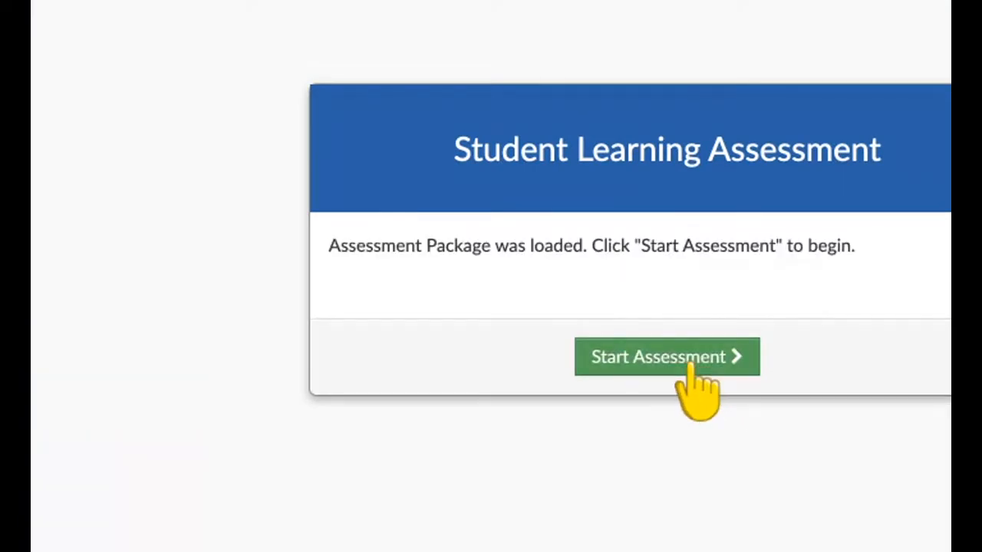
{"action": "left_click", "coordinate": [666, 356]}
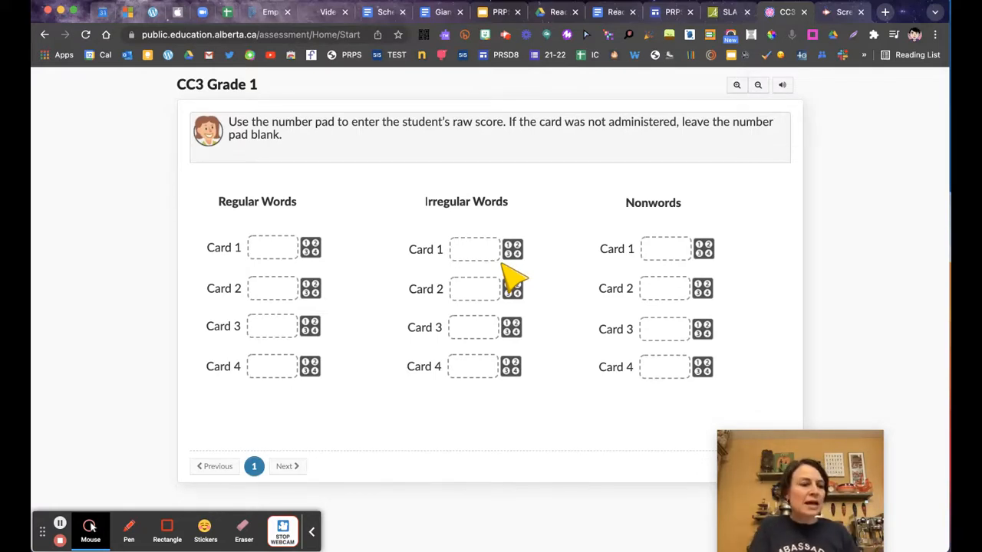
{"action": "mouse_move", "coordinate": [403, 318]}
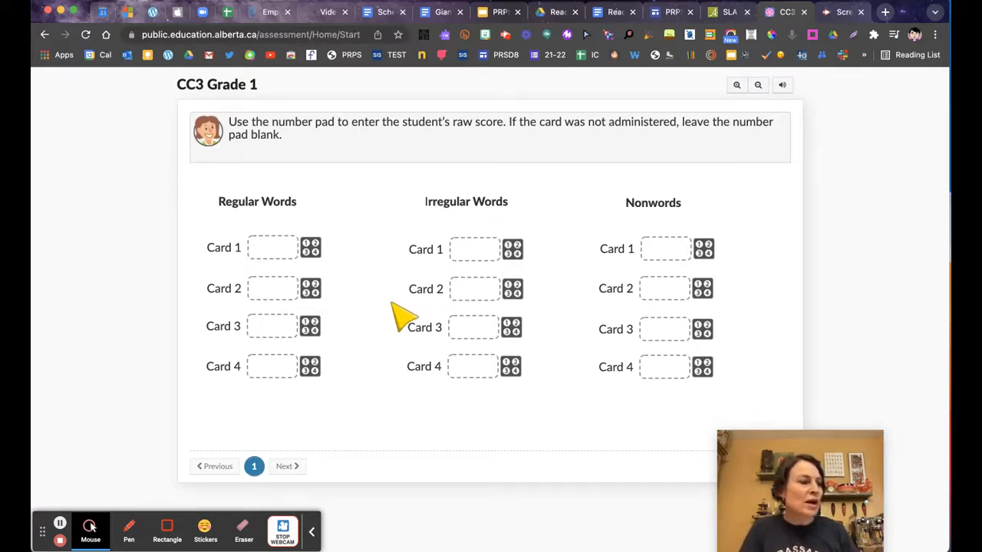
- Enter CC3 raw scores for the word cards, including 7 for Regular Words Card 3, then finish
{"action": "left_click", "coordinate": [271, 247]}
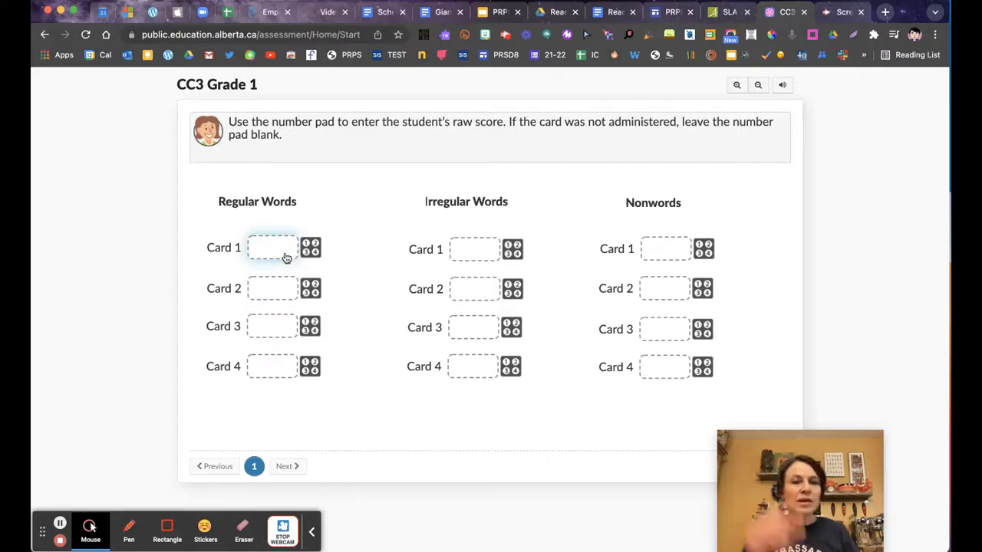
{"action": "left_click", "coordinate": [284, 255]}
{"action": "type", "text": "9"}
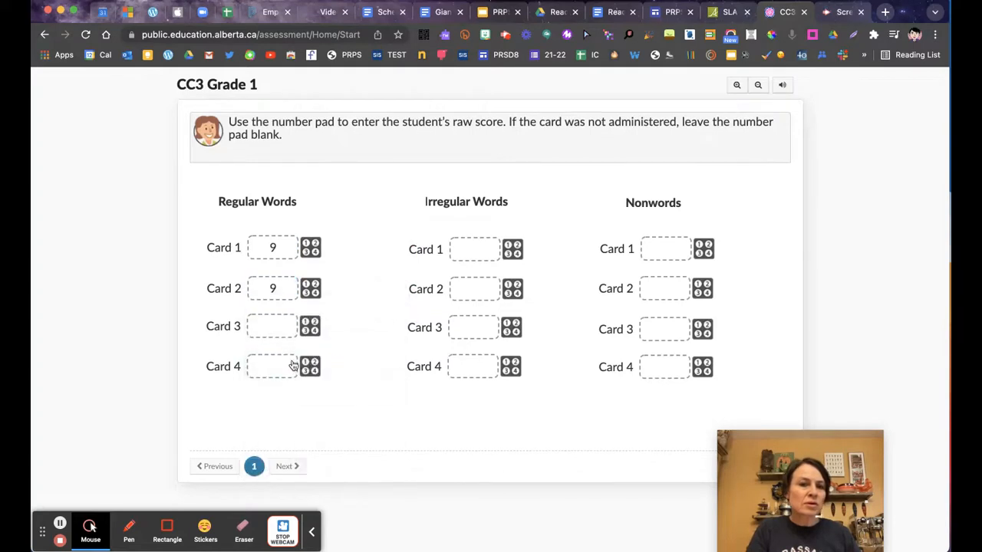
{"action": "left_click", "coordinate": [272, 325]}
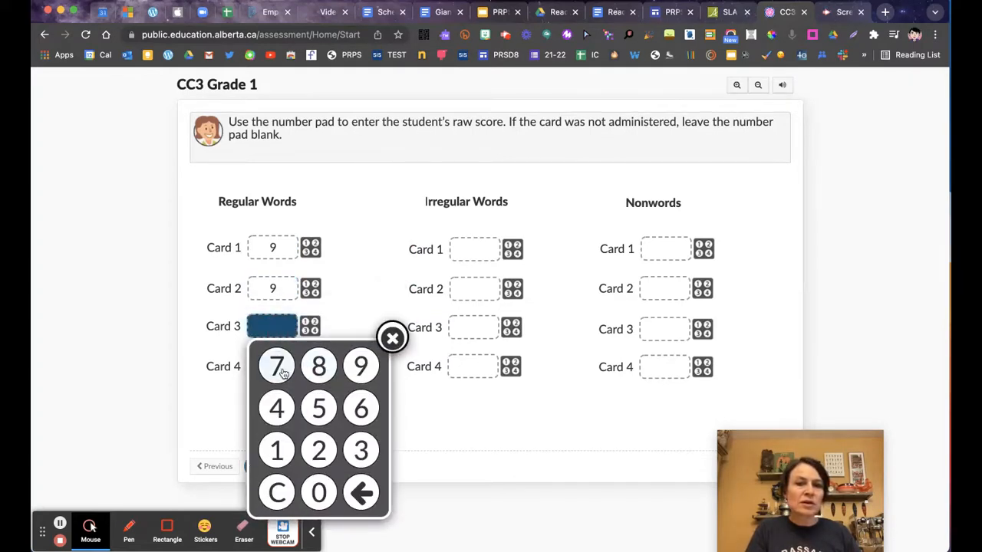
{"action": "left_click", "coordinate": [276, 366]}
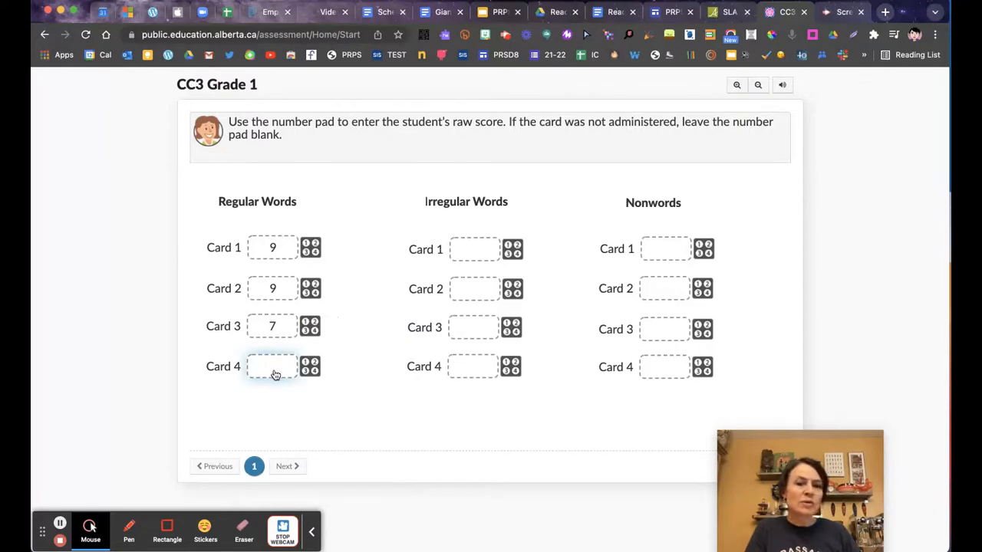
{"action": "left_click", "coordinate": [272, 366]}
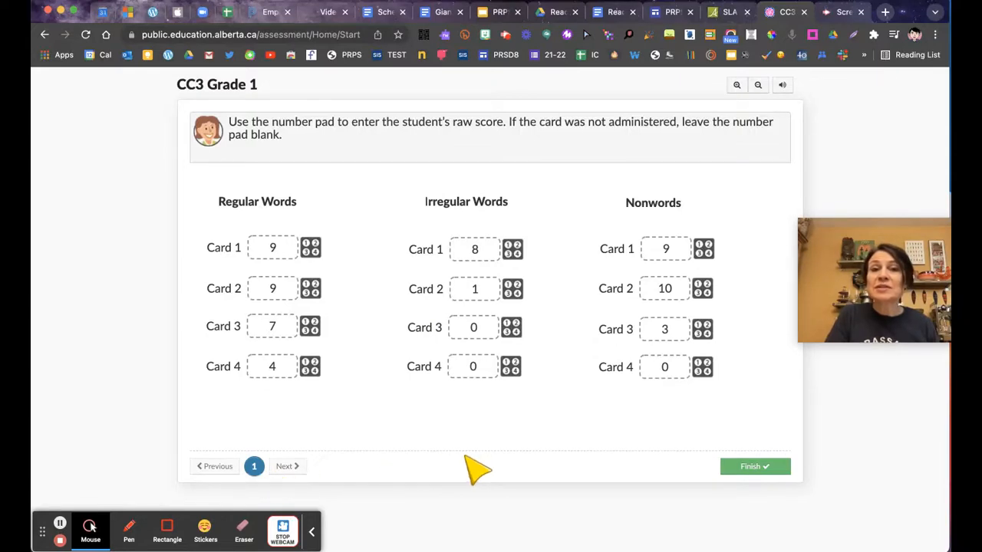
{"action": "mouse_move", "coordinate": [682, 441]}
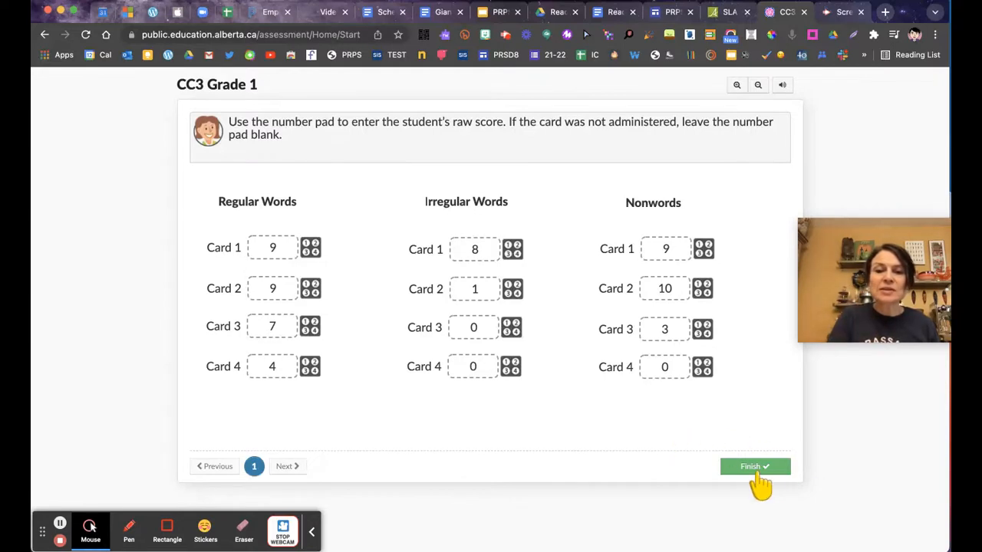
{"action": "left_click", "coordinate": [754, 466]}
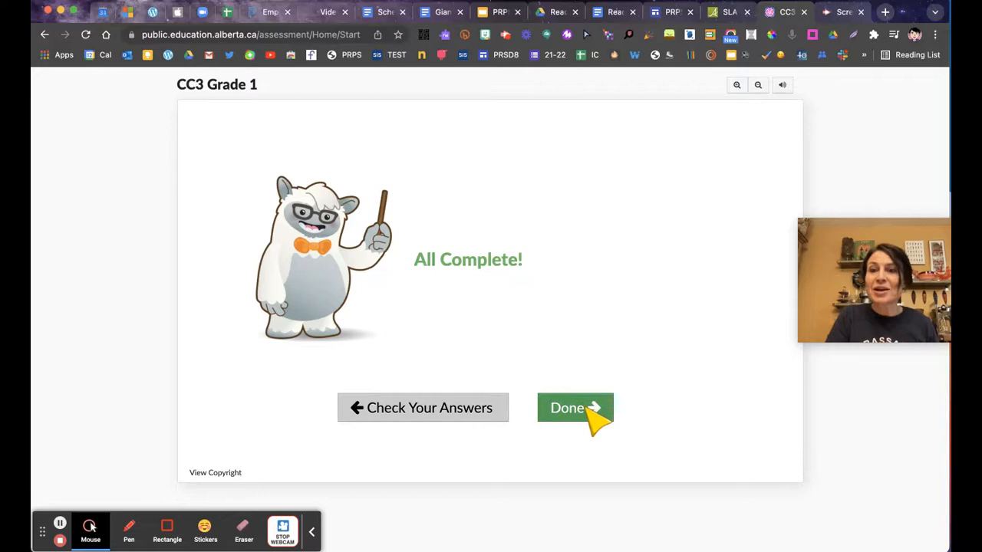
- Close the All Complete screen and return to the teacher's Grade 1 CC3 page
{"action": "left_click", "coordinate": [575, 407]}
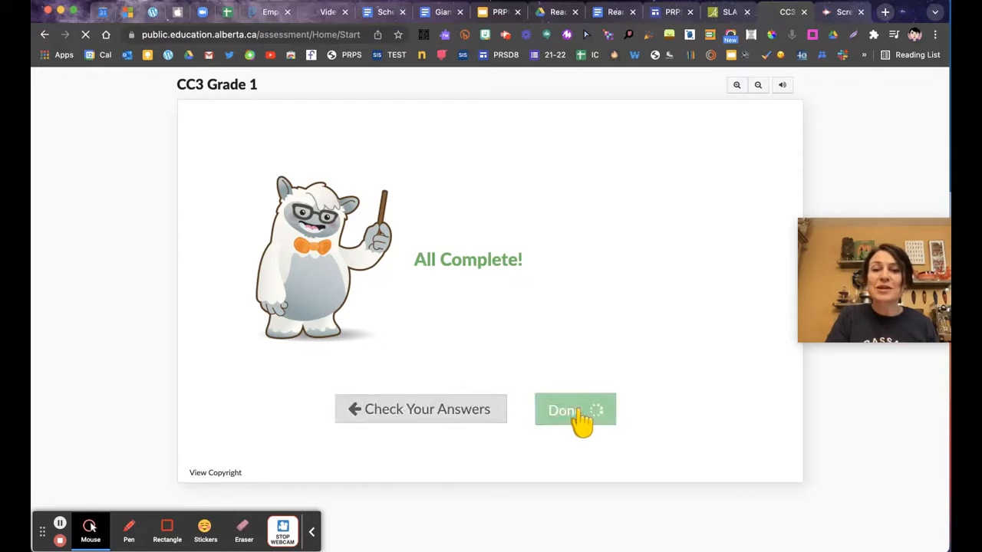
{"action": "left_click", "coordinate": [574, 410]}
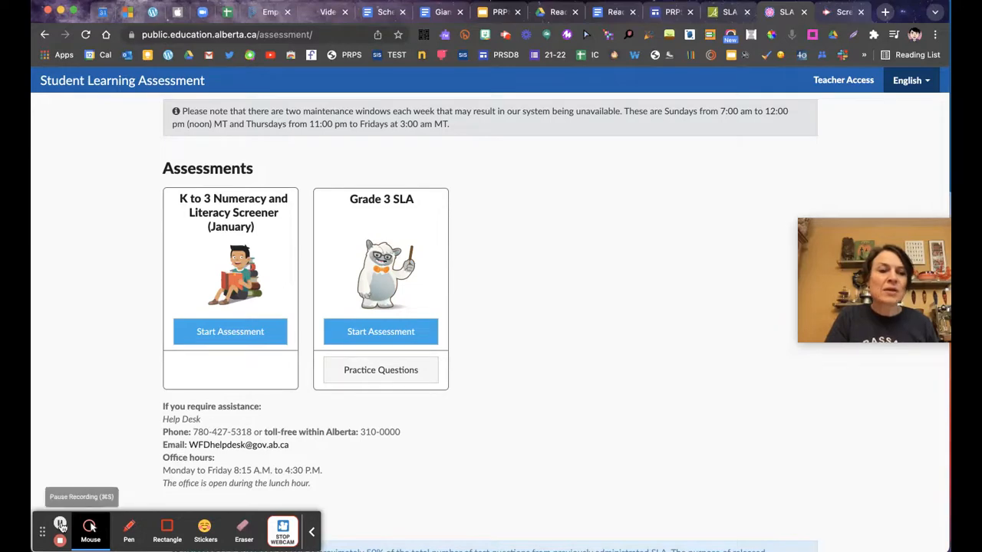
{"action": "mouse_move", "coordinate": [694, 100]}
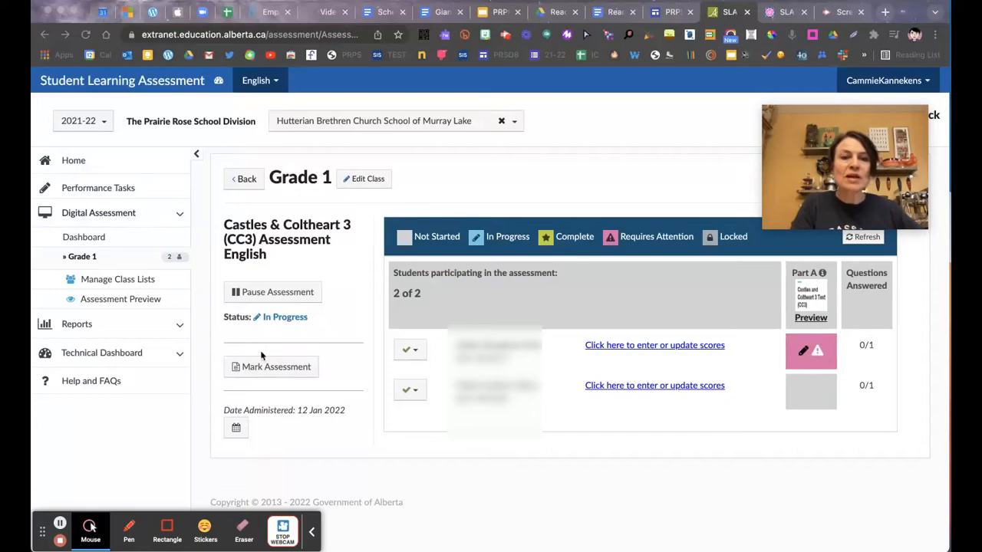
{"action": "mouse_move", "coordinate": [278, 375]}
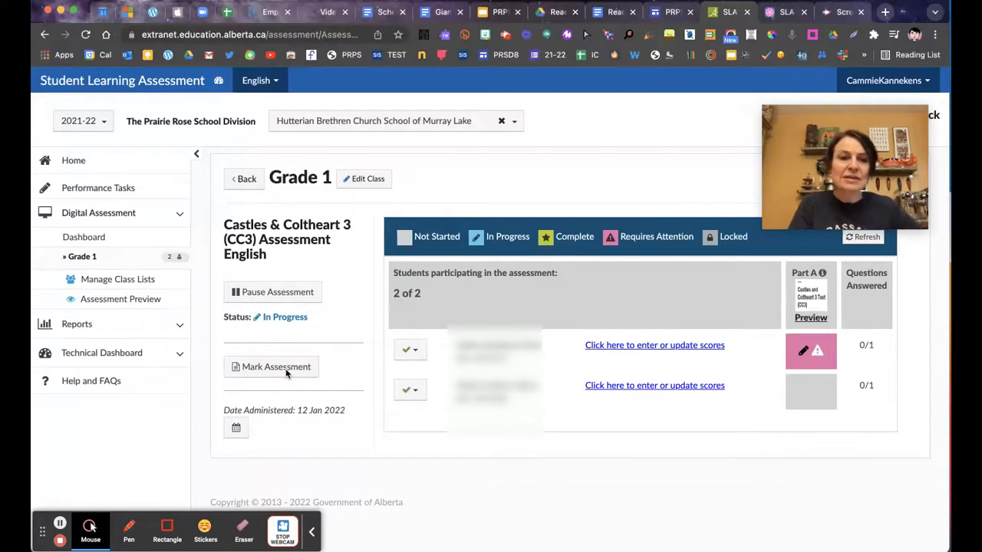
{"action": "left_click", "coordinate": [271, 367]}
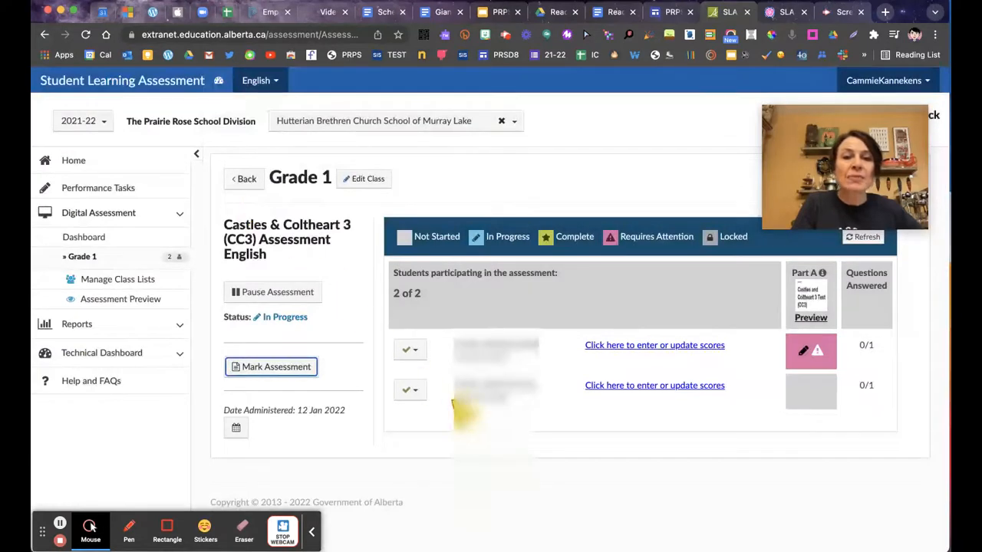
{"action": "mouse_move", "coordinate": [545, 434]}
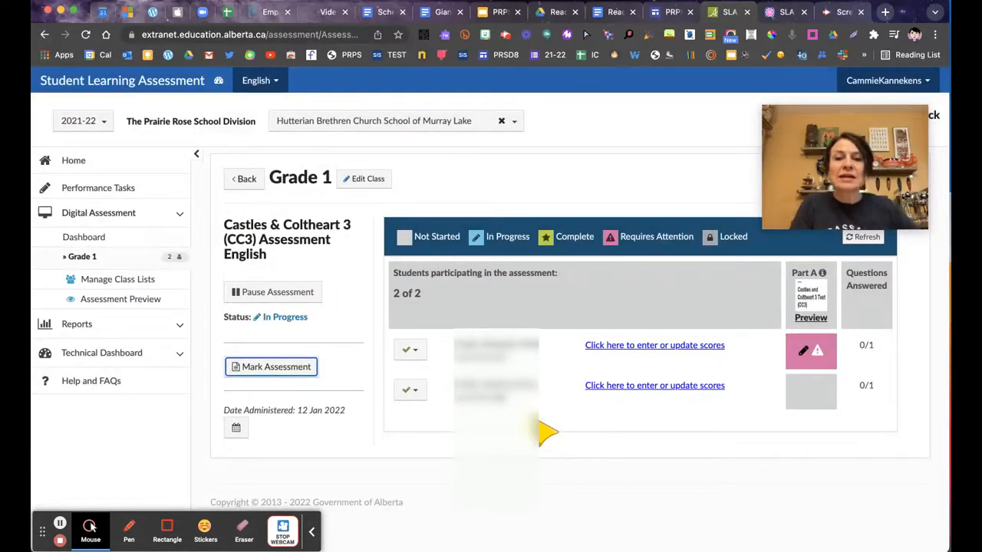
{"action": "mouse_move", "coordinate": [545, 410]}
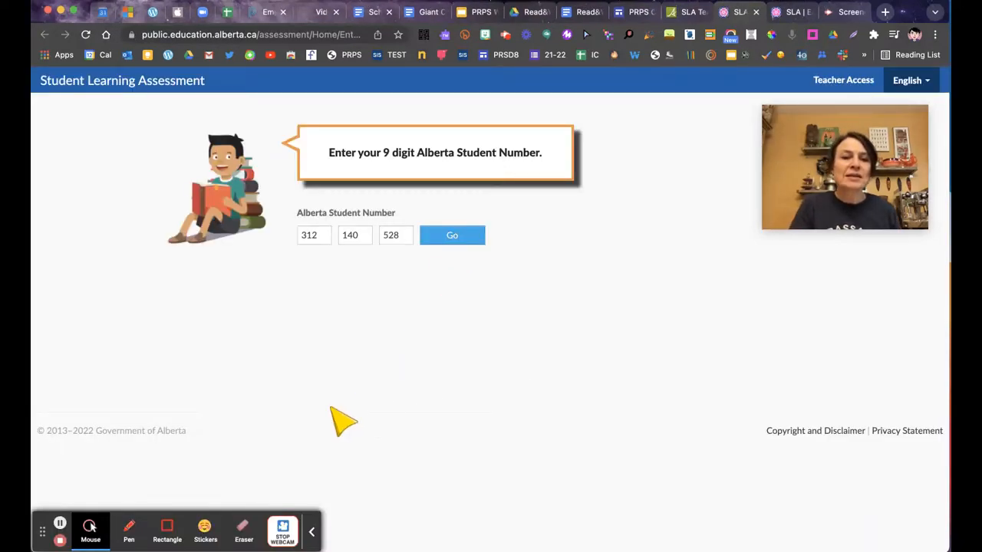
- Mark the CC3 assessment and confirm Submit Scores for both Grade 1 students
{"action": "left_click", "coordinate": [451, 235]}
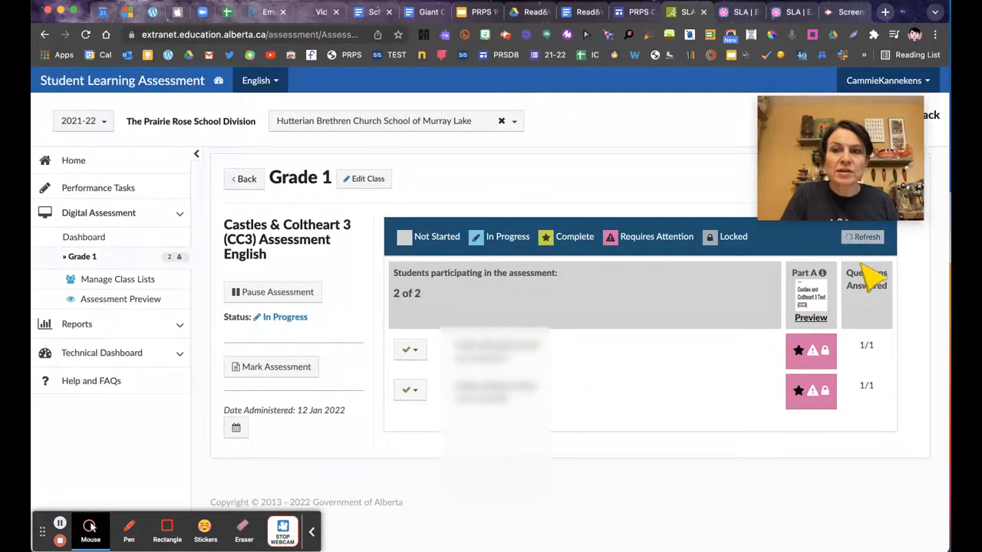
{"action": "mouse_move", "coordinate": [881, 406]}
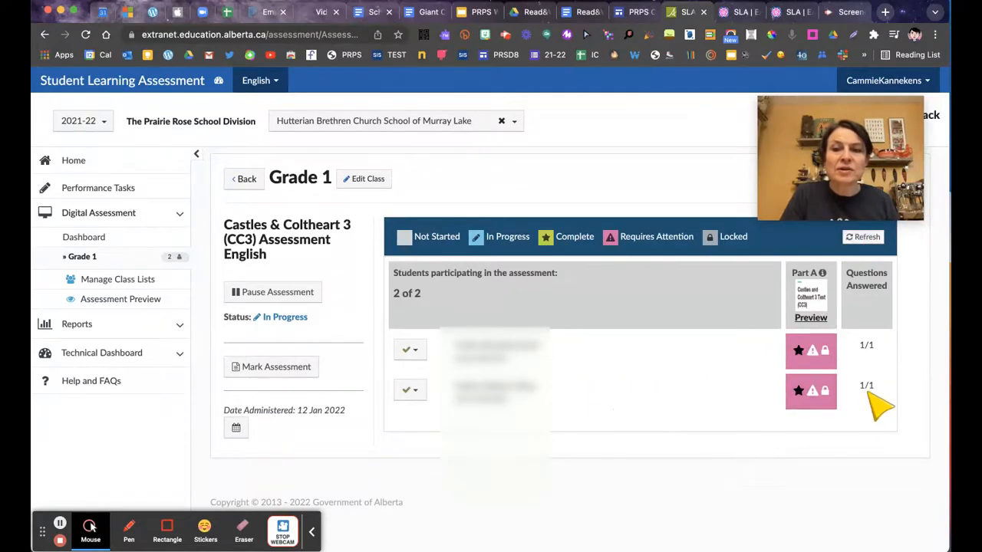
{"action": "mouse_move", "coordinate": [276, 366]}
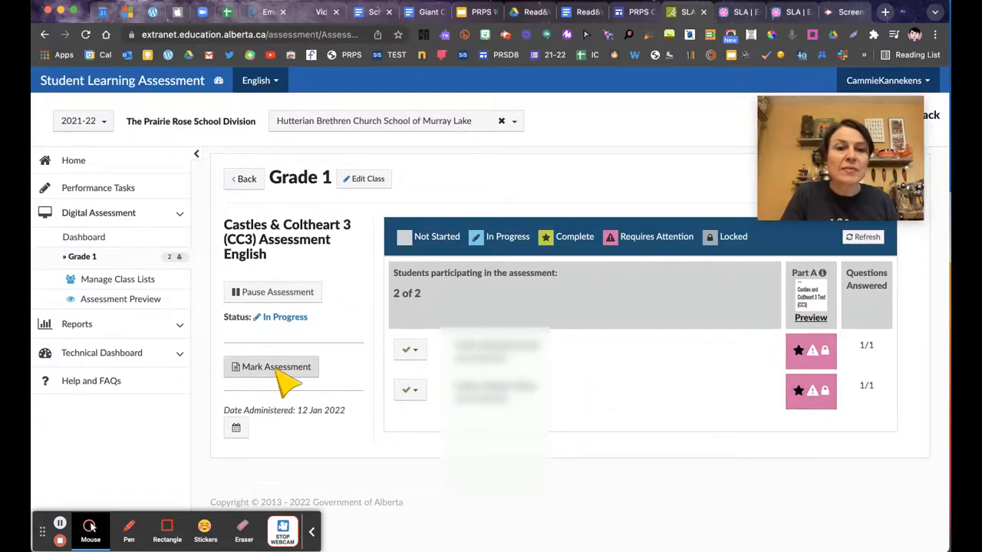
{"action": "left_click", "coordinate": [276, 367]}
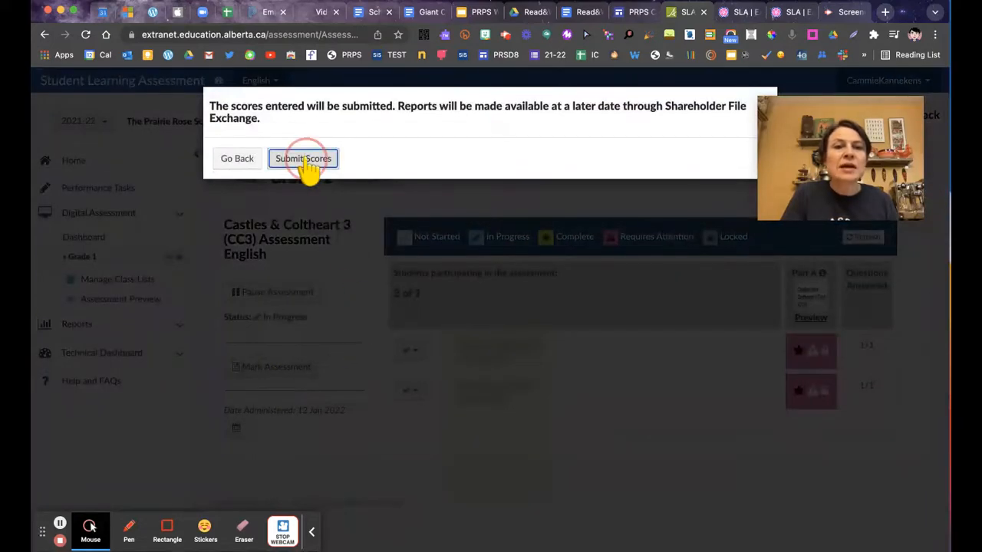
{"action": "left_click", "coordinate": [303, 158]}
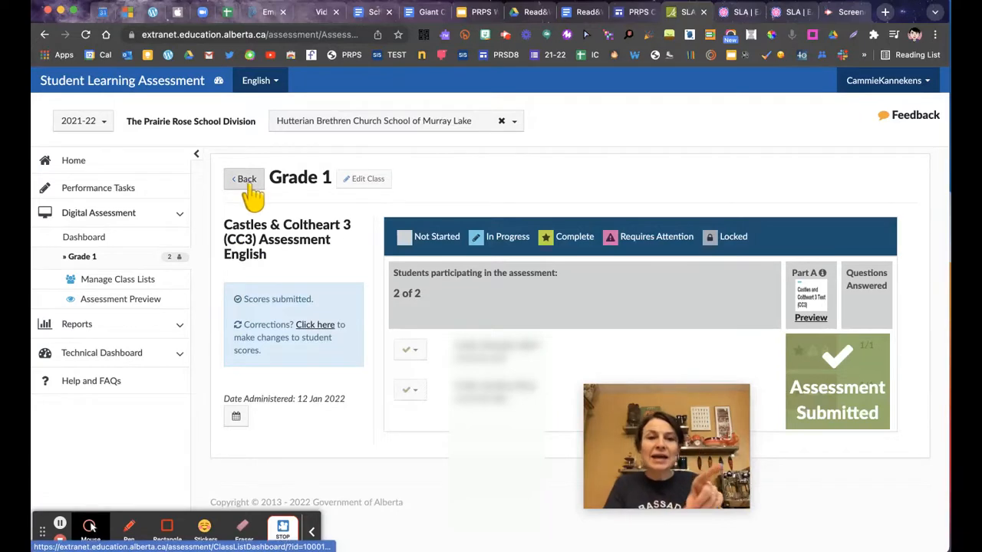
- Return to the Grade 1 class page and open the Letter Name-Sound (LeNS) assessment
{"action": "left_click", "coordinate": [244, 178]}
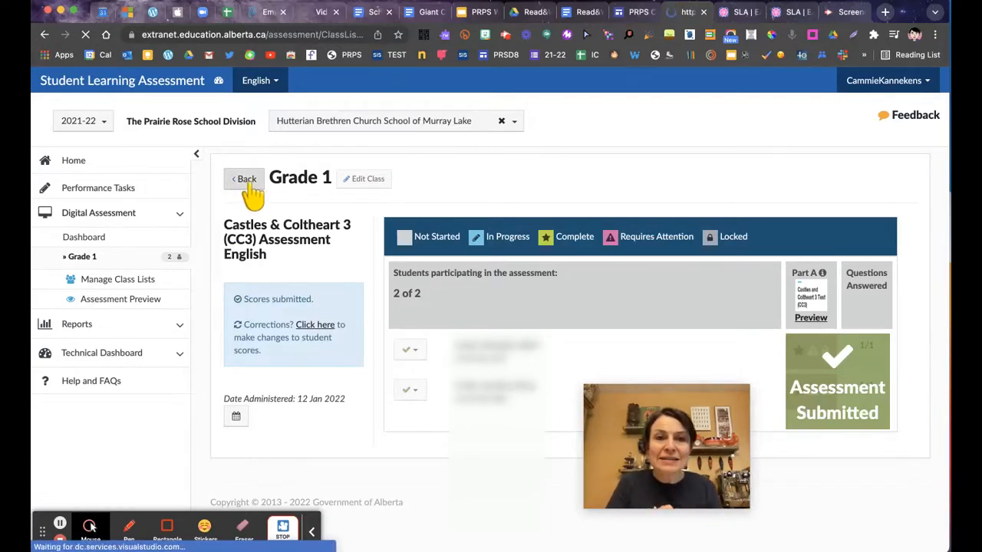
{"action": "left_click", "coordinate": [244, 179]}
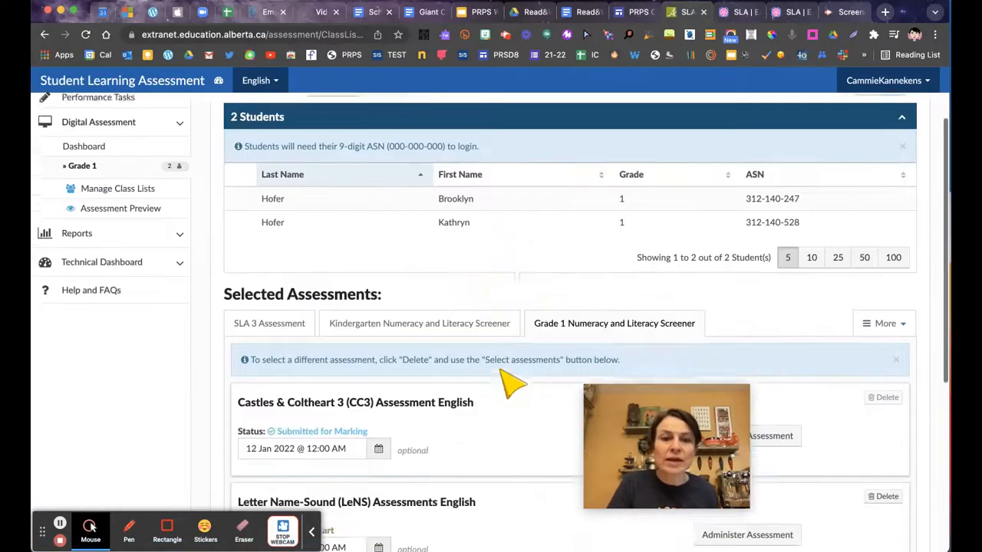
{"action": "scroll", "scroll_direction": "down", "scroll_amount": 3}
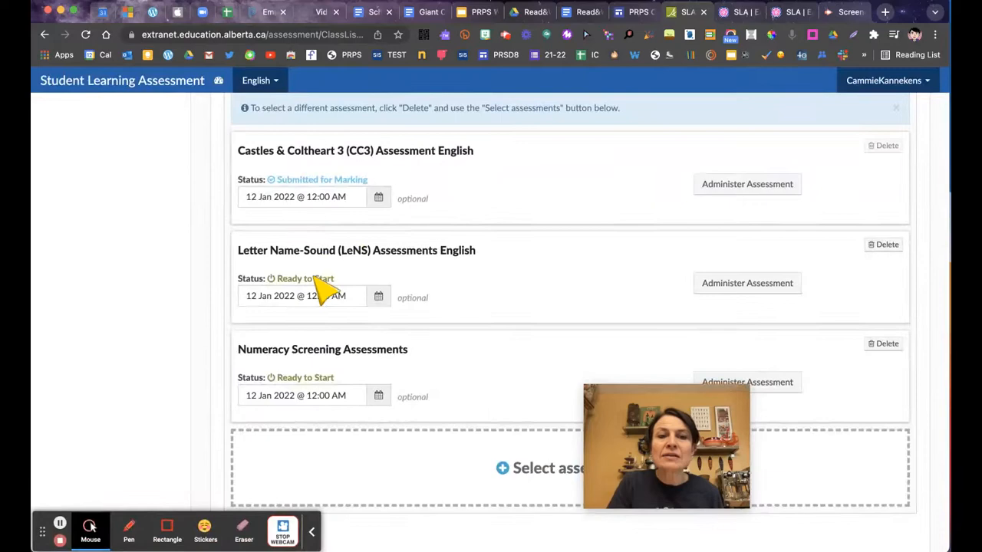
{"action": "mouse_move", "coordinate": [721, 272]}
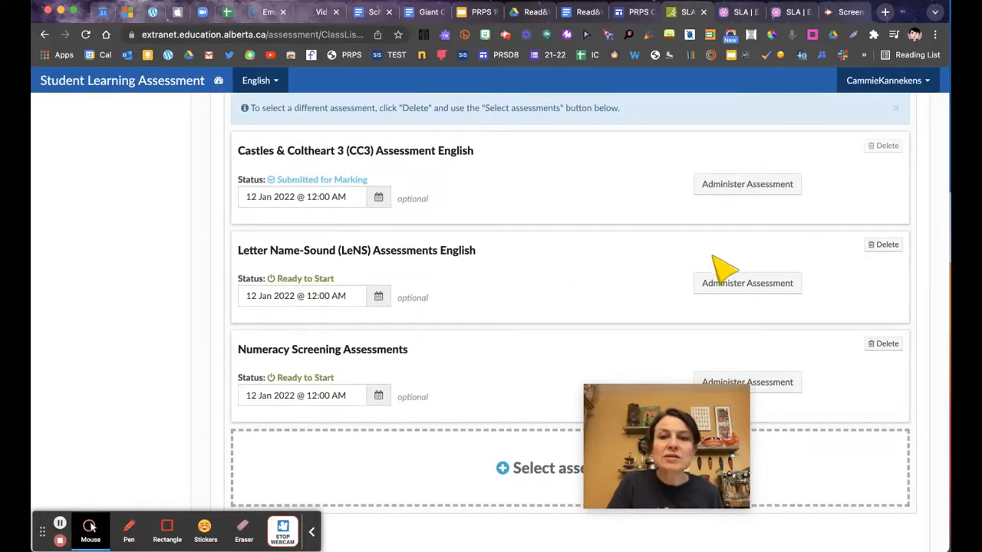
{"action": "left_click", "coordinate": [746, 282]}
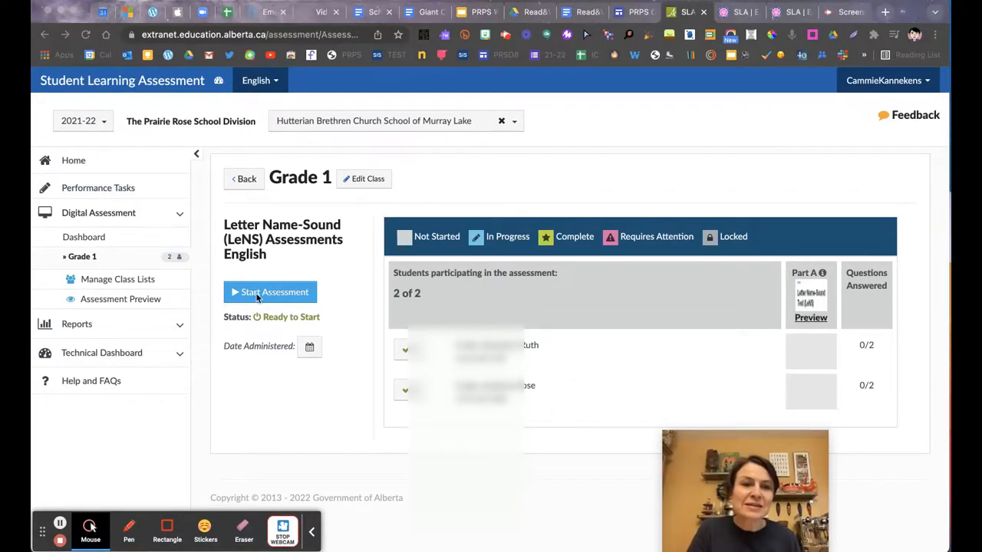
- Start the LeNS assessment and choose its administration date
{"action": "left_click", "coordinate": [270, 292]}
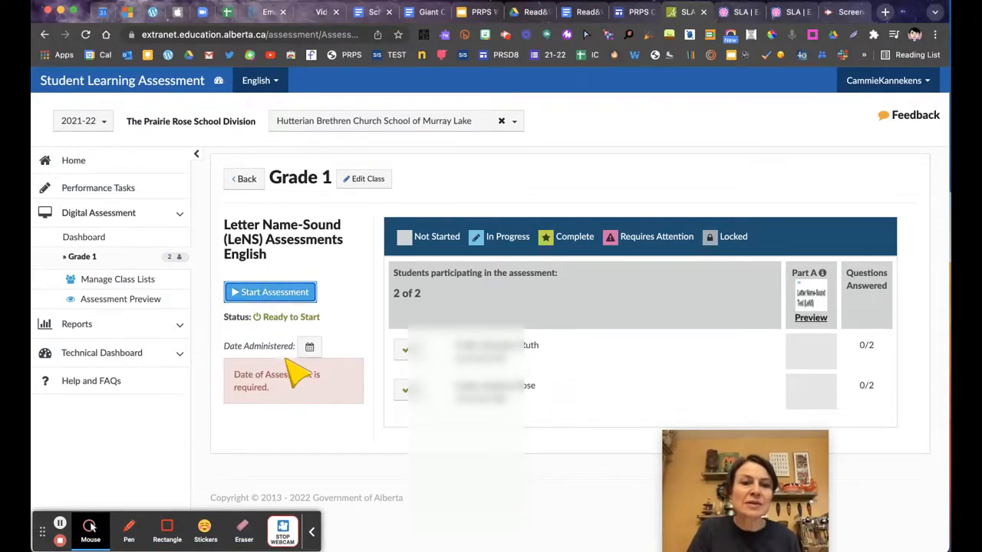
{"action": "left_click", "coordinate": [270, 292]}
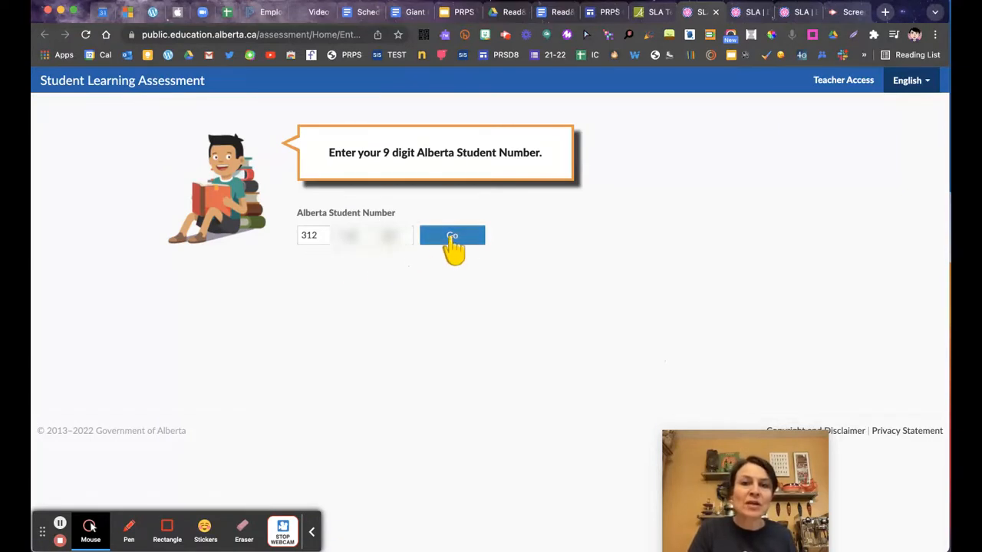
- Look up the student by student number and confirm their identity
{"action": "left_click", "coordinate": [452, 235]}
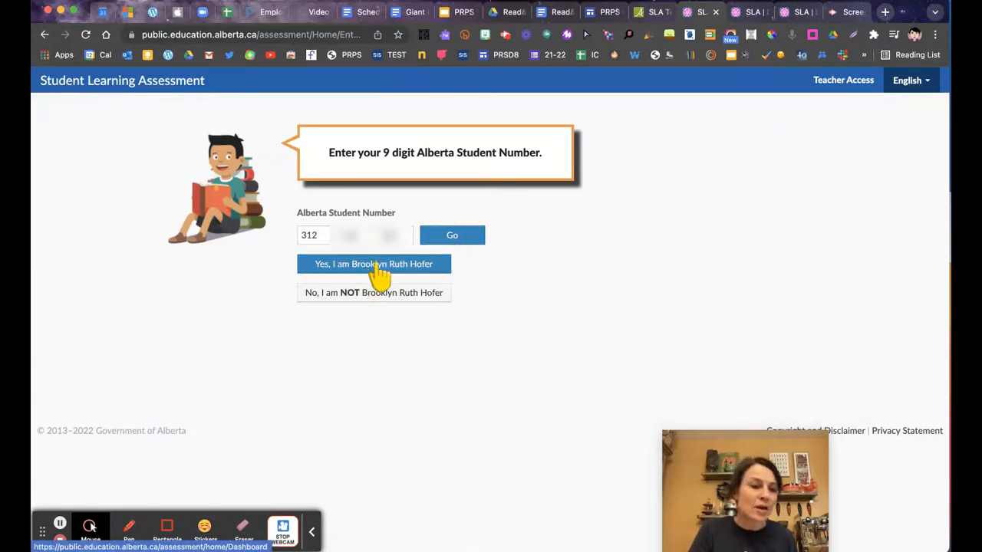
{"action": "left_click", "coordinate": [373, 264]}
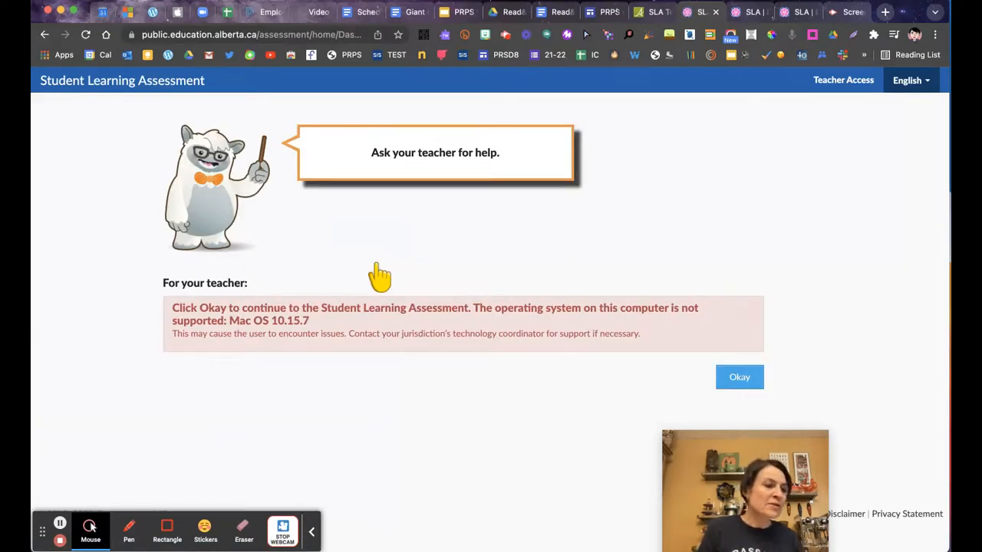
{"action": "mouse_move", "coordinate": [387, 276]}
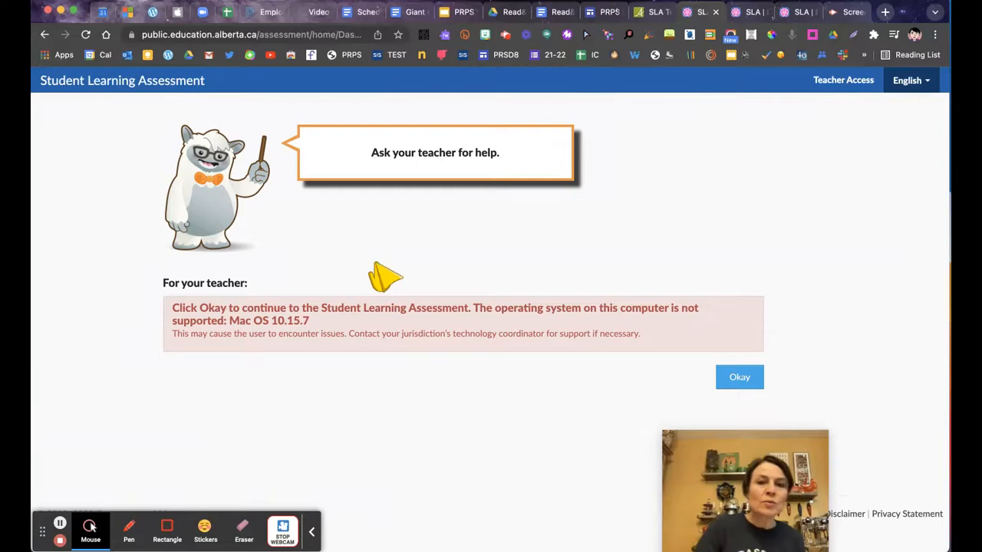
- Dismiss the unsupported OS warning and start the LeNS Part A test
{"action": "left_click", "coordinate": [739, 376]}
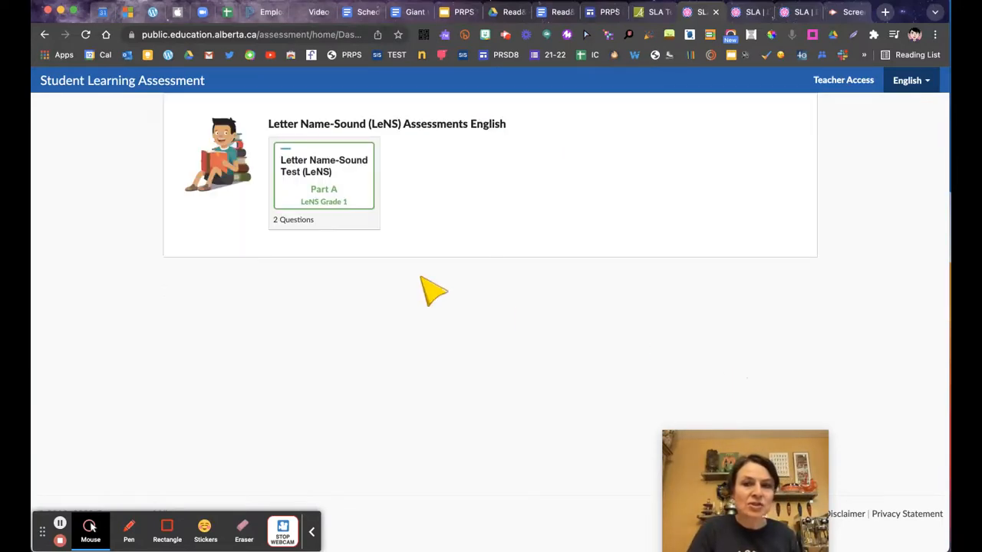
{"action": "mouse_move", "coordinate": [356, 230]}
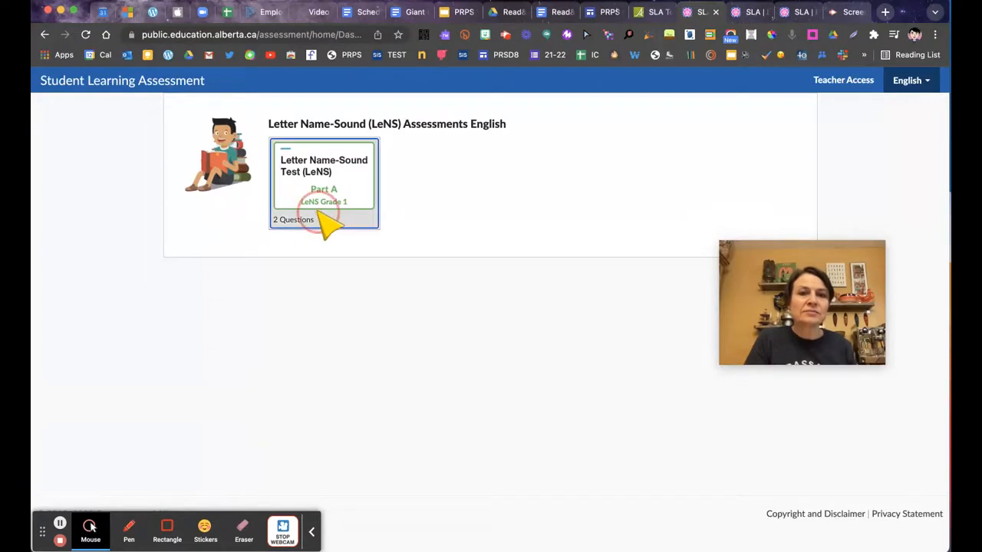
{"action": "left_click", "coordinate": [323, 182]}
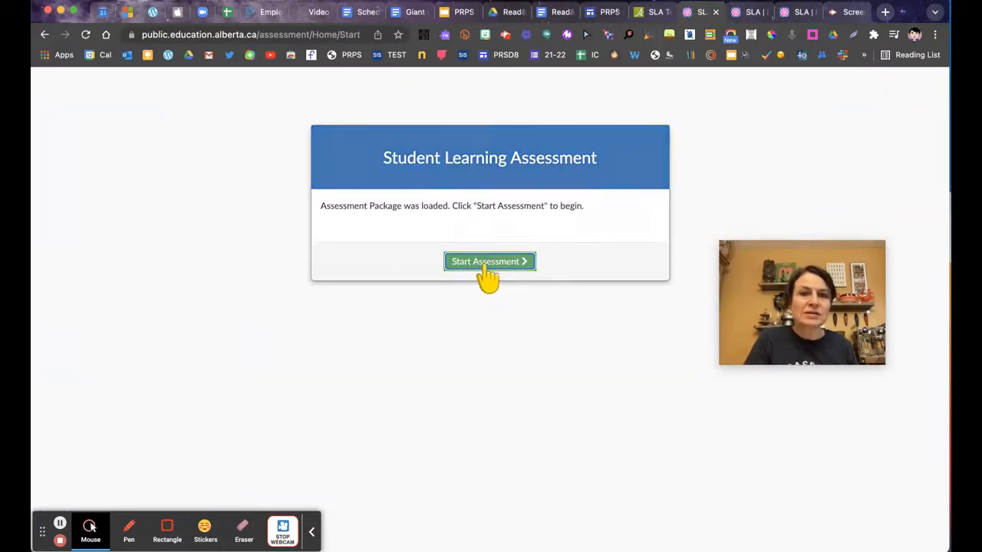
{"action": "left_click", "coordinate": [489, 261]}
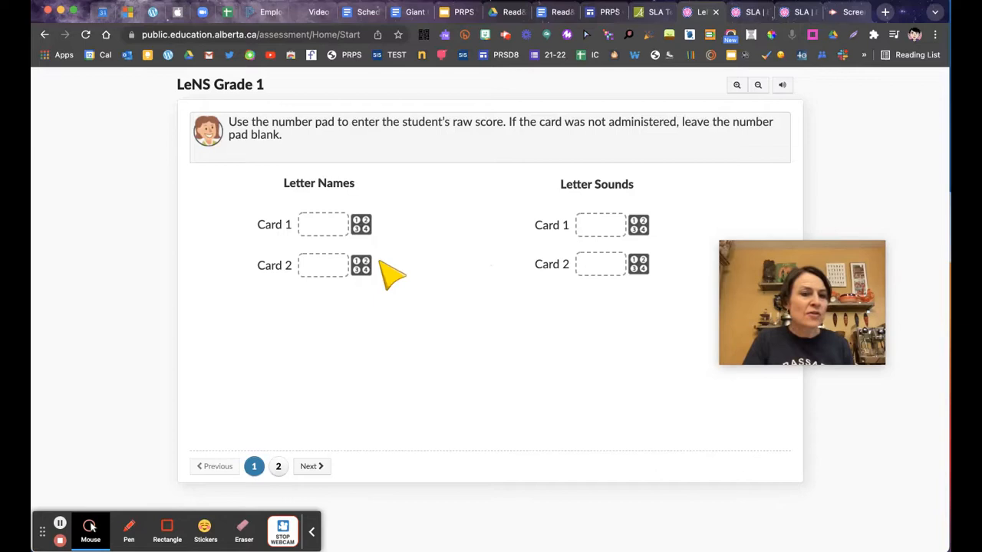
{"action": "mouse_move", "coordinate": [337, 245]}
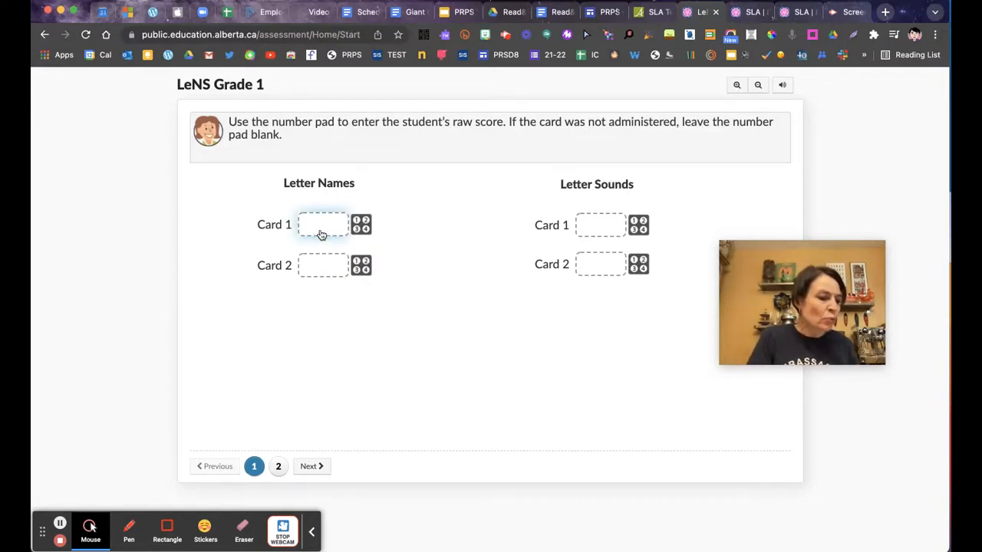
- Enter scores of 10 for the first-page Letter Names and Letter Sounds cards
{"action": "left_click", "coordinate": [322, 224]}
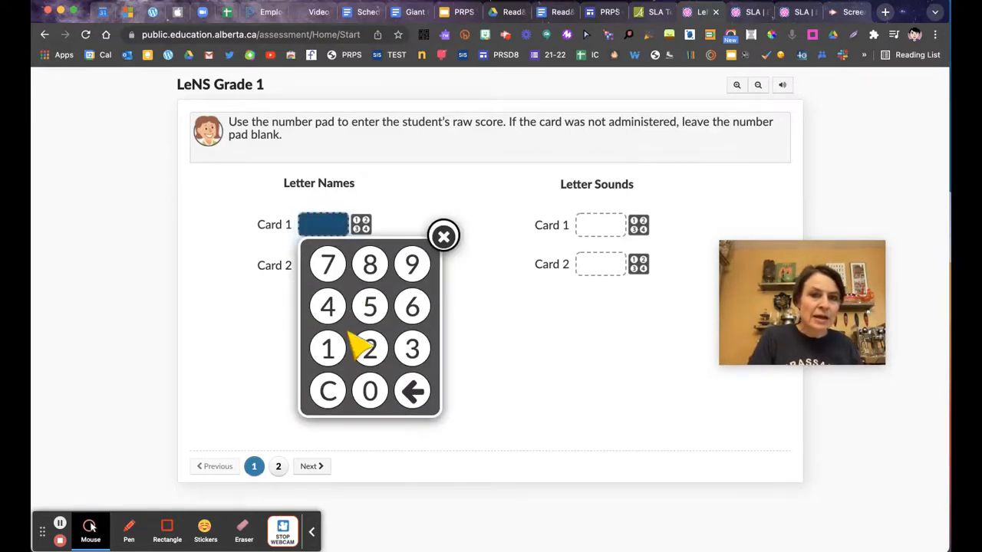
{"action": "left_click", "coordinate": [327, 349]}
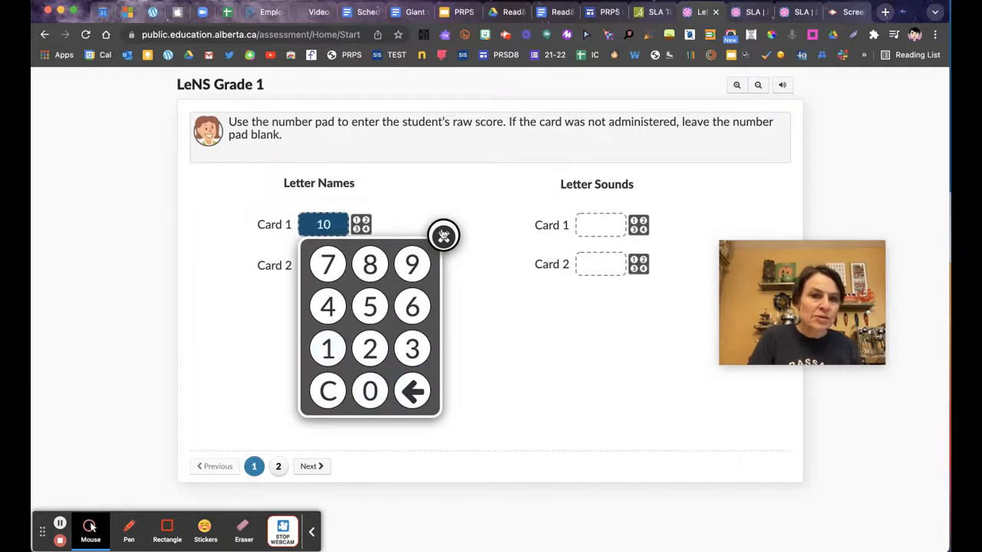
{"action": "left_click", "coordinate": [444, 236]}
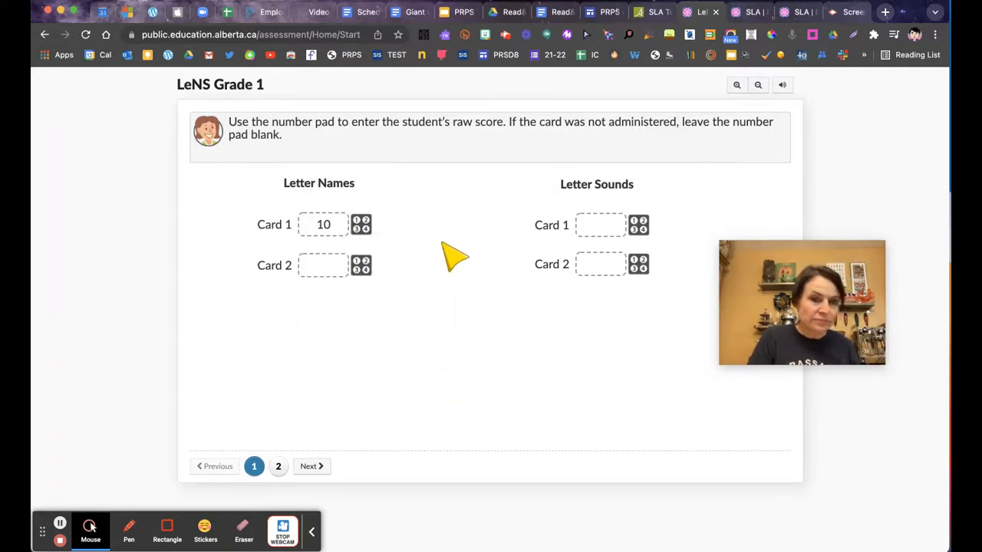
{"action": "left_click", "coordinate": [323, 265]}
{"action": "type", "text": "10"}
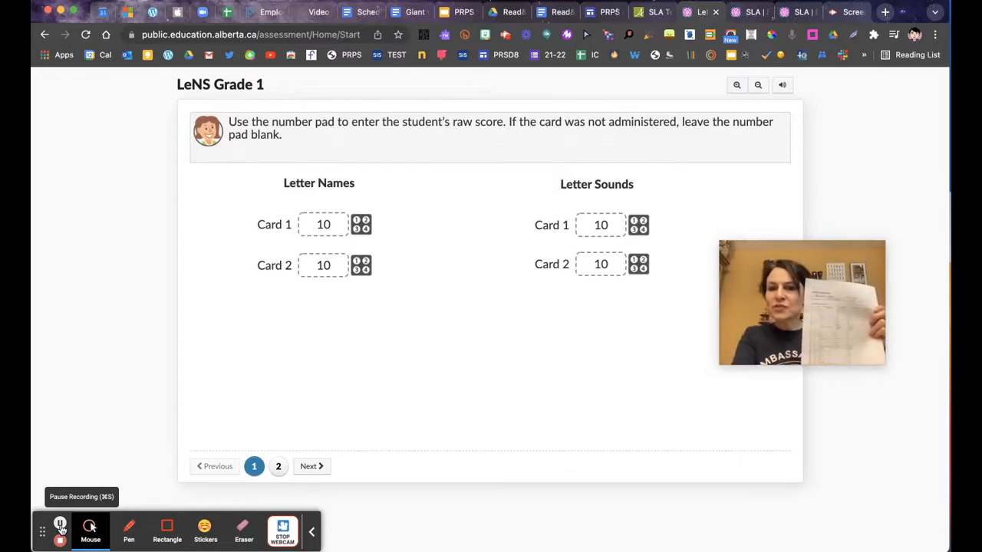
{"action": "left_click", "coordinate": [278, 466]}
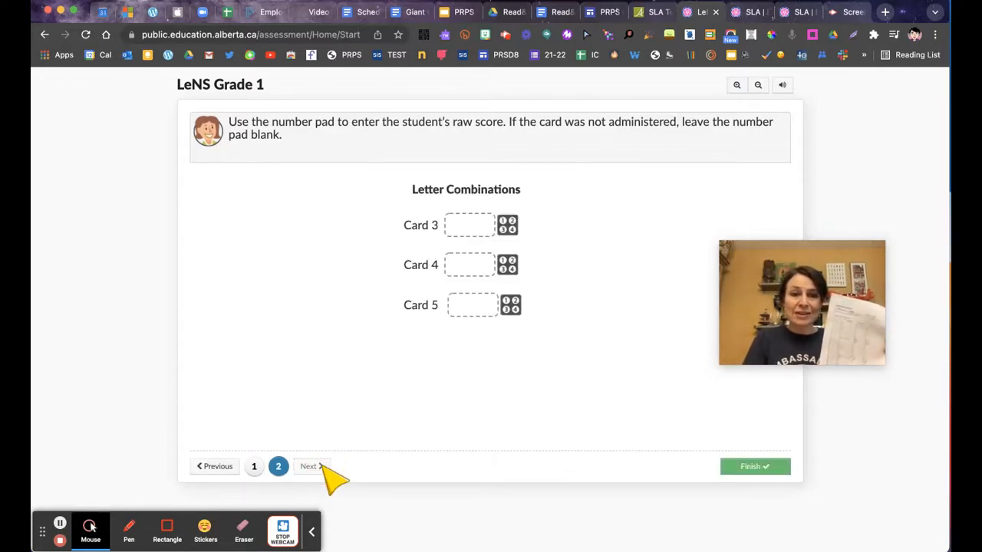
{"action": "mouse_move", "coordinate": [448, 238]}
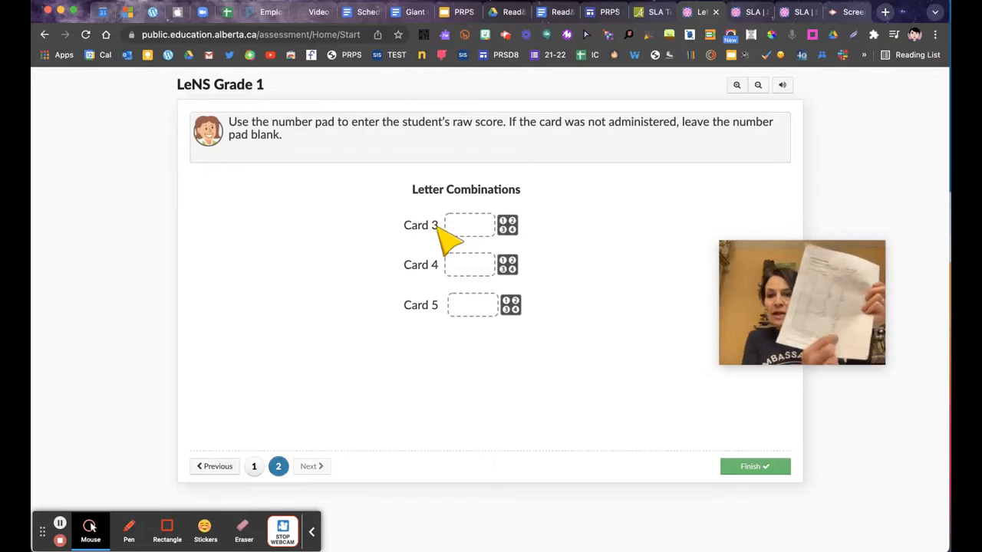
- Enter Card 3–5 scores of 8, 8 and 0, then finish and submit the test
{"action": "left_click", "coordinate": [468, 225]}
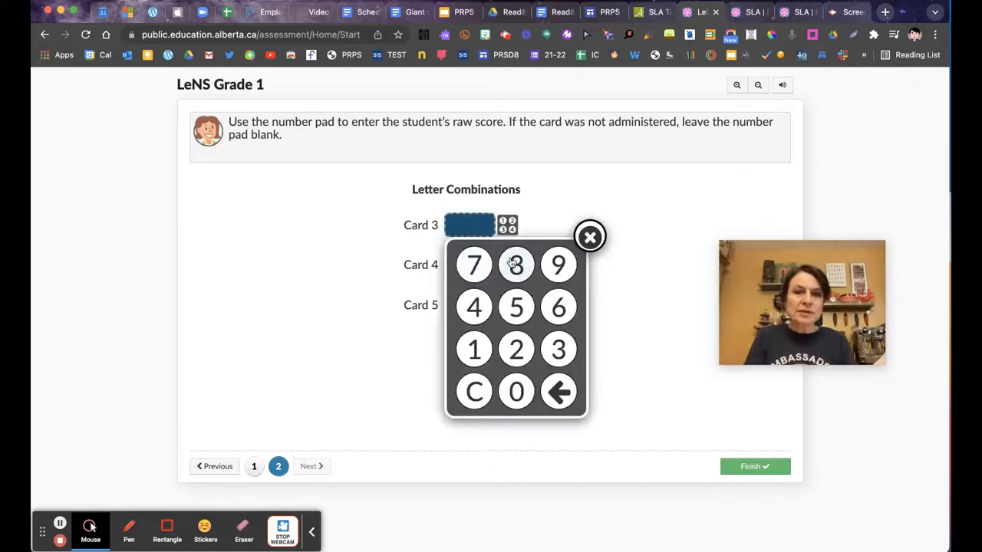
{"action": "left_click", "coordinate": [515, 264]}
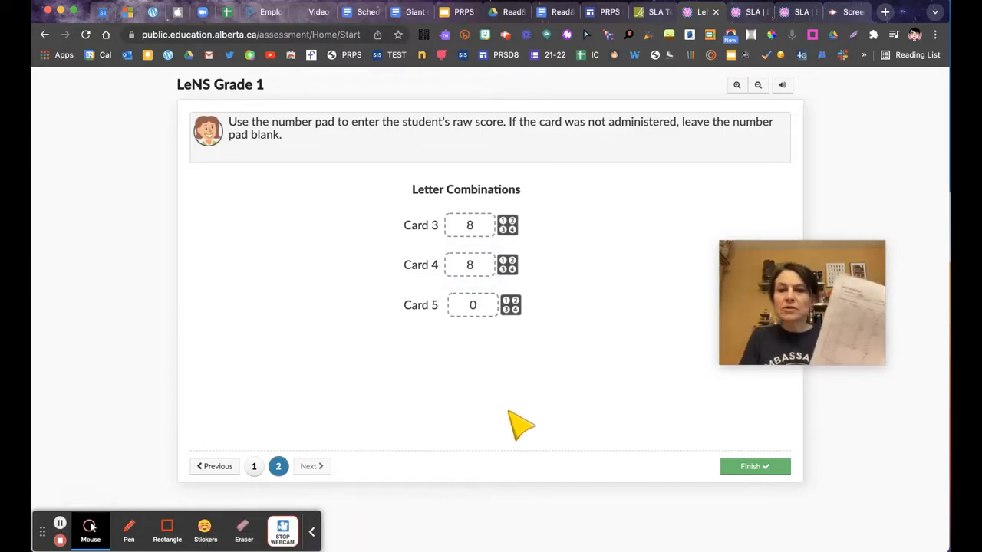
{"action": "left_click", "coordinate": [754, 466]}
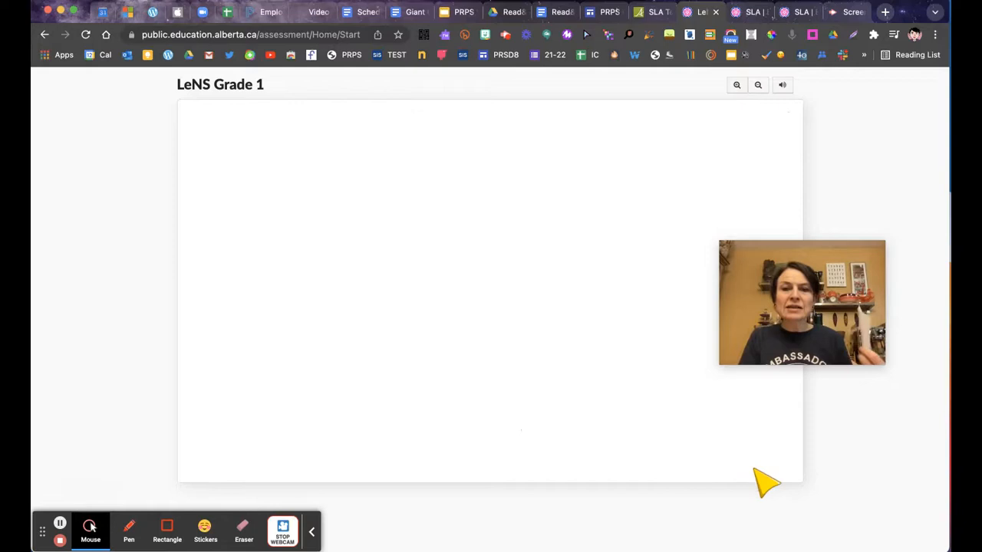
{"action": "left_click", "coordinate": [575, 410]}
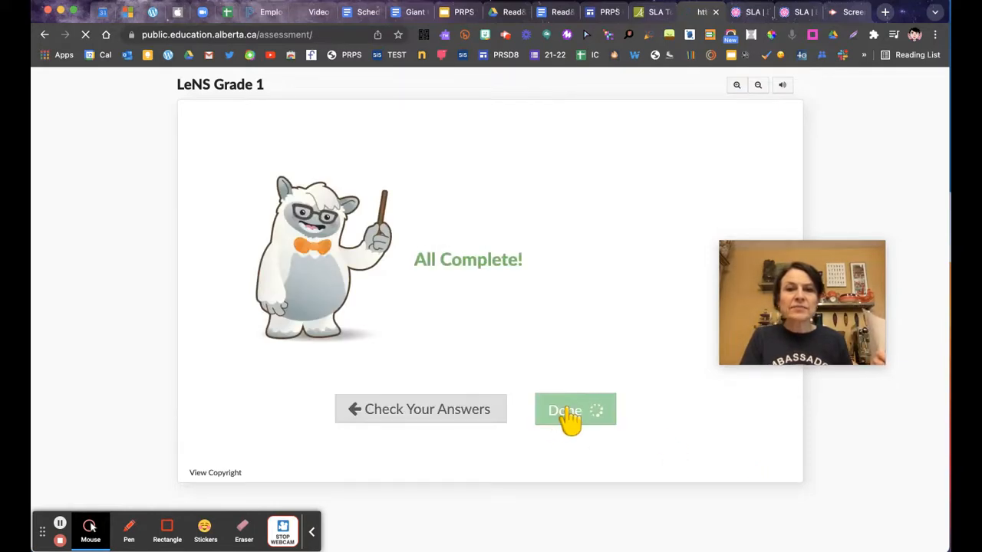
{"action": "left_click", "coordinate": [574, 410]}
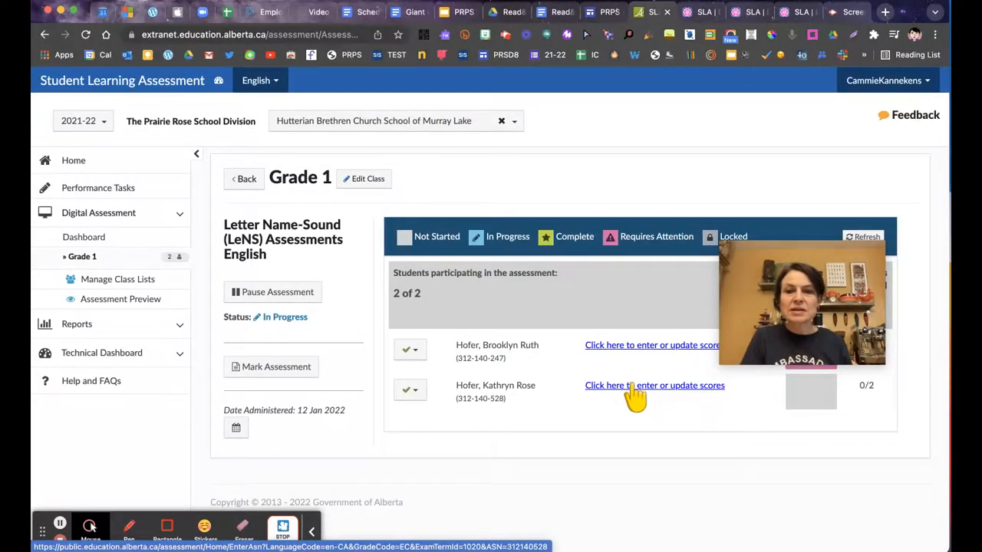
{"action": "left_click", "coordinate": [654, 385]}
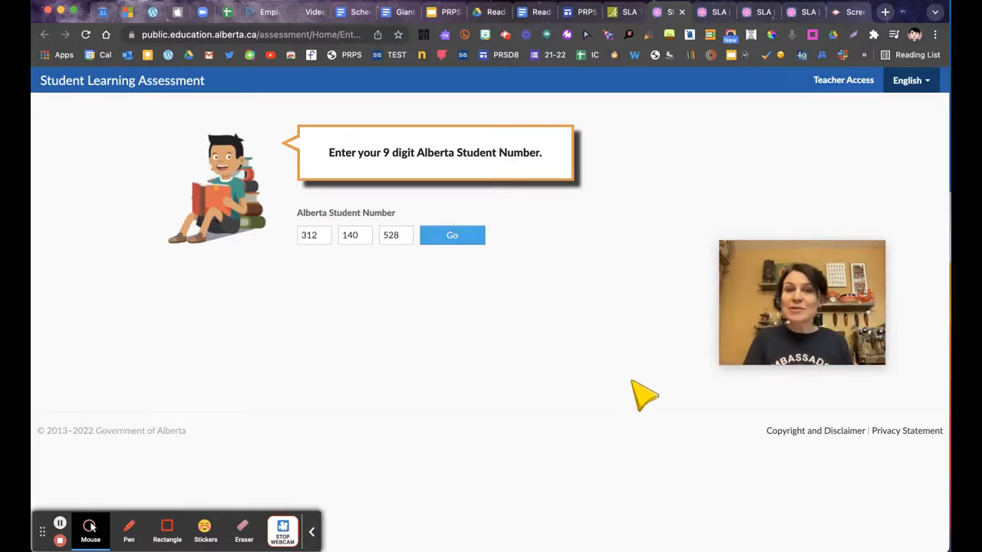
{"action": "left_click", "coordinate": [452, 234]}
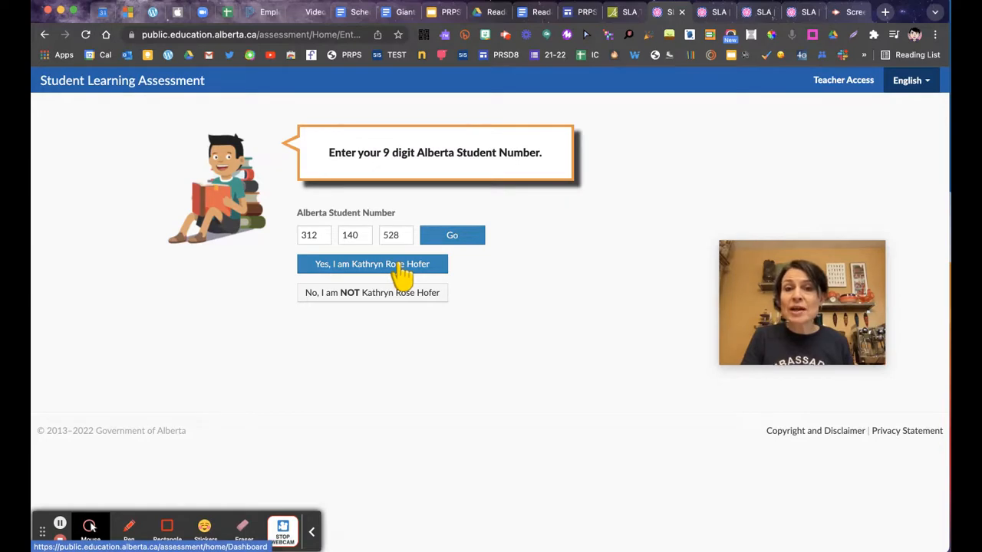
{"action": "left_click", "coordinate": [371, 263]}
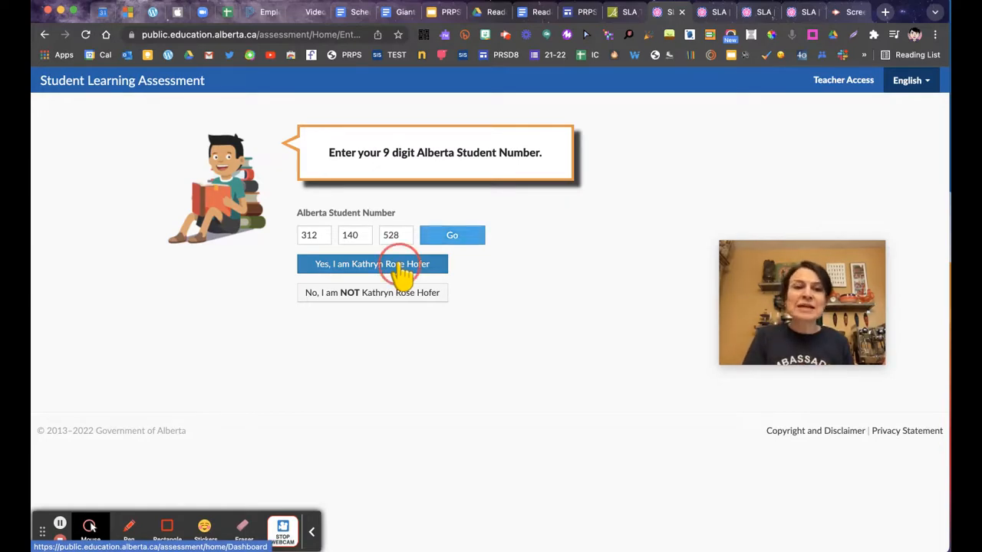
{"action": "left_click", "coordinate": [372, 264]}
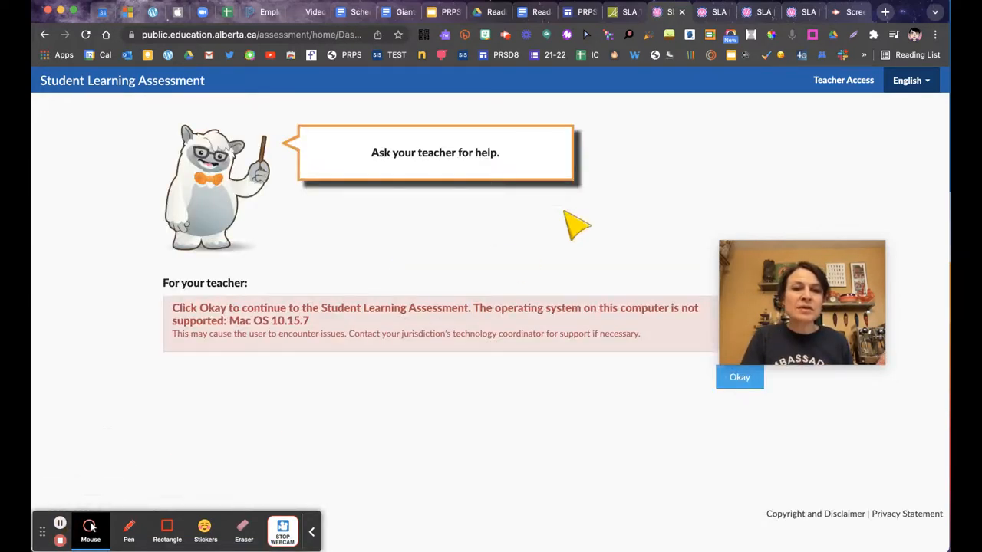
- Dismiss the OS warning and start Kathryn's LeNS Part A test
{"action": "left_click", "coordinate": [739, 377]}
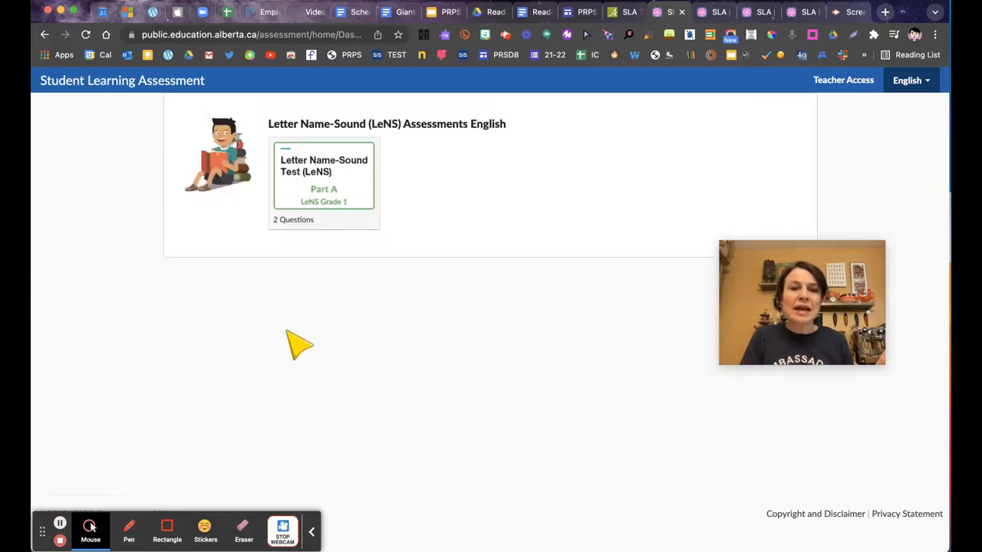
{"action": "left_click", "coordinate": [323, 176]}
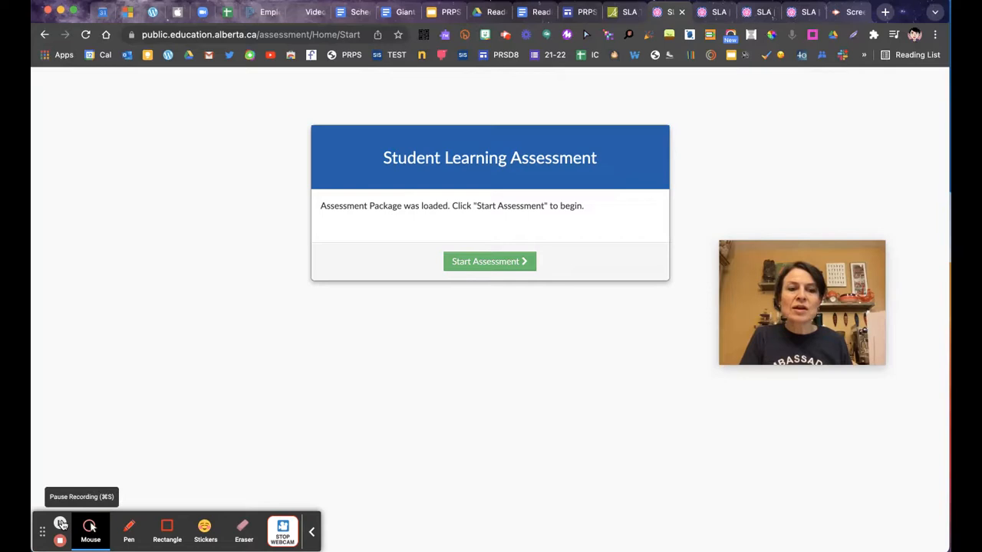
{"action": "left_click", "coordinate": [490, 261]}
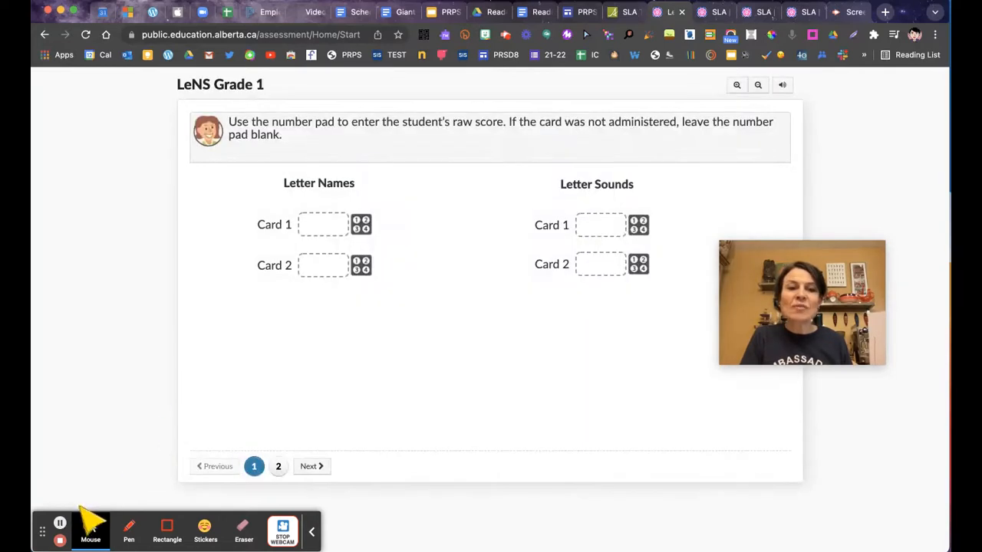
- Refresh student statuses, confirm submission of the LeNS scores, and return to the class page
{"action": "left_click", "coordinate": [44, 34]}
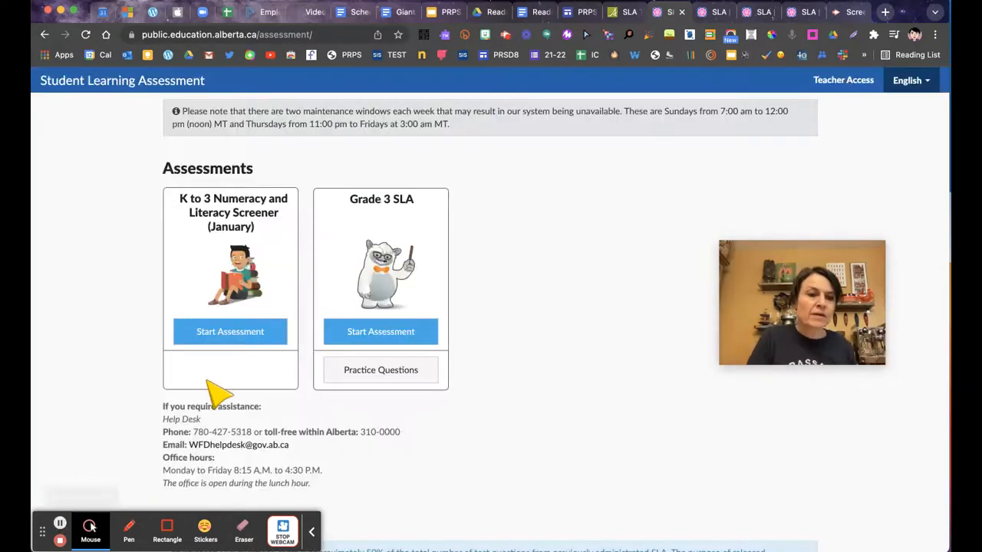
{"action": "mouse_move", "coordinate": [513, 233]}
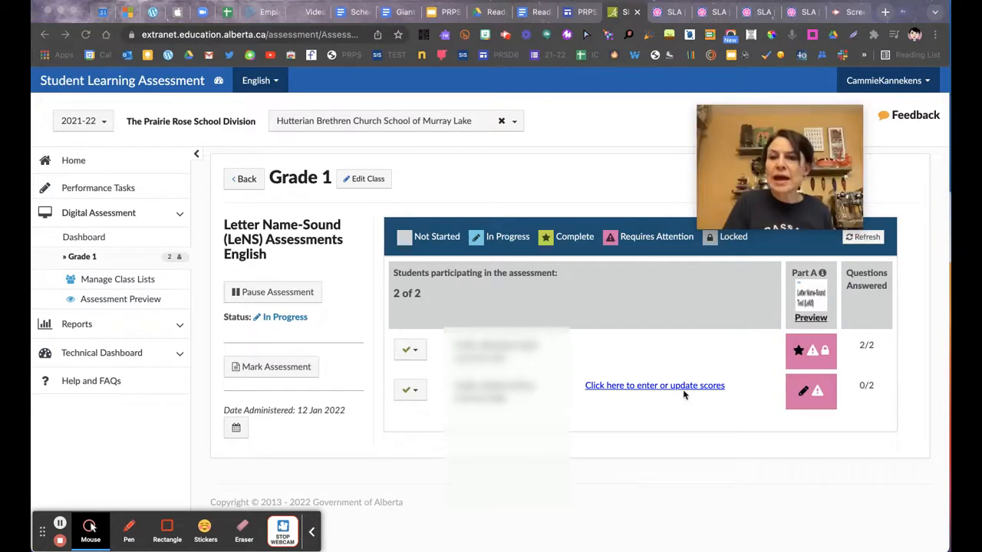
{"action": "mouse_move", "coordinate": [878, 230]}
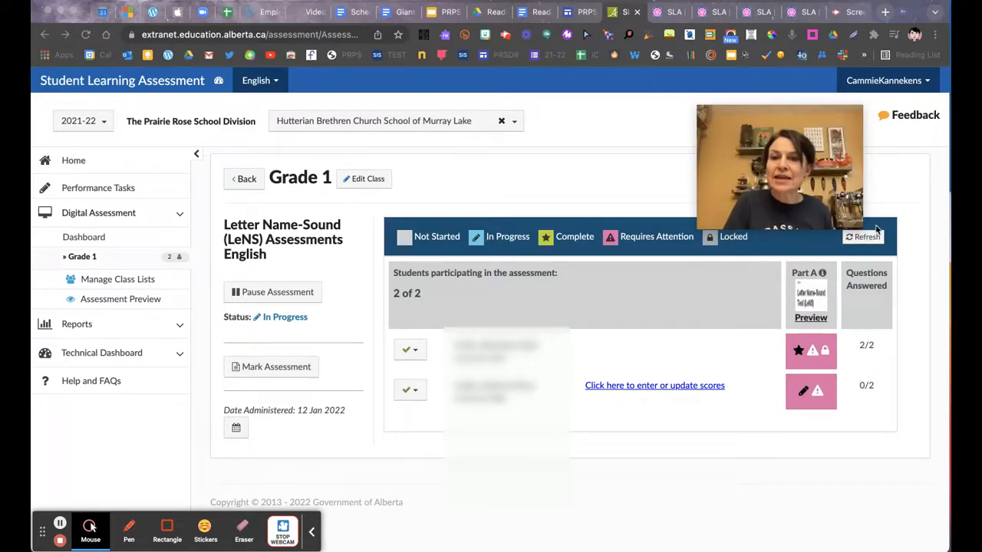
{"action": "left_click", "coordinate": [863, 236]}
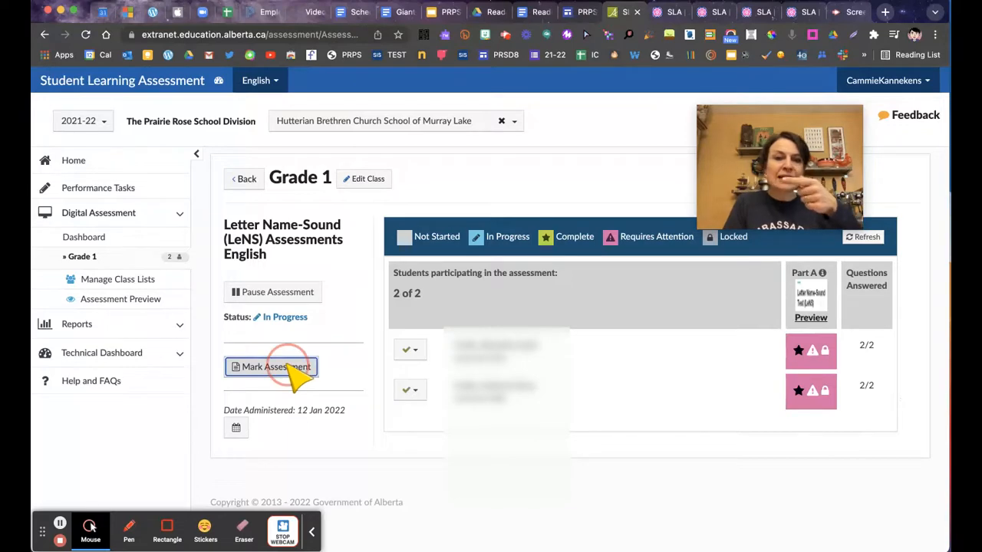
{"action": "left_click", "coordinate": [271, 367]}
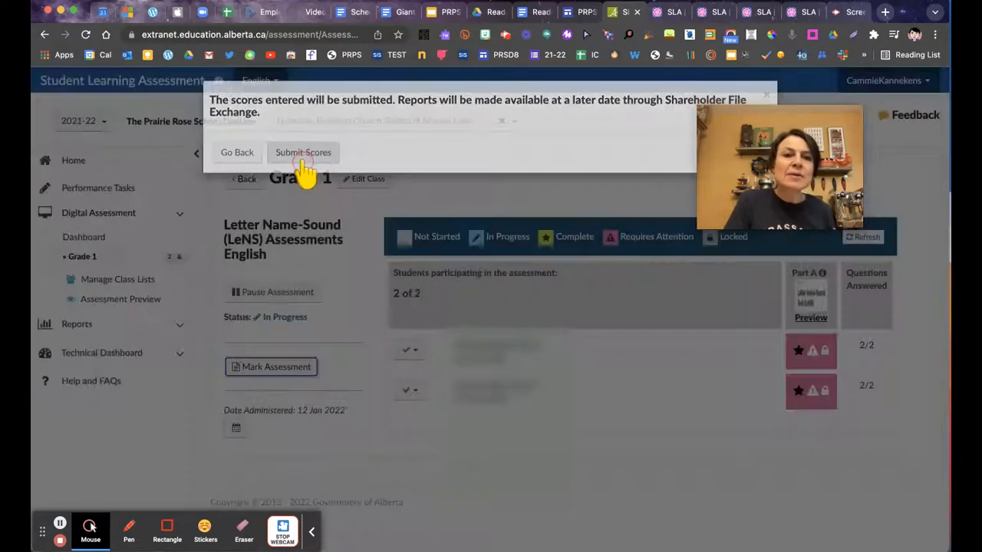
{"action": "left_click", "coordinate": [303, 151]}
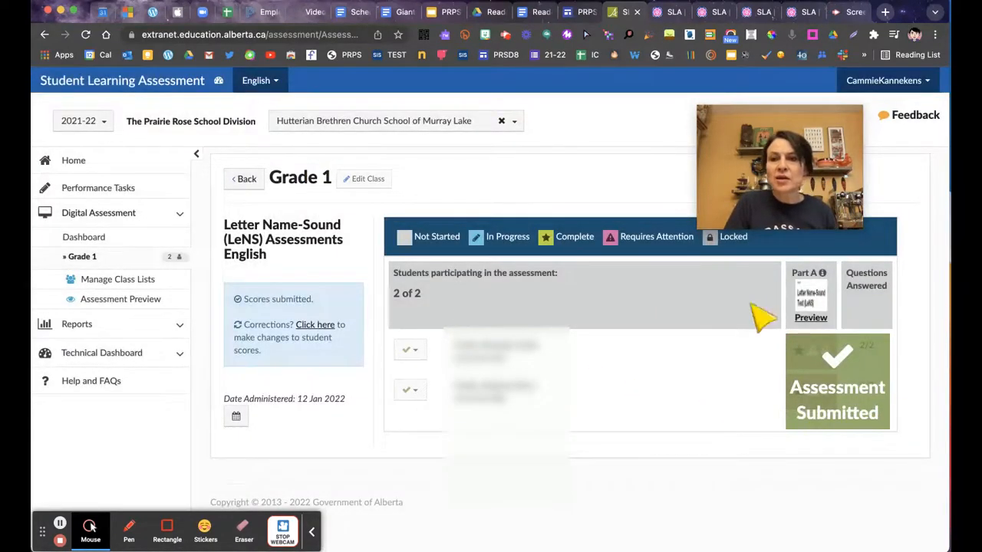
{"action": "mouse_move", "coordinate": [840, 418]}
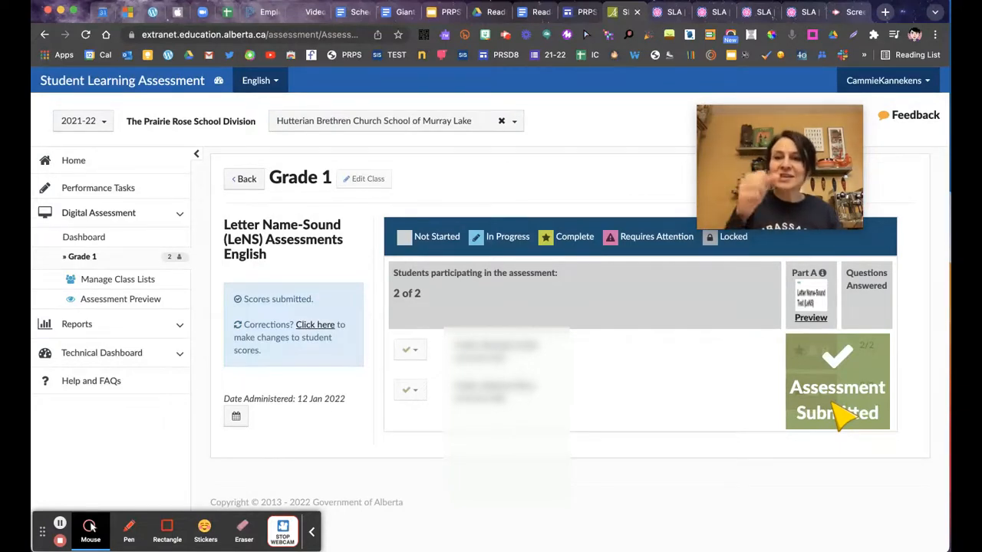
{"action": "mouse_move", "coordinate": [476, 306]}
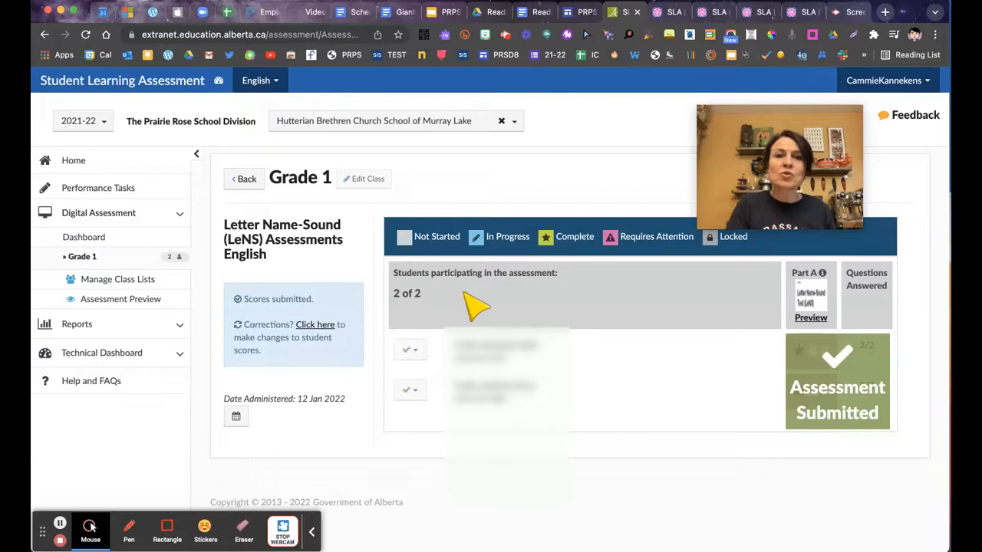
{"action": "mouse_move", "coordinate": [245, 184]}
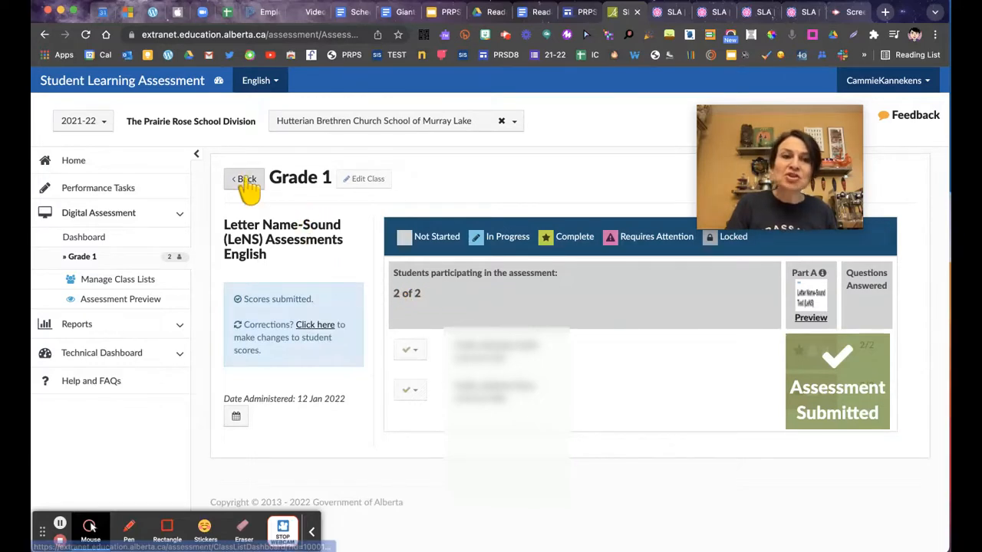
{"action": "left_click", "coordinate": [246, 178]}
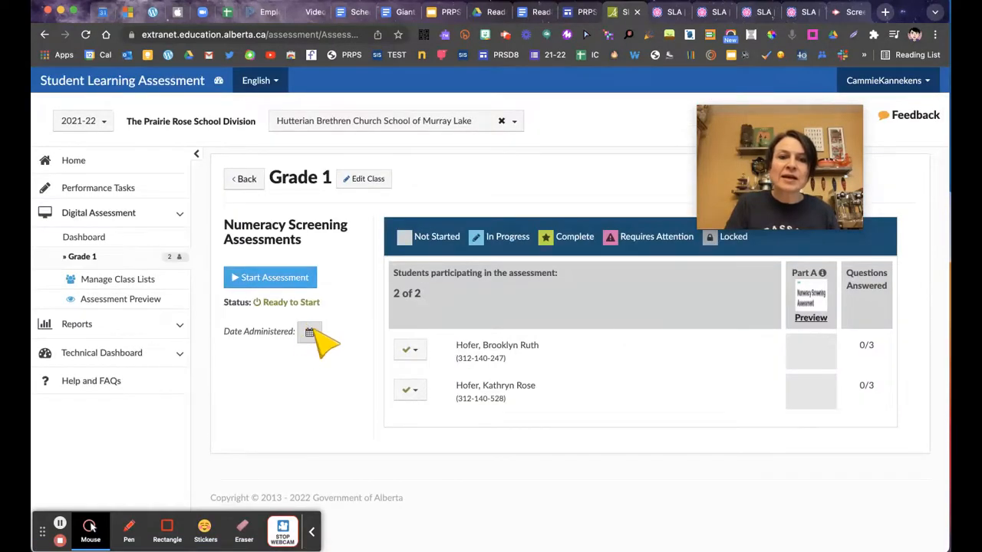
- Set the Numeracy Screening administration date to 12 Jan 2022 and start it
{"action": "left_click", "coordinate": [310, 332]}
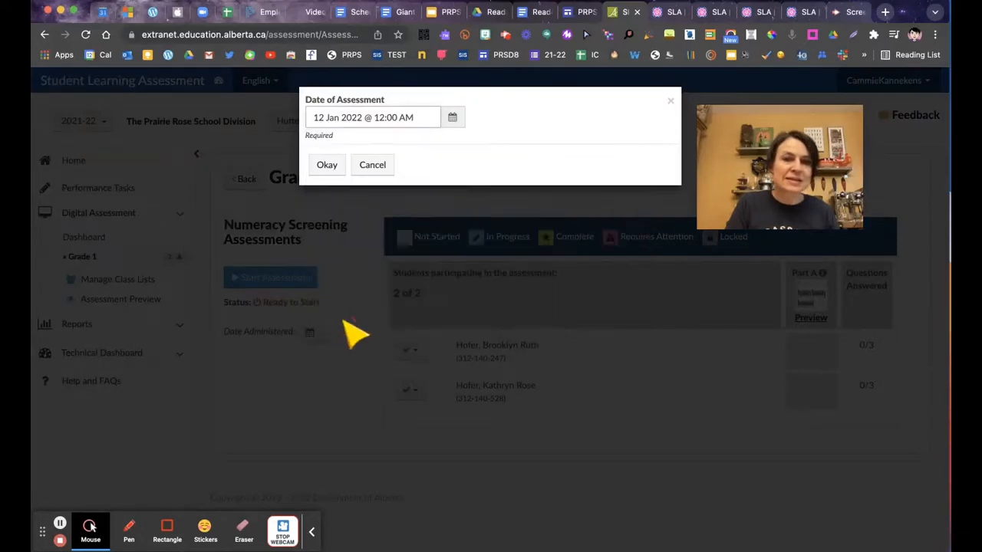
{"action": "left_click", "coordinate": [326, 164]}
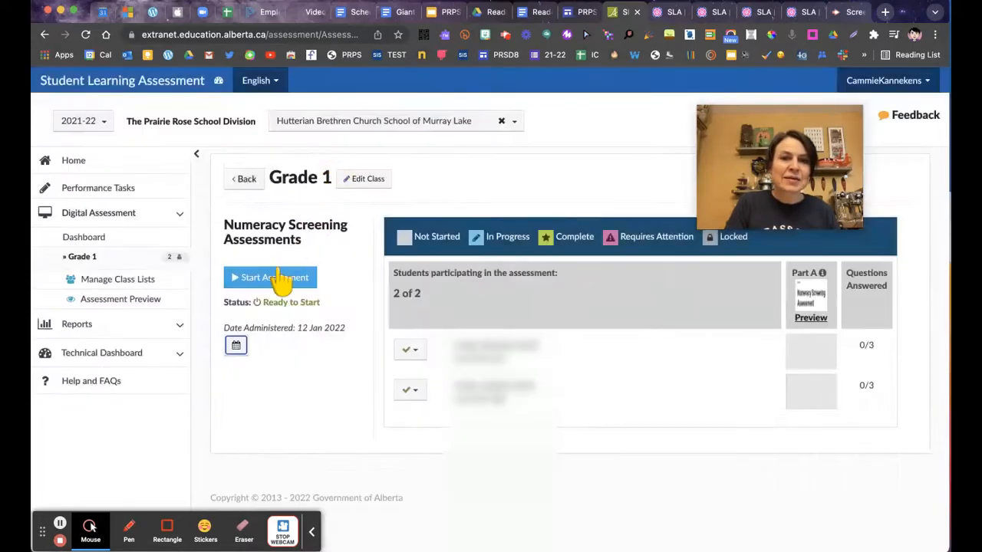
{"action": "left_click", "coordinate": [269, 277]}
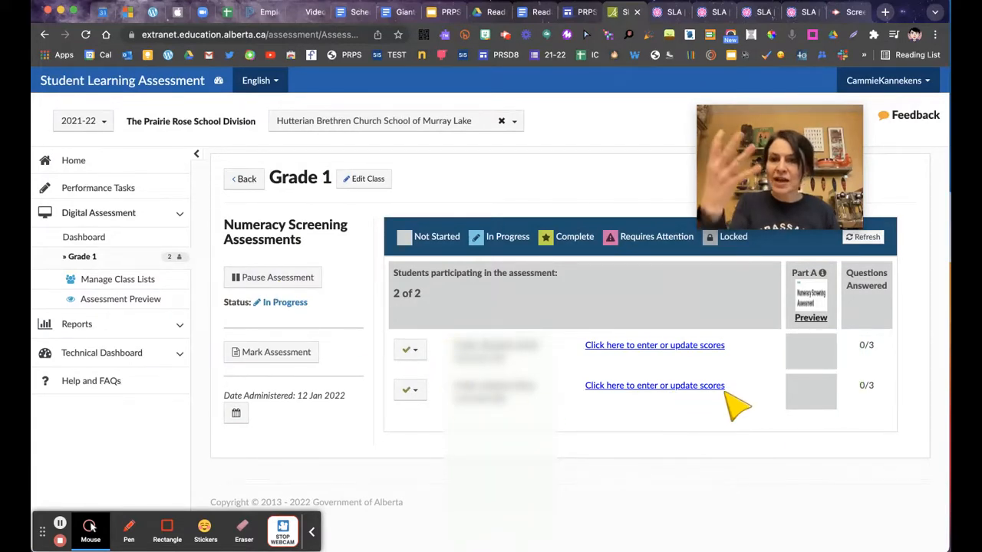
{"action": "left_click", "coordinate": [654, 385]}
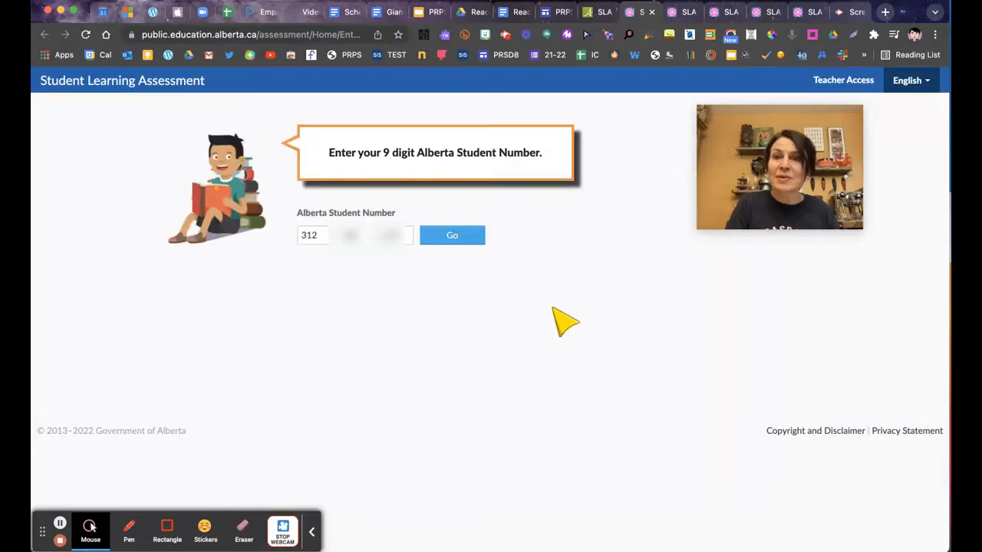
{"action": "mouse_move", "coordinate": [391, 271]}
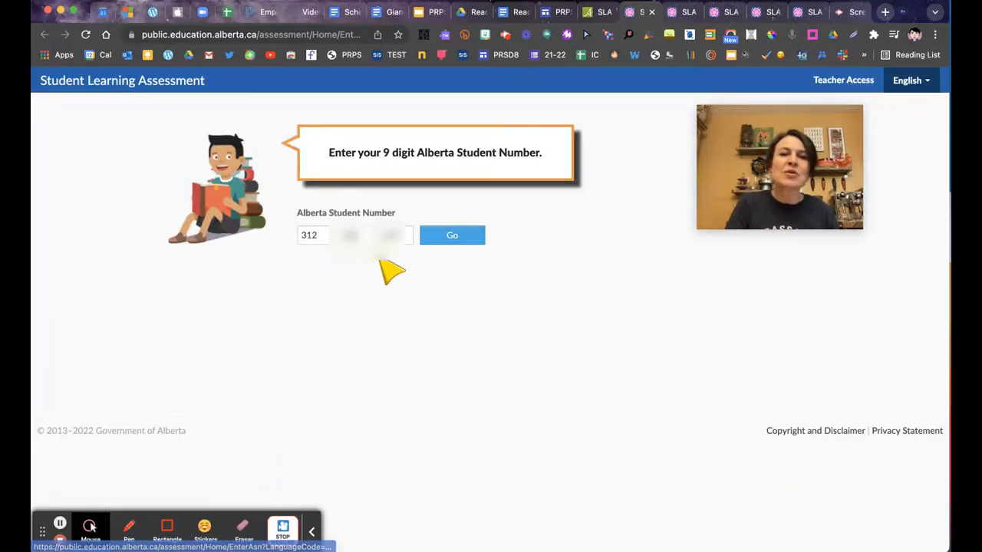
{"action": "mouse_move", "coordinate": [506, 244]}
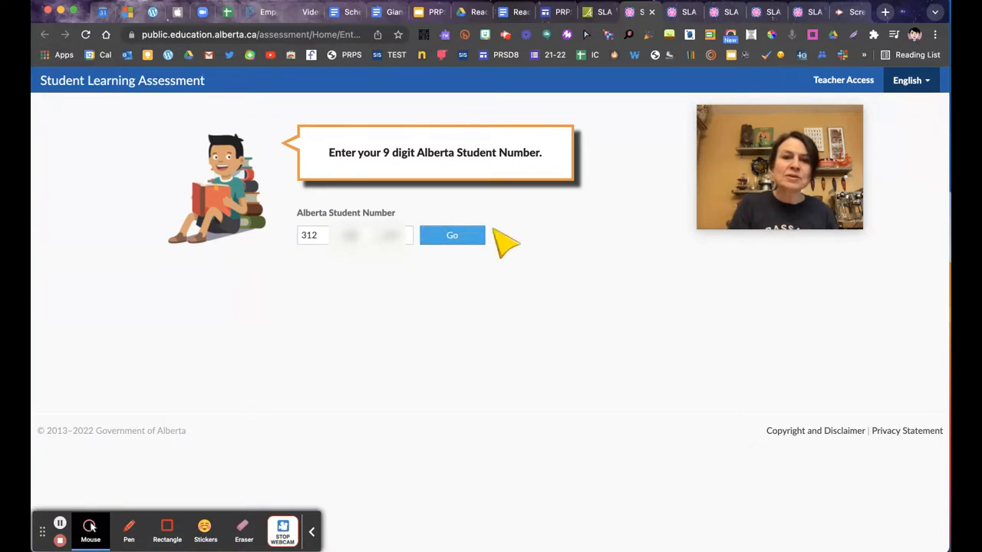
{"action": "left_click", "coordinate": [452, 235]}
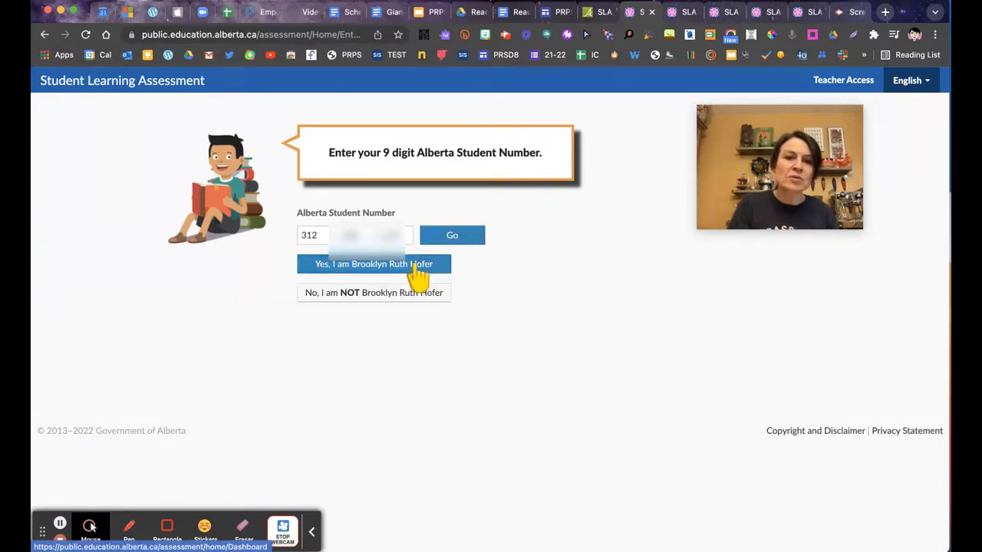
{"action": "left_click", "coordinate": [374, 263]}
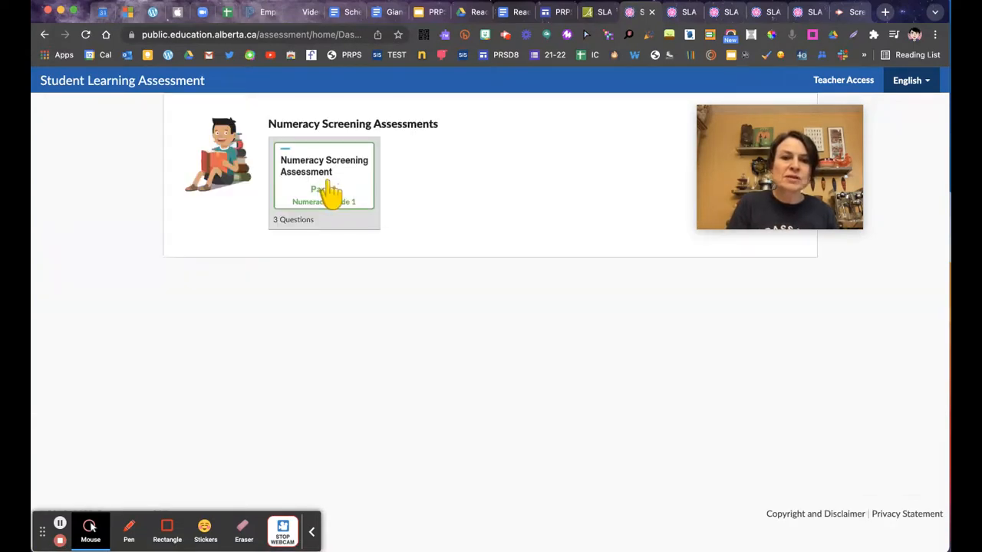
{"action": "left_click", "coordinate": [324, 182]}
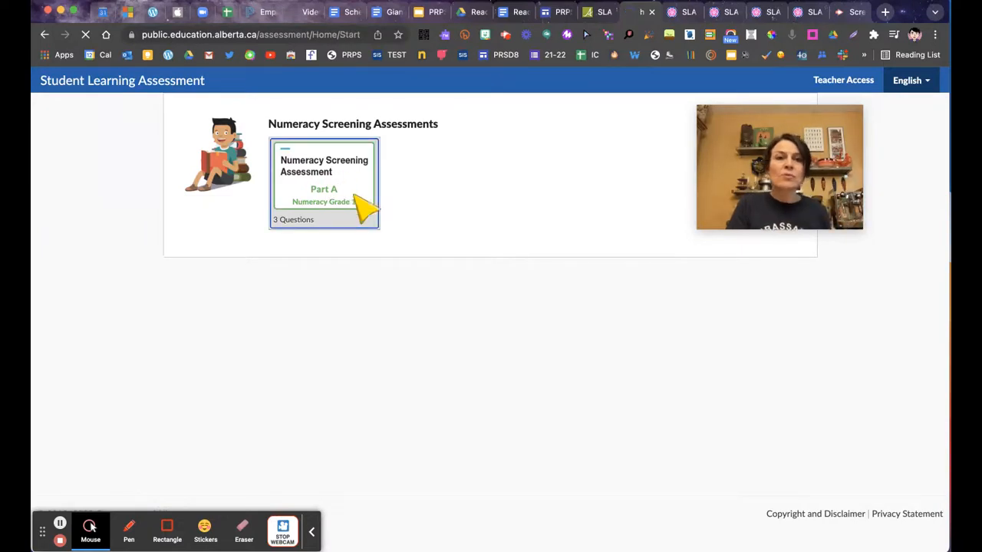
{"action": "left_click", "coordinate": [324, 184]}
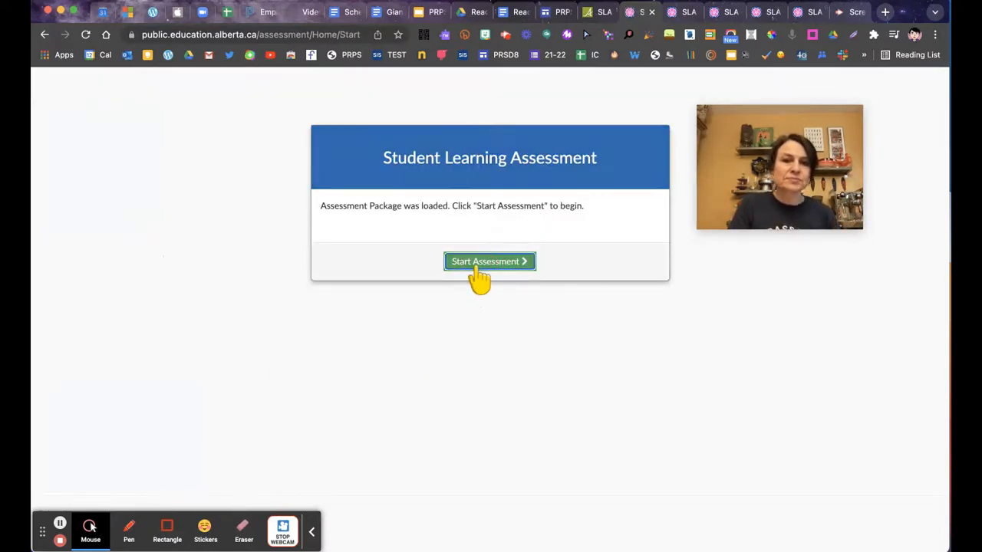
{"action": "left_click", "coordinate": [489, 261]}
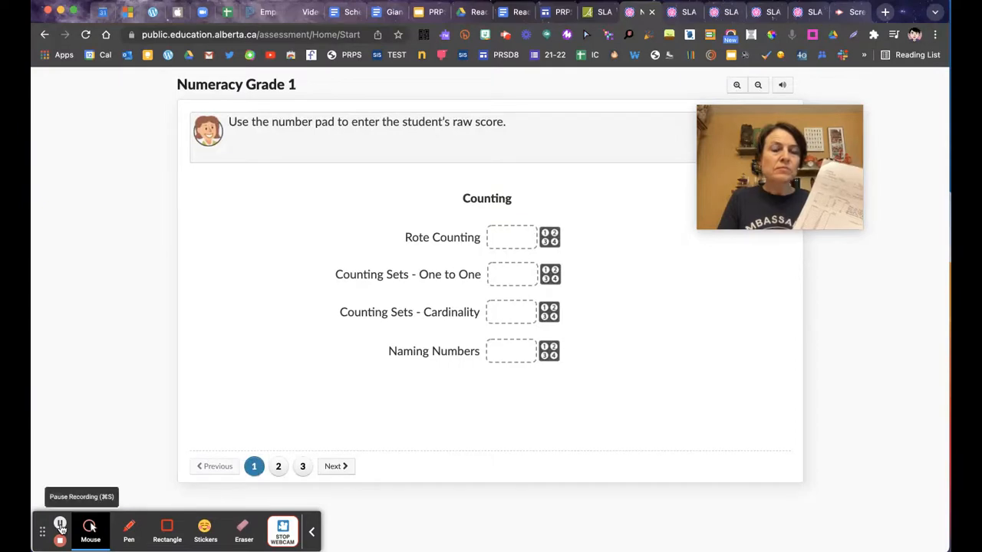
- Enter Counting scores of 5, 5, 5 and 15 on the first page
{"action": "left_click", "coordinate": [60, 524]}
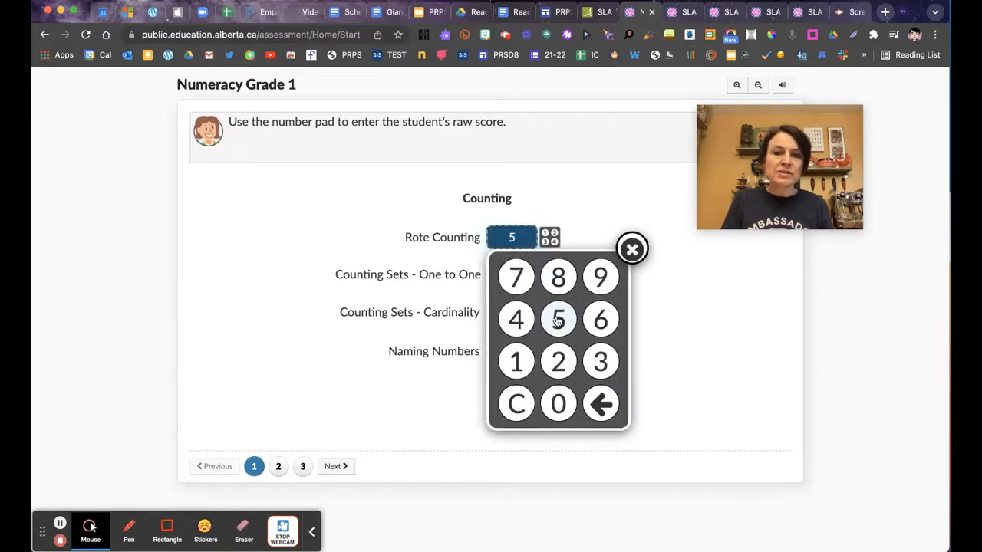
{"action": "left_click", "coordinate": [632, 248]}
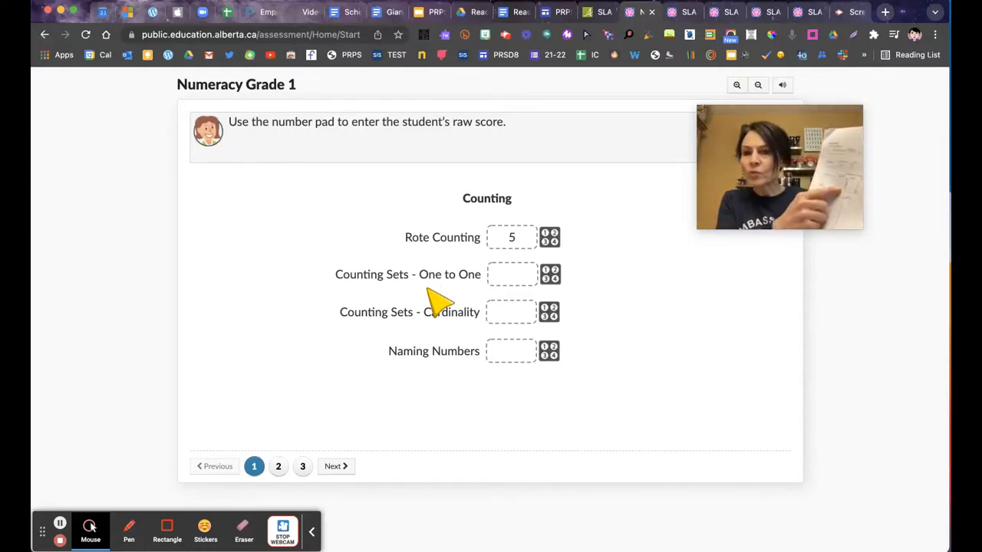
{"action": "mouse_move", "coordinate": [506, 315]}
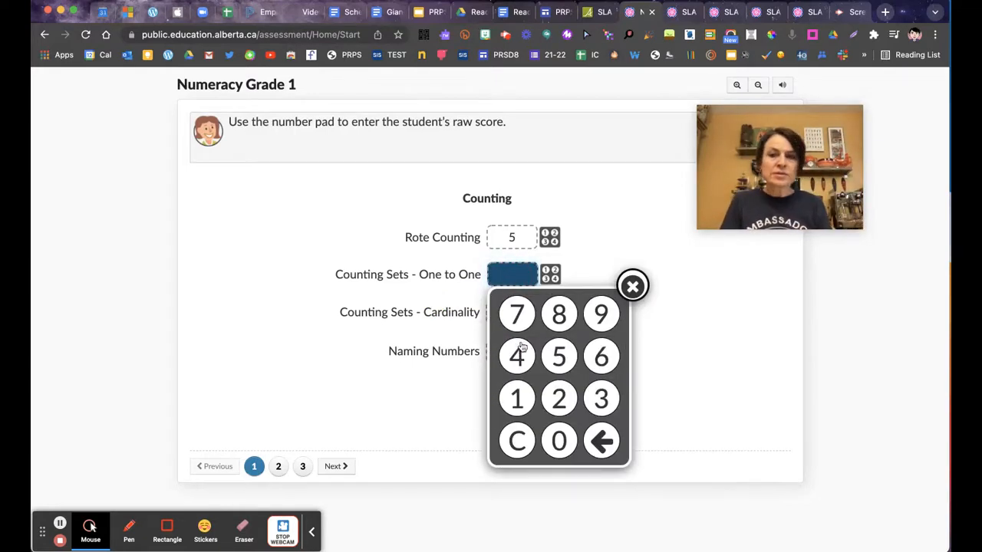
{"action": "left_click", "coordinate": [558, 356]}
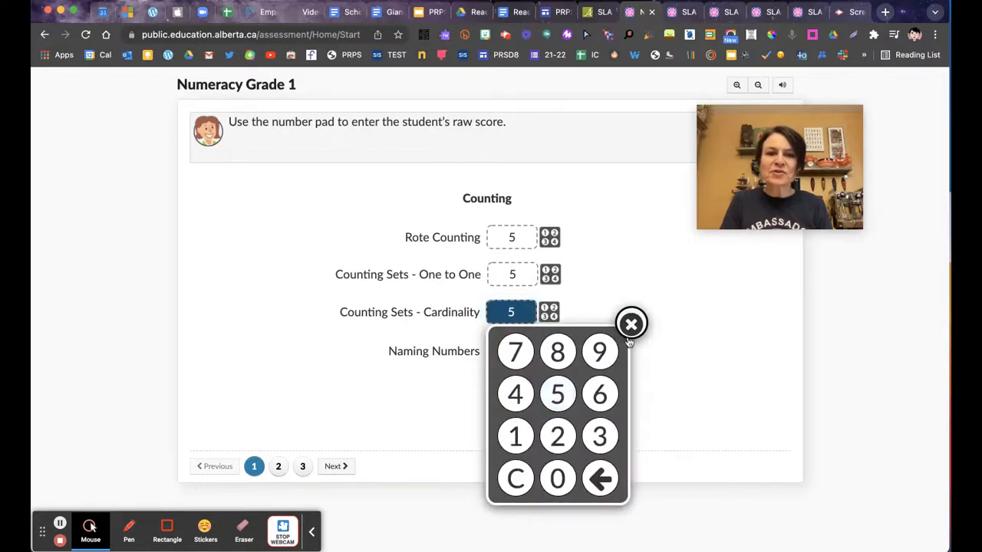
{"action": "left_click", "coordinate": [631, 322]}
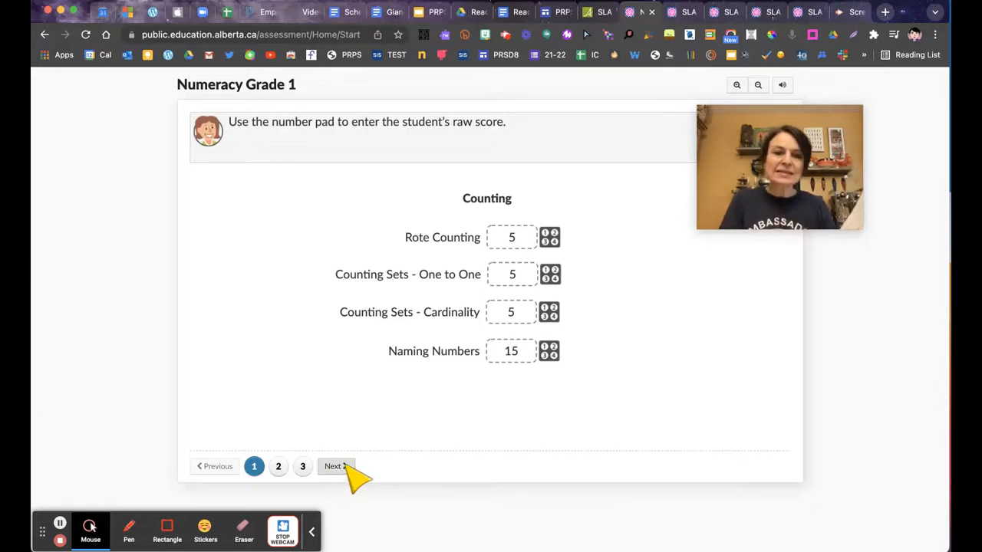
- On page 2, enter Comparing Numbers 13 and 17, Writing Numbers 9, number line 3
{"action": "left_click", "coordinate": [335, 465]}
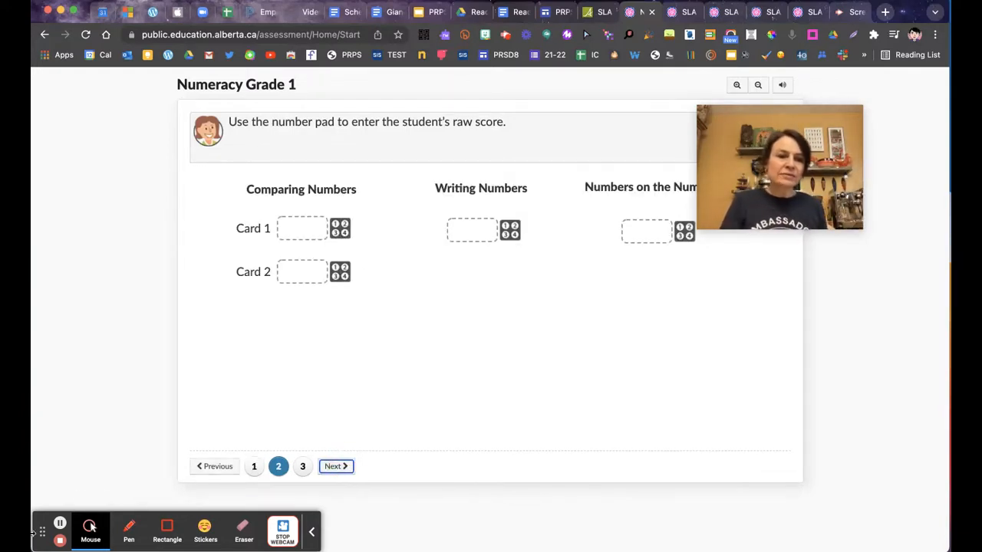
{"action": "mouse_move", "coordinate": [60, 525]}
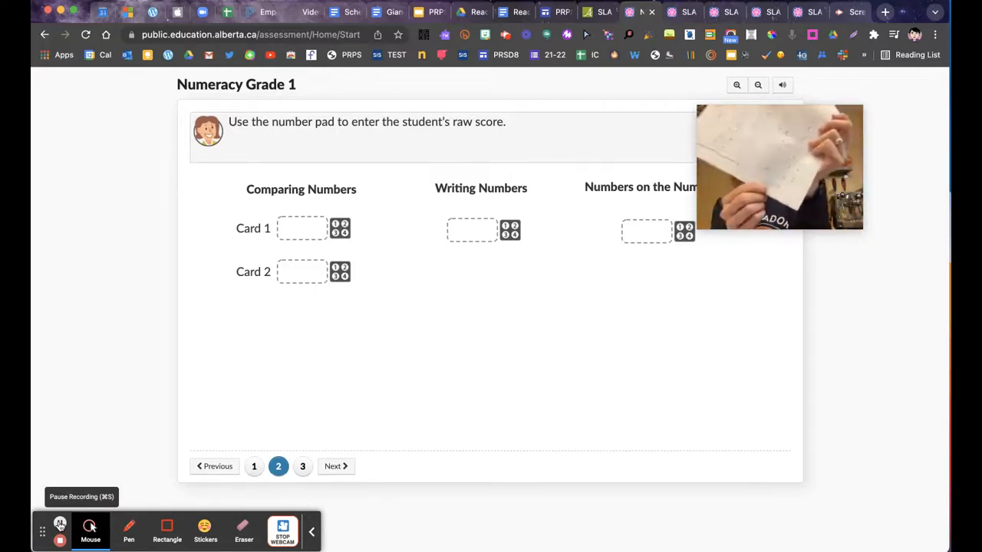
{"action": "left_click", "coordinate": [60, 523]}
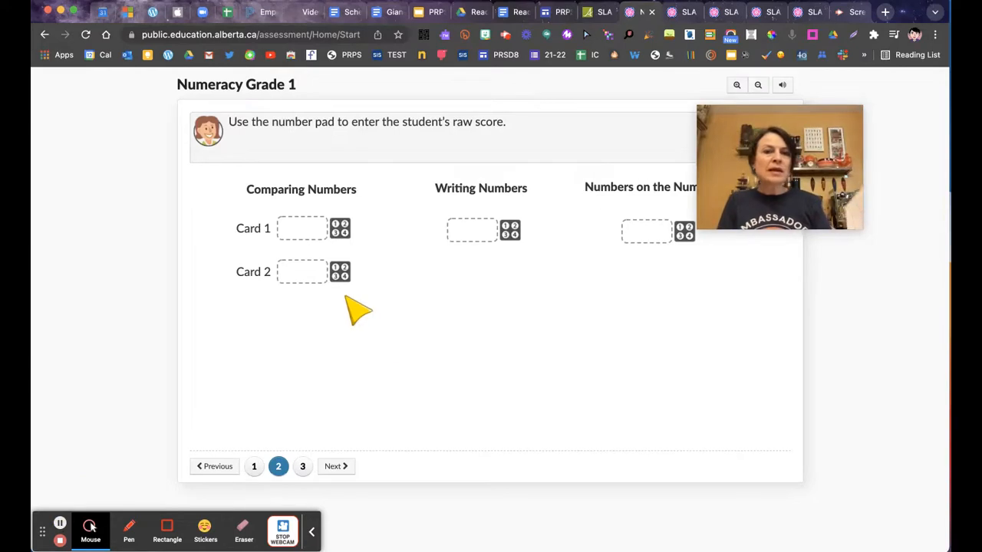
{"action": "left_click", "coordinate": [301, 228]}
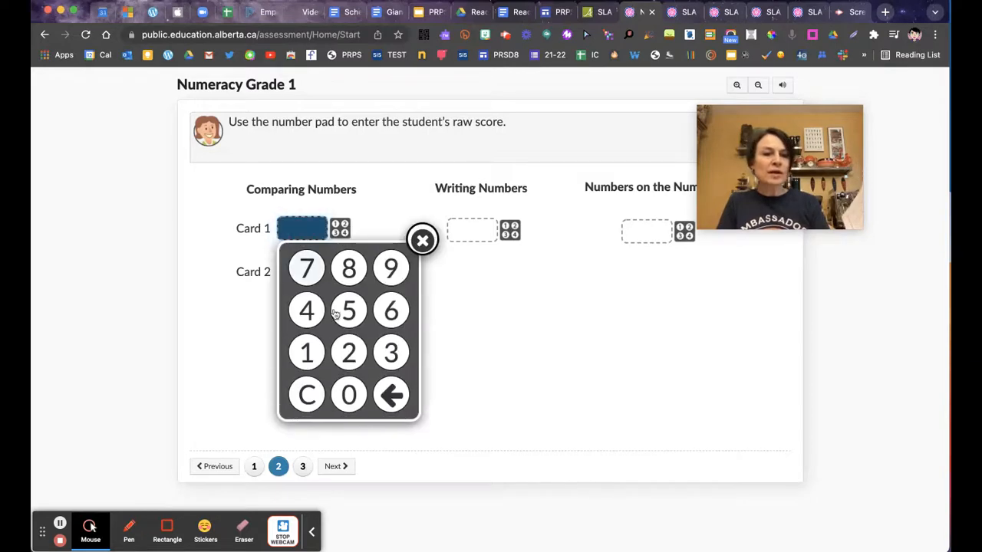
{"action": "left_click", "coordinate": [306, 352]}
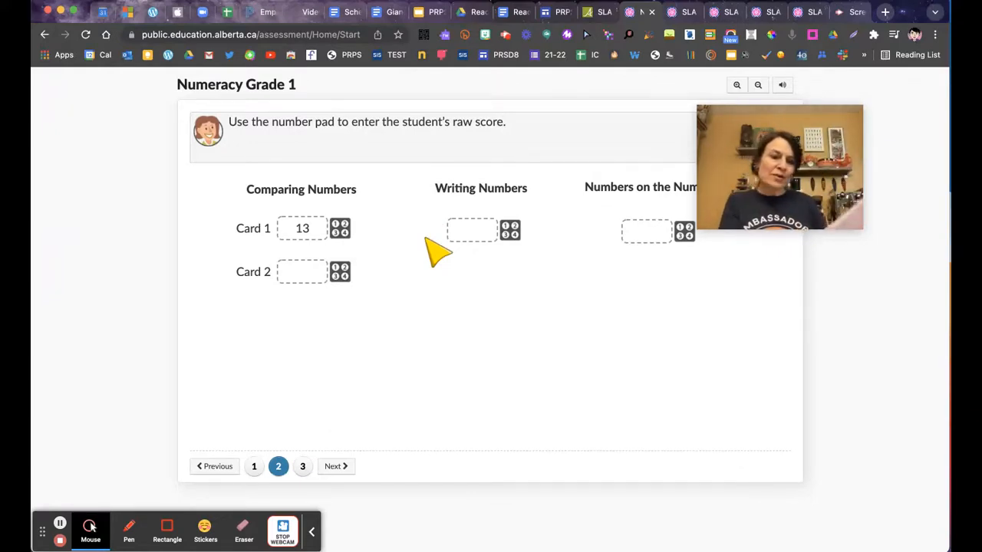
{"action": "left_click", "coordinate": [301, 271]}
{"action": "type", "text": "17"}
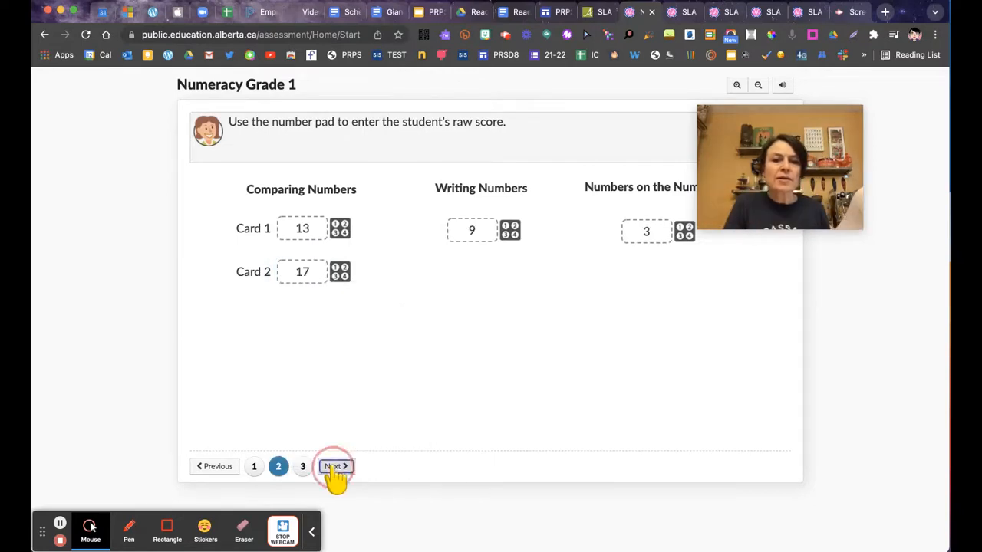
- Enter Subtraction score 3 on the third score page, finish, and dismiss the completion screen
{"action": "left_click", "coordinate": [334, 467]}
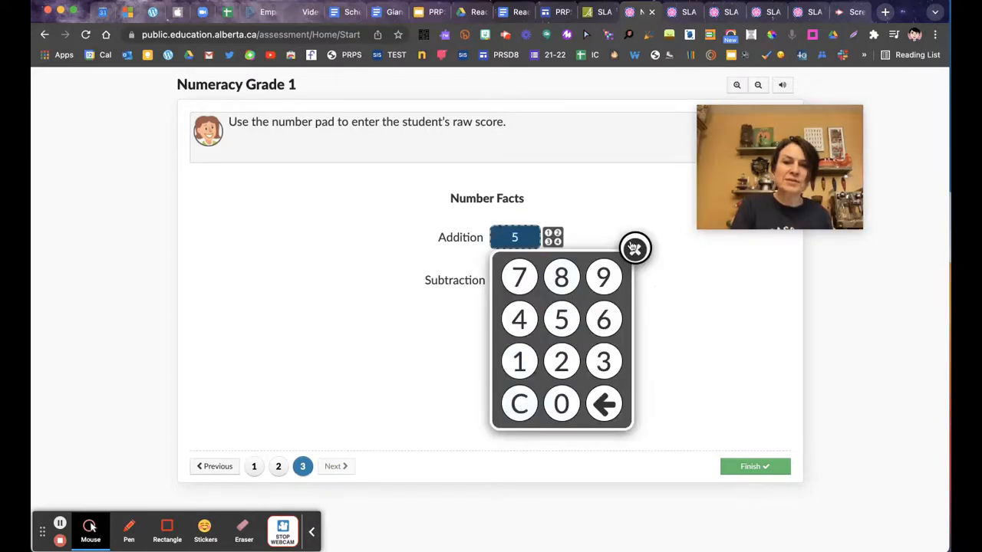
{"action": "left_click", "coordinate": [514, 280]}
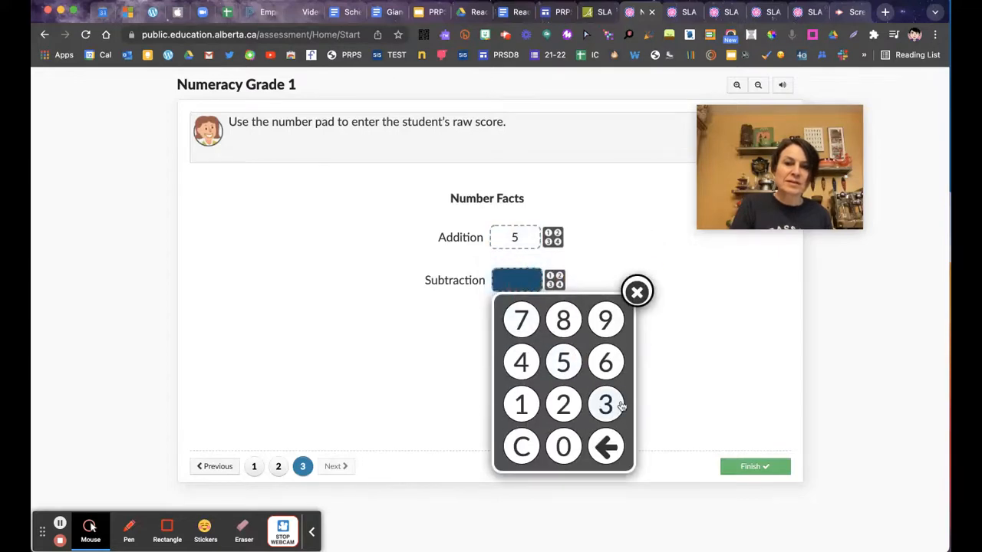
{"action": "left_click", "coordinate": [605, 404]}
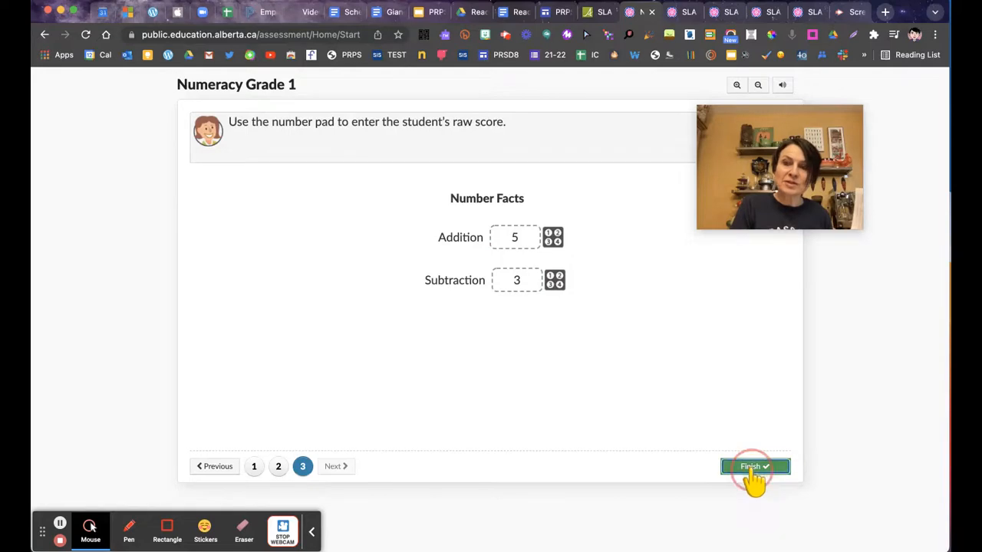
{"action": "left_click", "coordinate": [754, 467]}
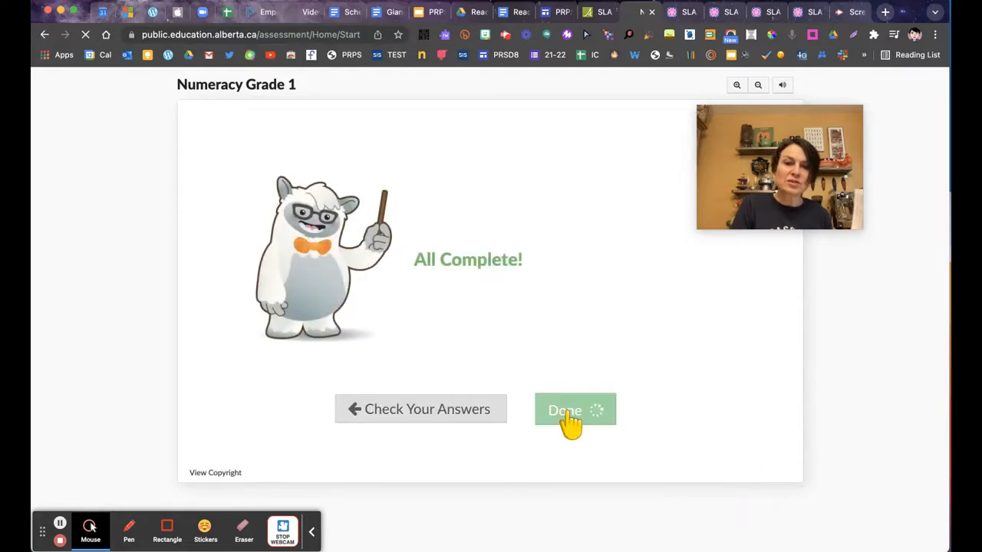
{"action": "left_click", "coordinate": [574, 409]}
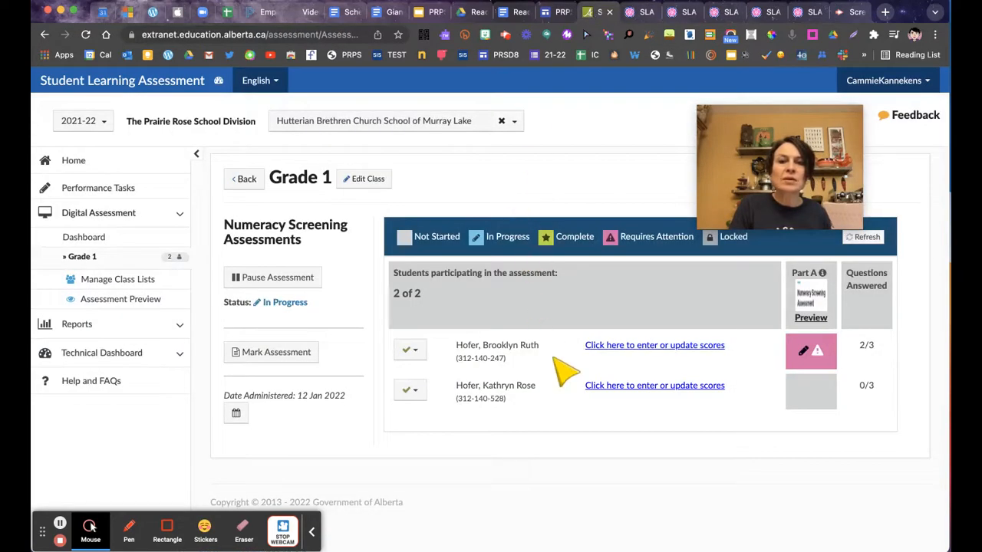
{"action": "mouse_move", "coordinate": [654, 398]}
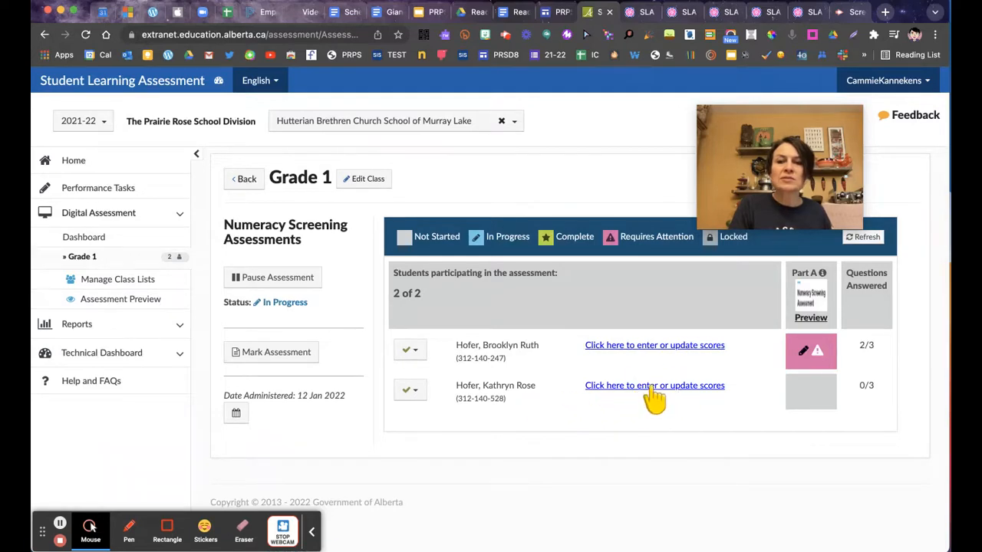
- Sign in the second student and start their Numeracy Screening Assessment Part A
{"action": "left_click", "coordinate": [654, 385]}
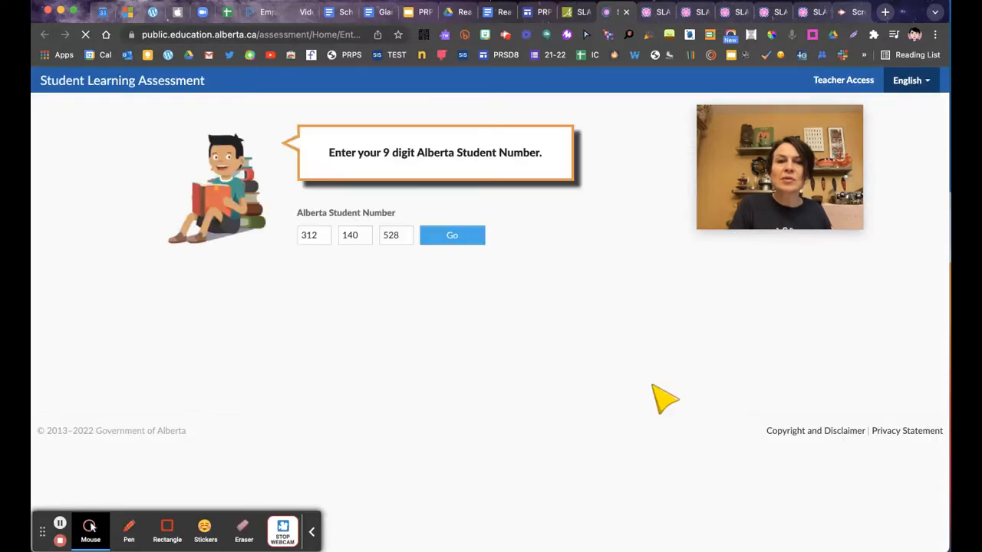
{"action": "left_click", "coordinate": [452, 234]}
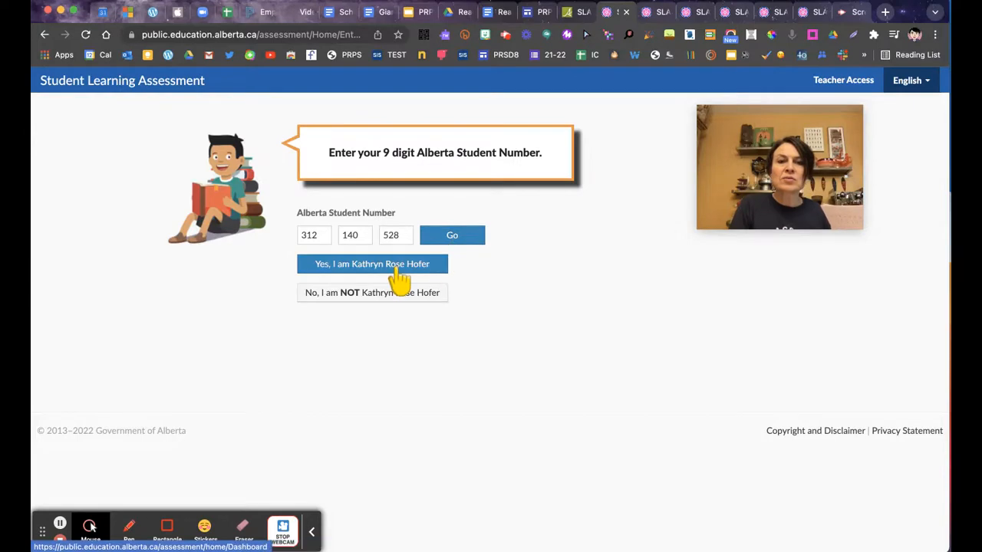
{"action": "left_click", "coordinate": [372, 264]}
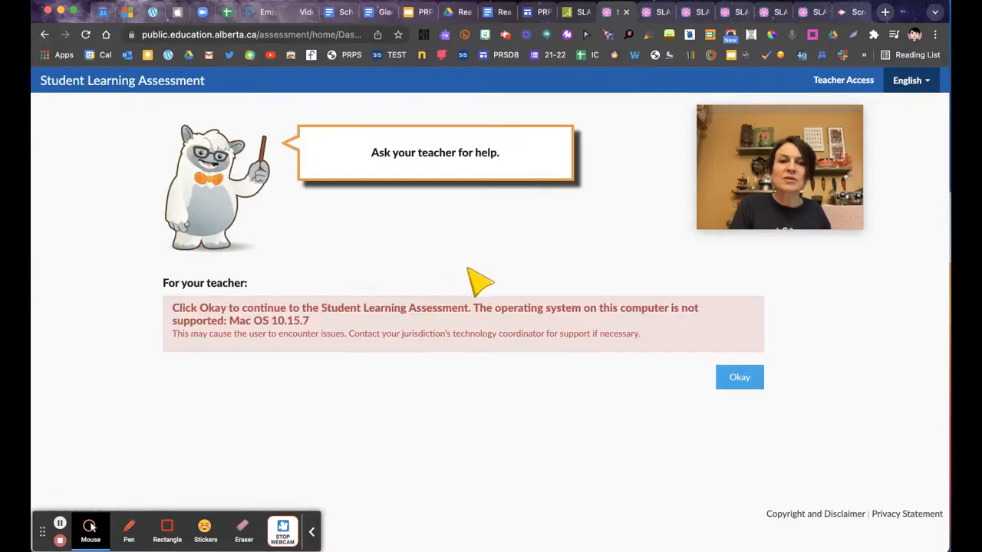
{"action": "left_click", "coordinate": [739, 376]}
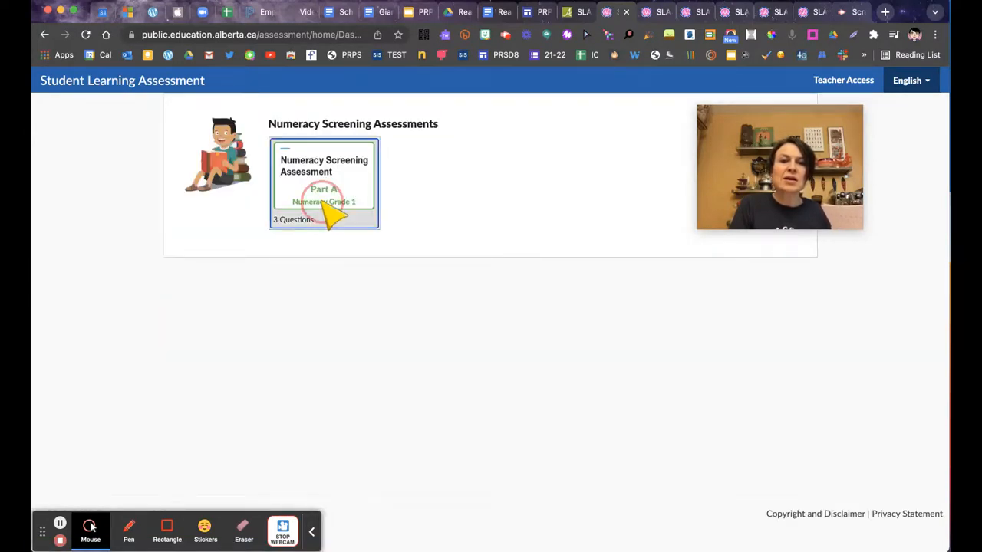
{"action": "left_click", "coordinate": [323, 183]}
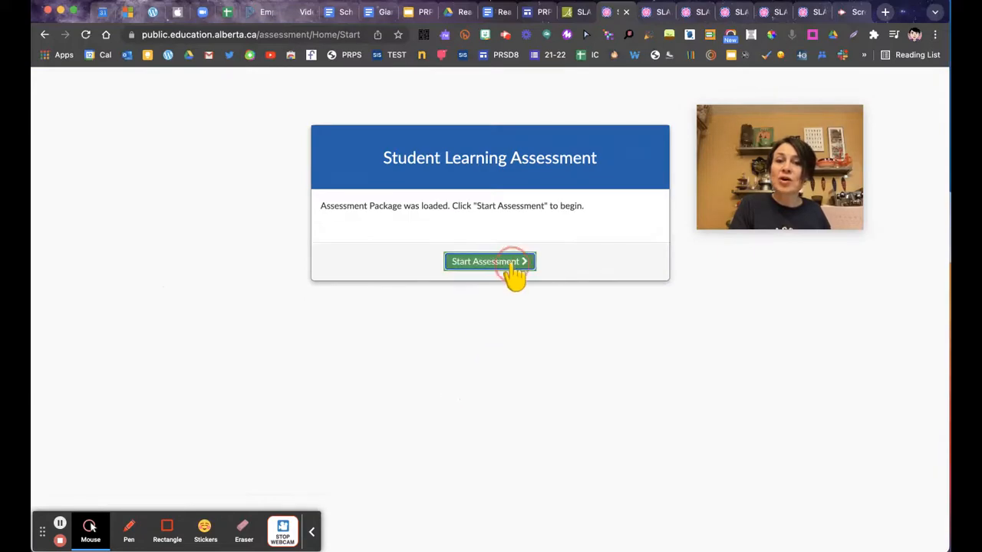
{"action": "left_click", "coordinate": [488, 261]}
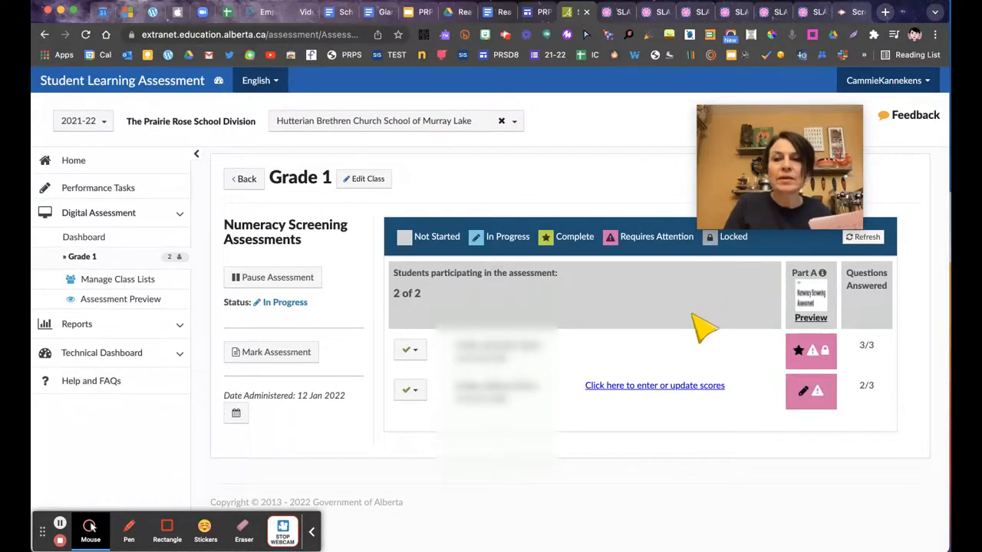
- Refresh student progress, then mark the numeracy assessment and submit the scores
{"action": "left_click", "coordinate": [862, 237]}
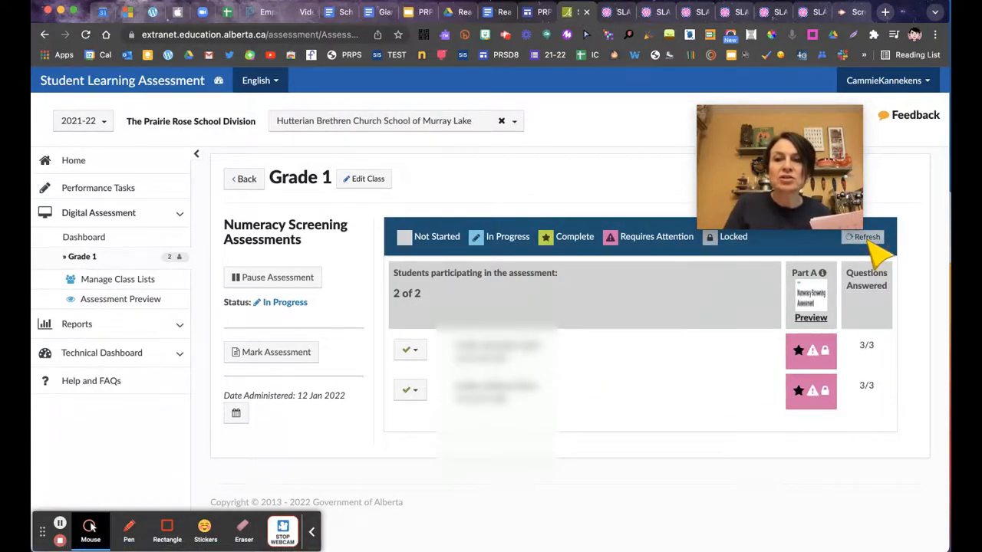
{"action": "mouse_move", "coordinate": [334, 362]}
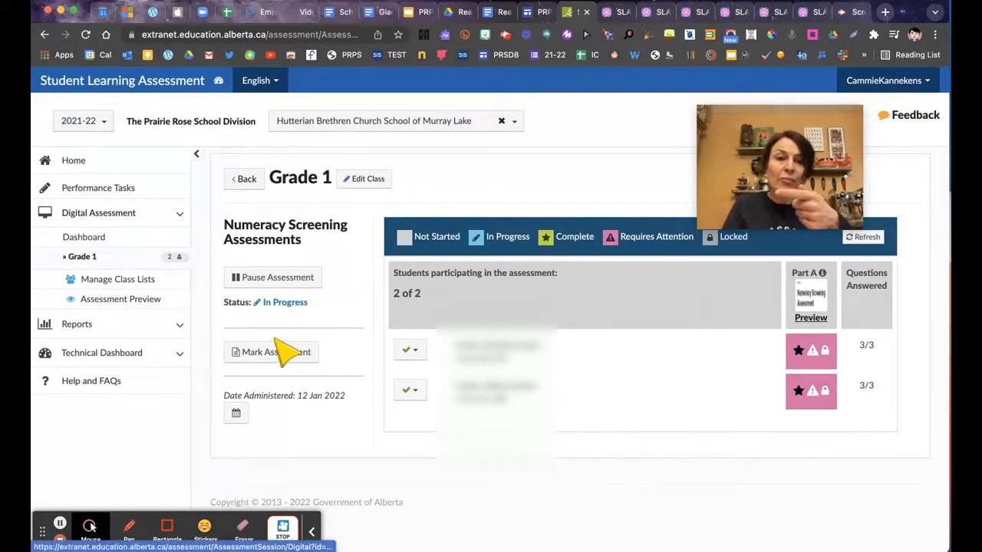
{"action": "left_click", "coordinate": [270, 352]}
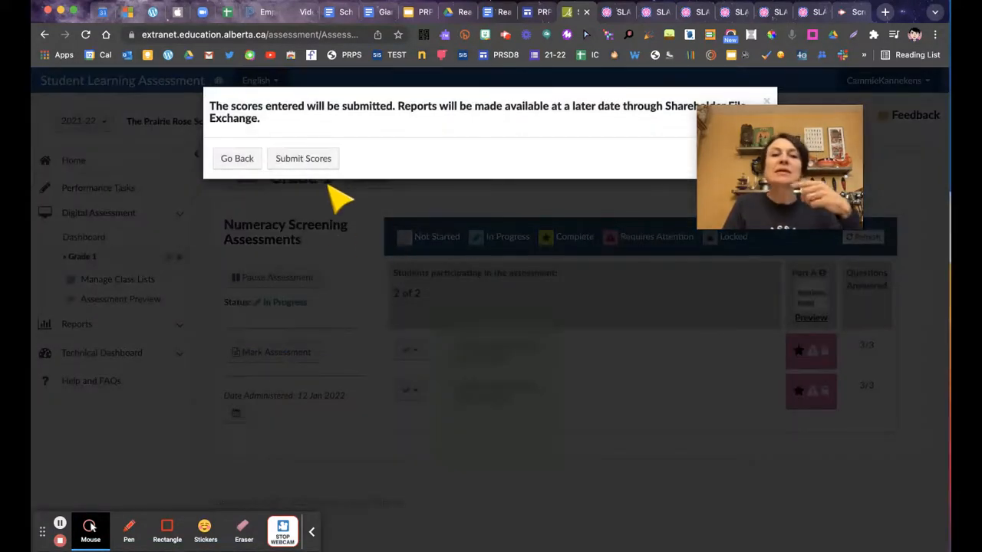
{"action": "left_click", "coordinate": [303, 158]}
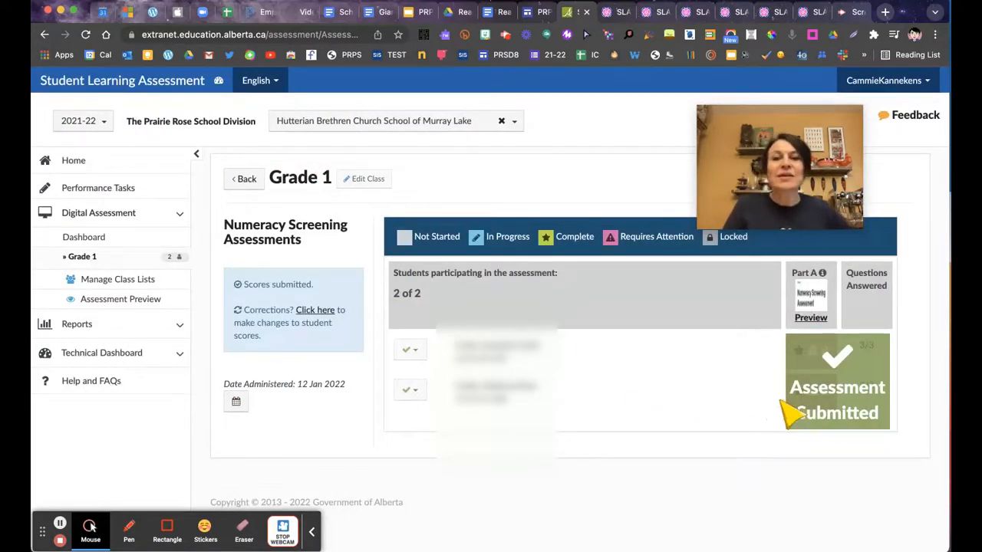
{"action": "mouse_move", "coordinate": [694, 398]}
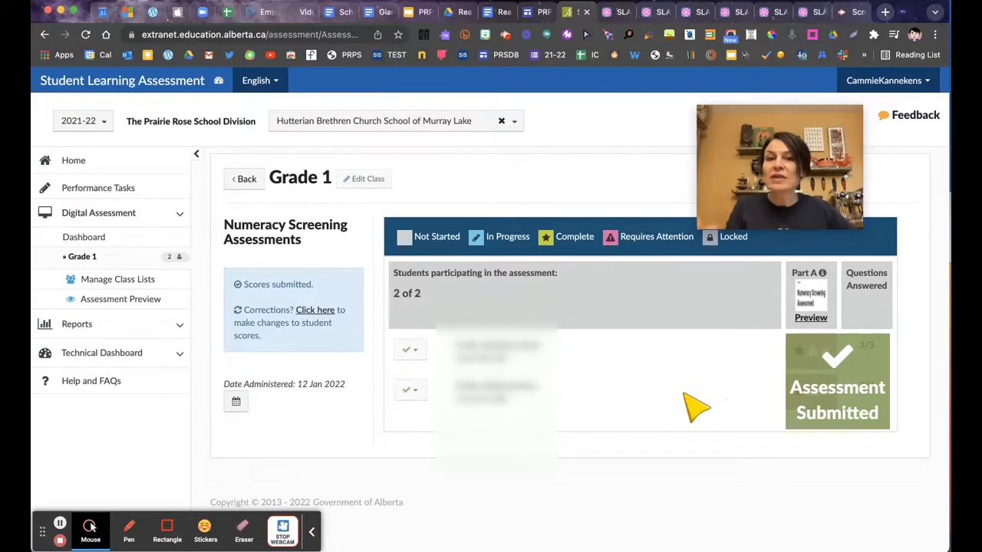
{"action": "mouse_move", "coordinate": [587, 416]}
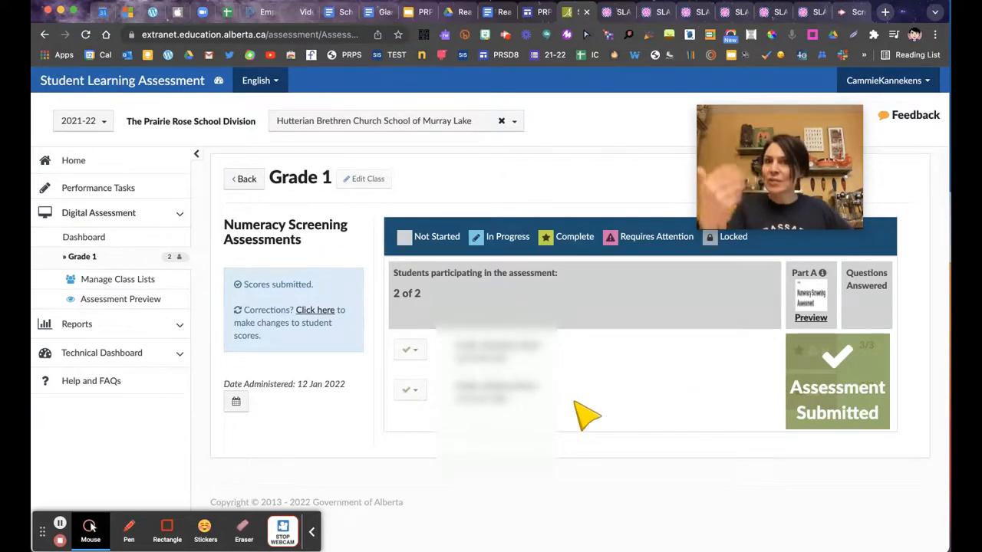
- Return to the Grade 1 class page and review each Selected Assessment's status
{"action": "left_click", "coordinate": [244, 178]}
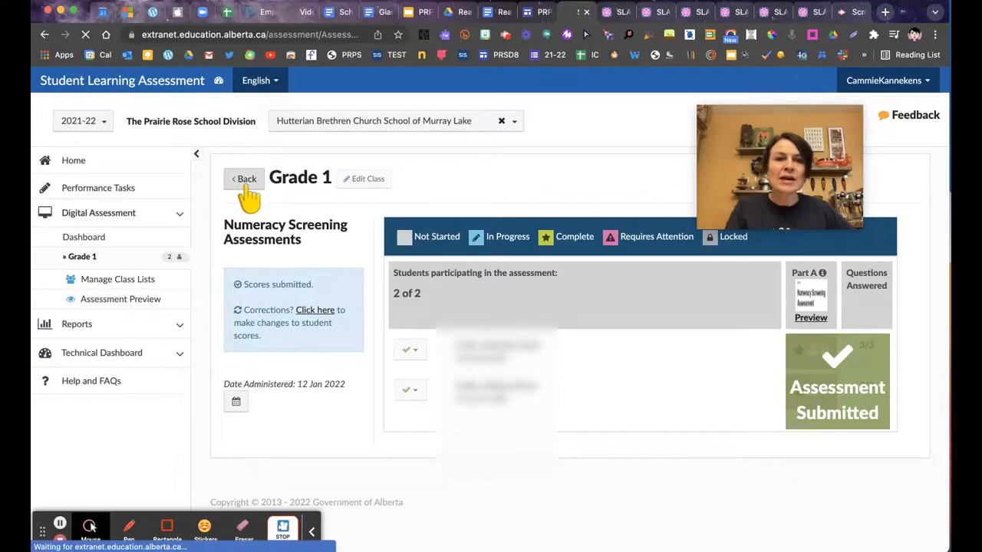
{"action": "left_click", "coordinate": [244, 177]}
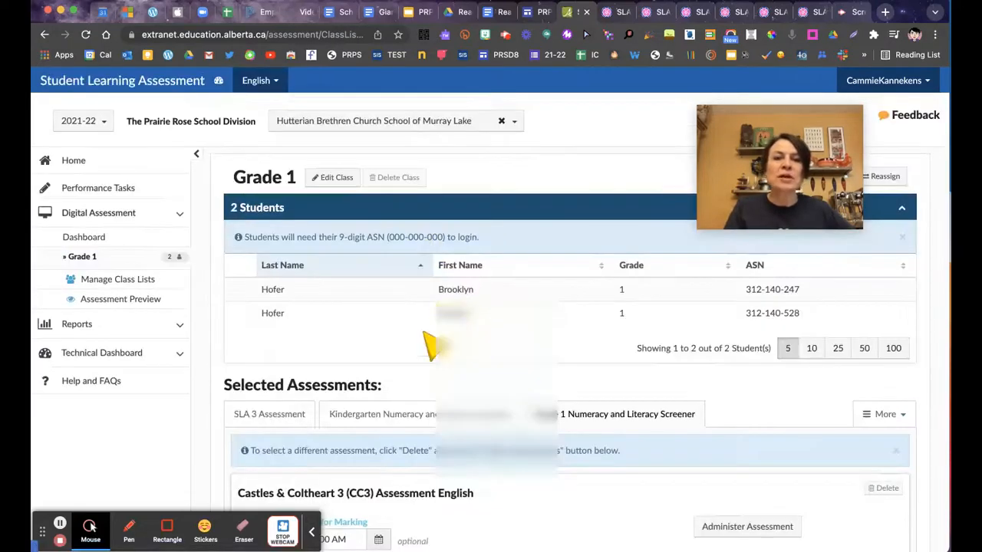
{"action": "scroll", "scroll_direction": "down", "scroll_amount": 3}
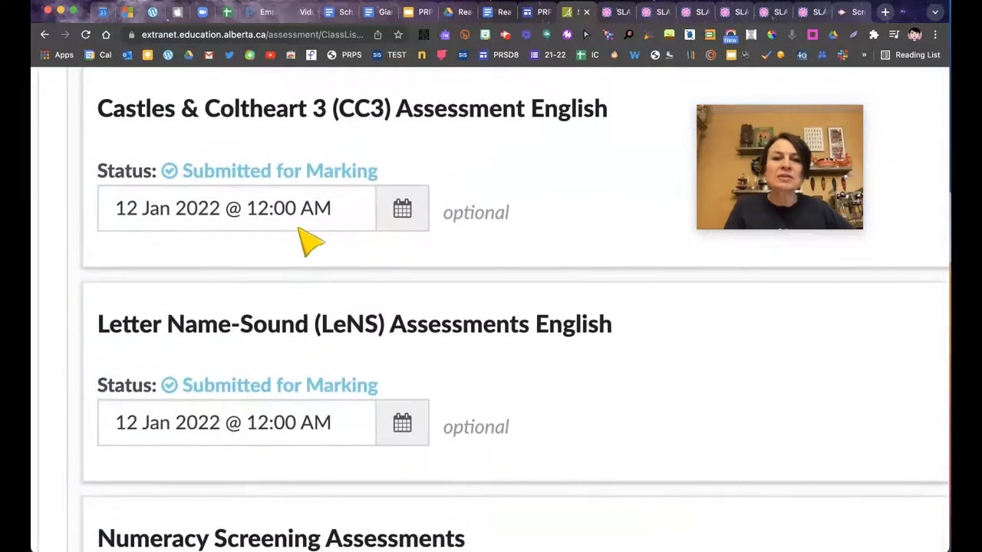
{"action": "scroll", "scroll_direction": "down", "scroll_amount": 3}
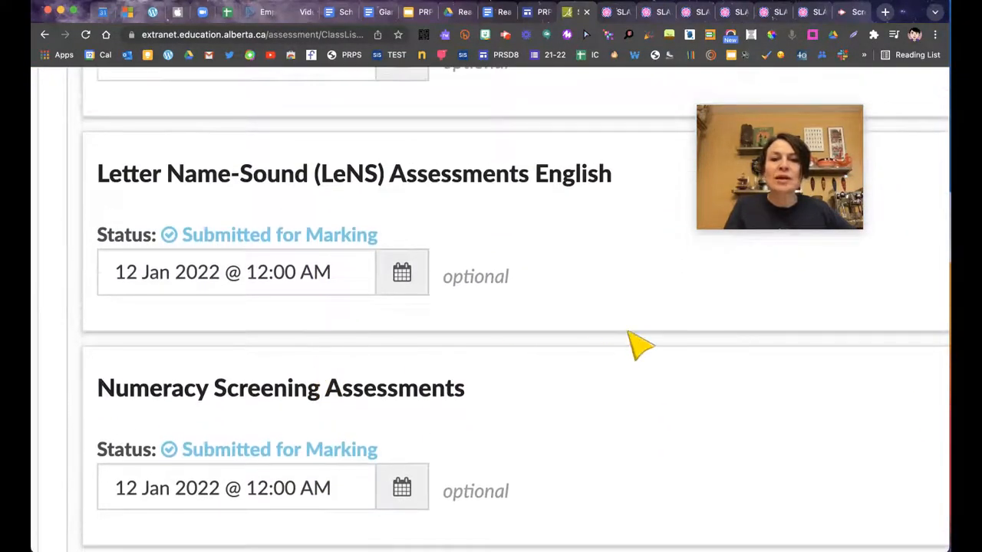
{"action": "scroll", "scroll_direction": "up", "scroll_amount": 3}
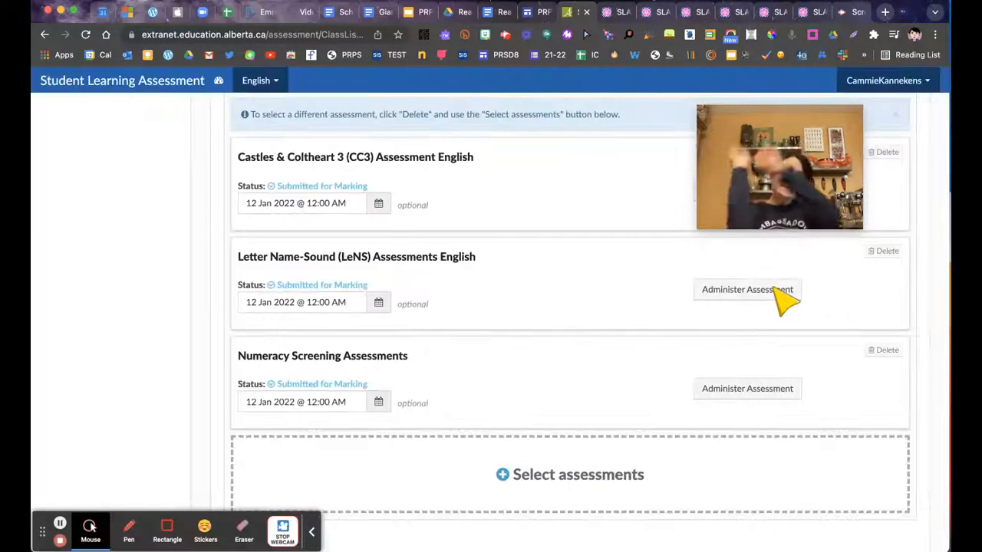
{"action": "mouse_move", "coordinate": [655, 314]}
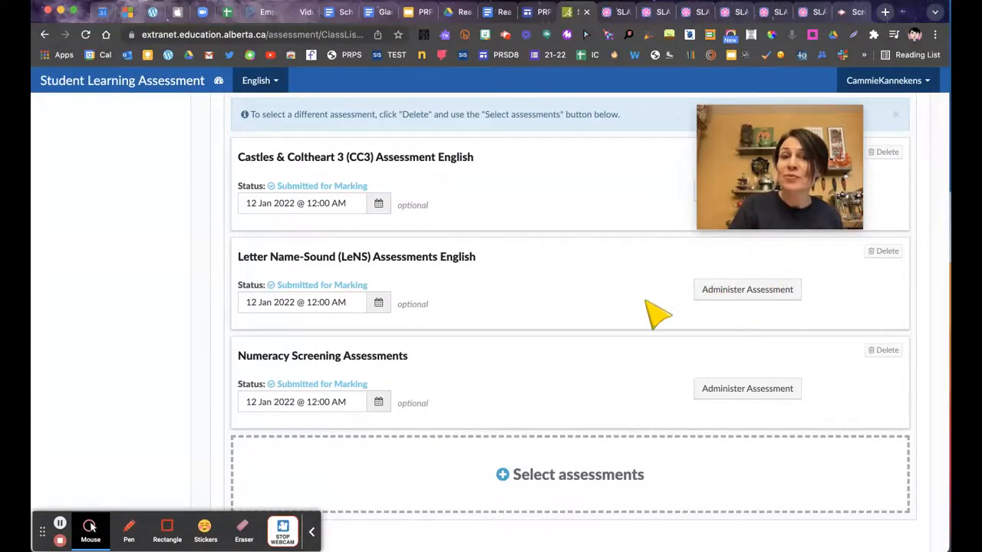
{"action": "scroll", "scroll_direction": "up", "scroll_amount": 3}
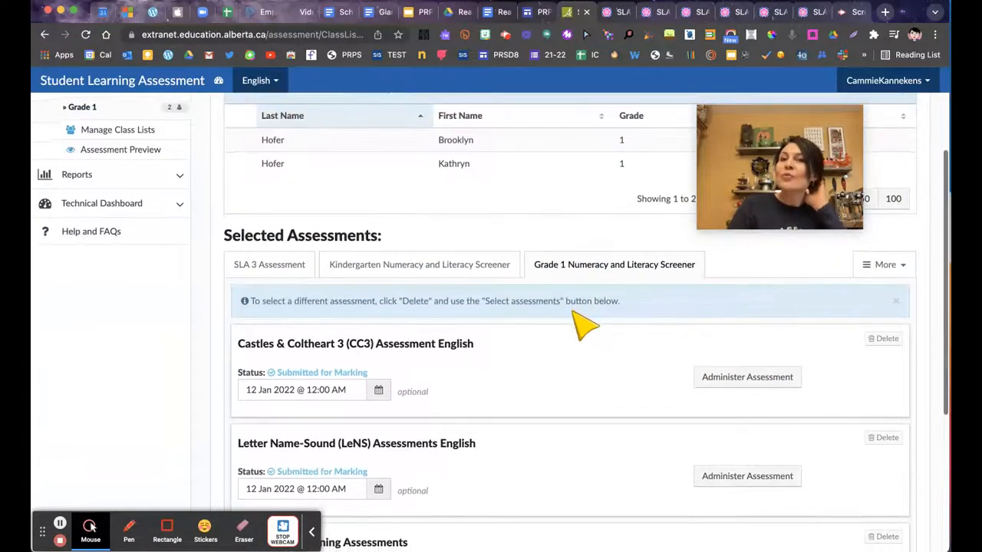
{"action": "scroll", "scroll_direction": "up", "scroll_amount": 3}
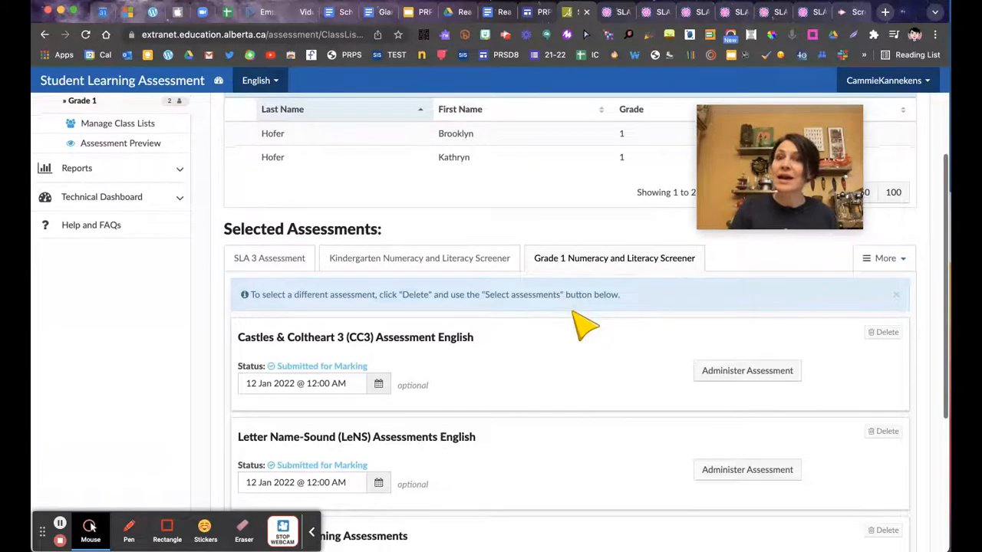